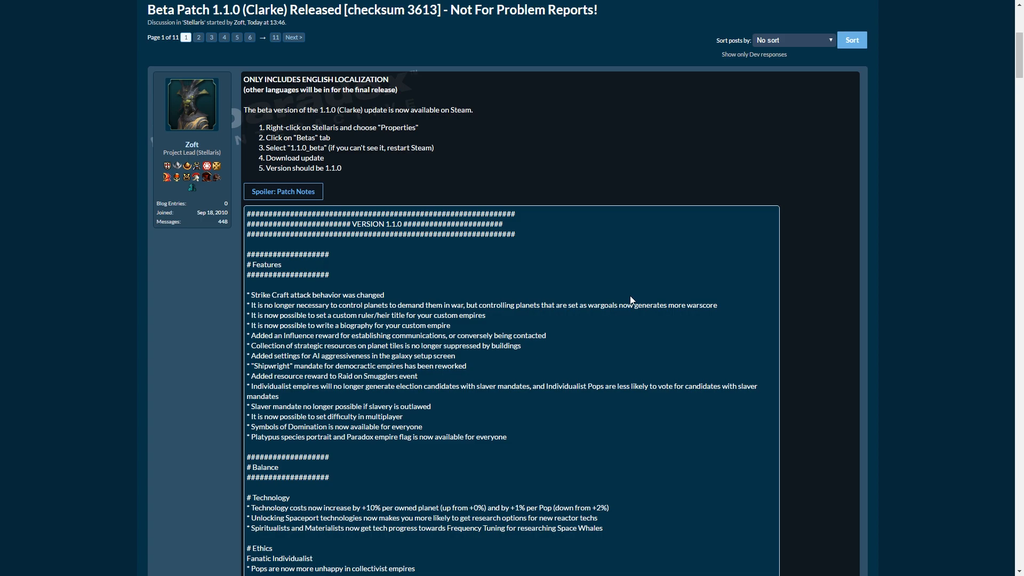
mouse_move(579, 307)
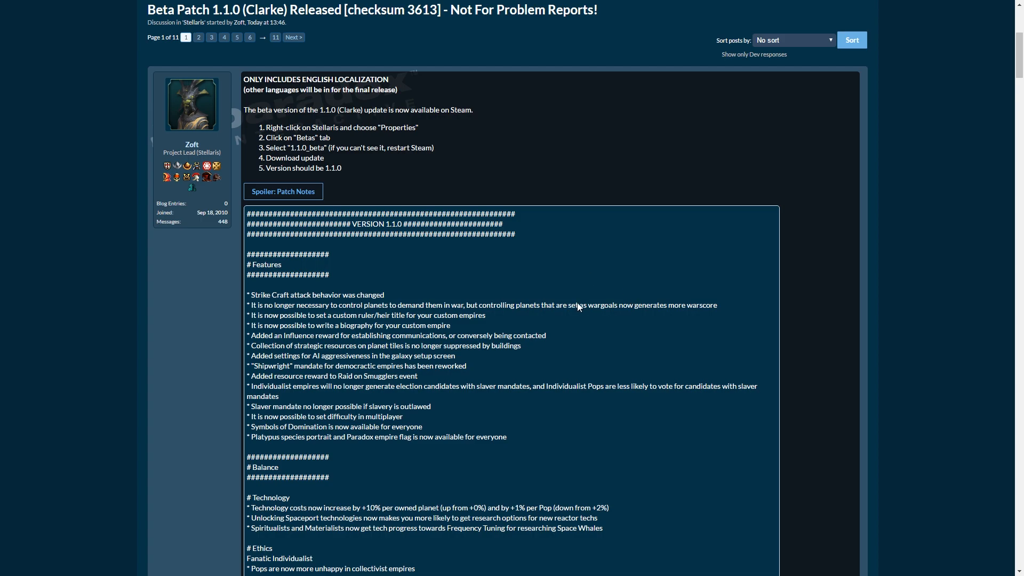
- Scroll down the thread until the Features and Balance patch-note sections fill the screen
scroll(down, 3)
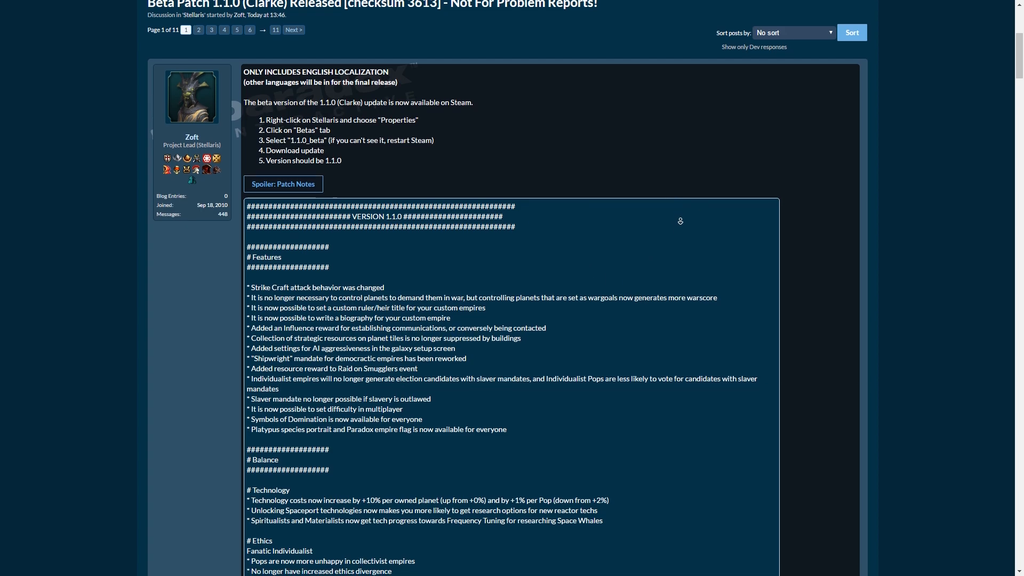
scroll(down, 3)
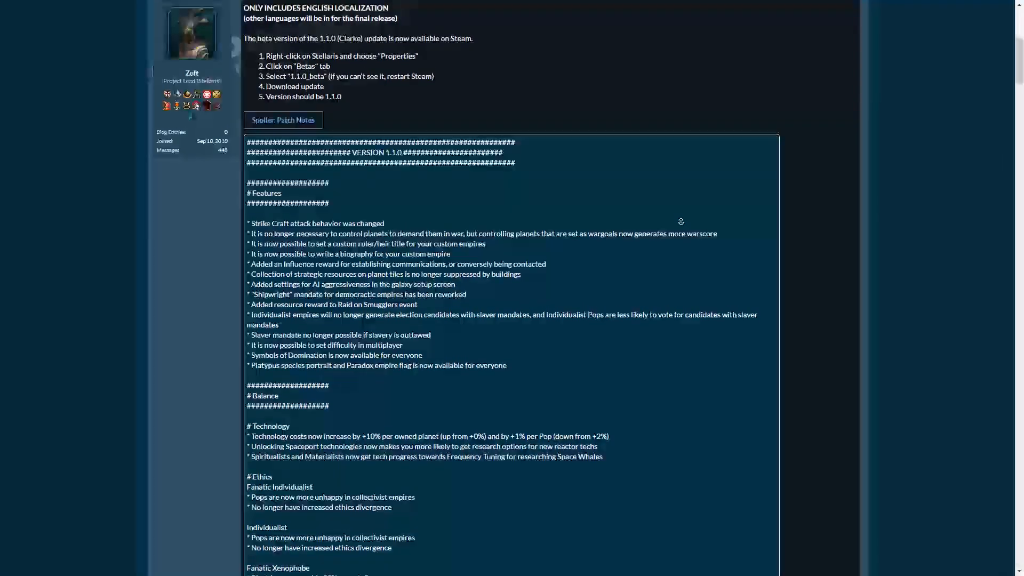
scroll(down, 3)
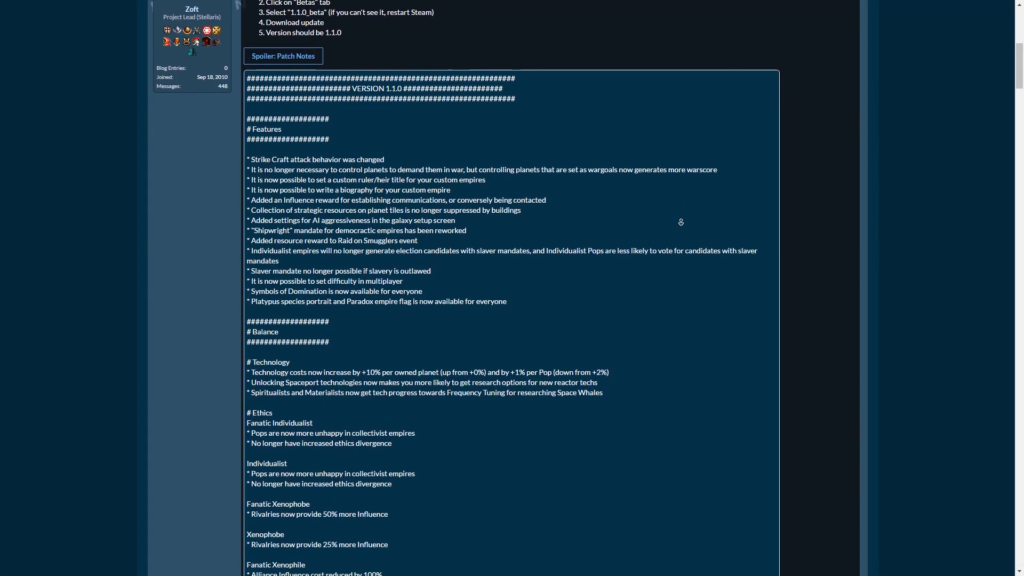
scroll(down, 3)
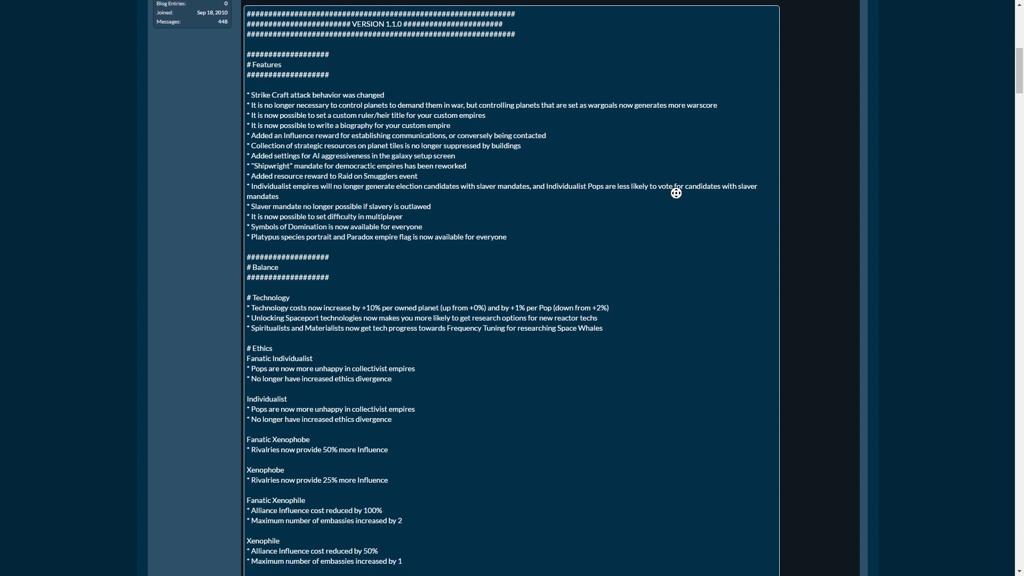
scroll(down, 3)
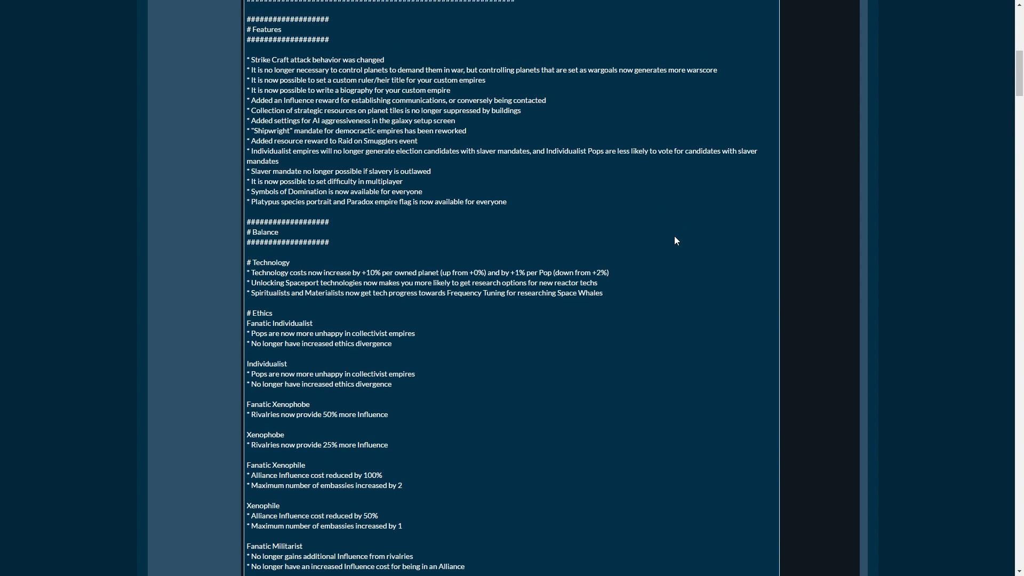
mouse_move(597, 226)
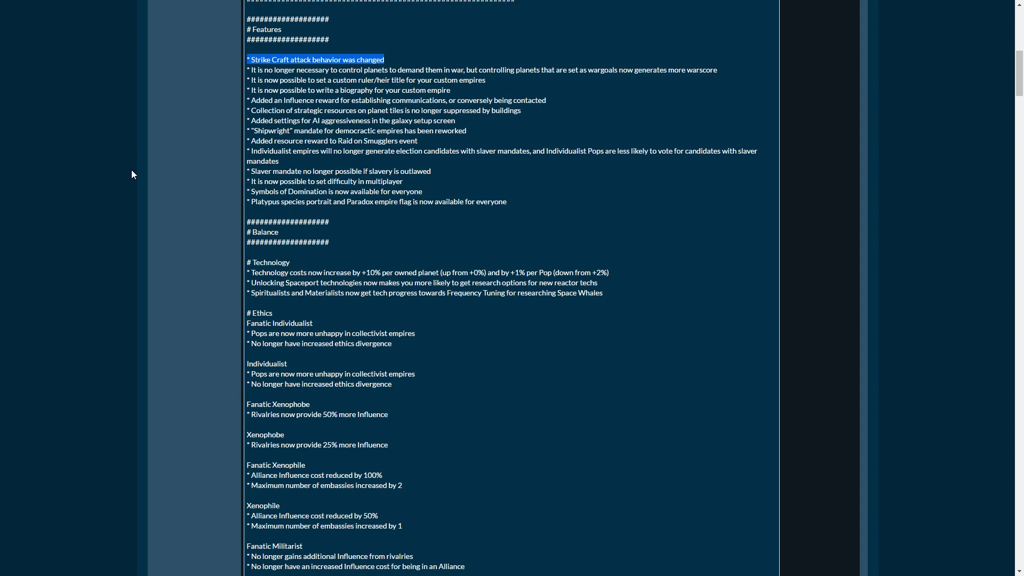
mouse_move(133, 172)
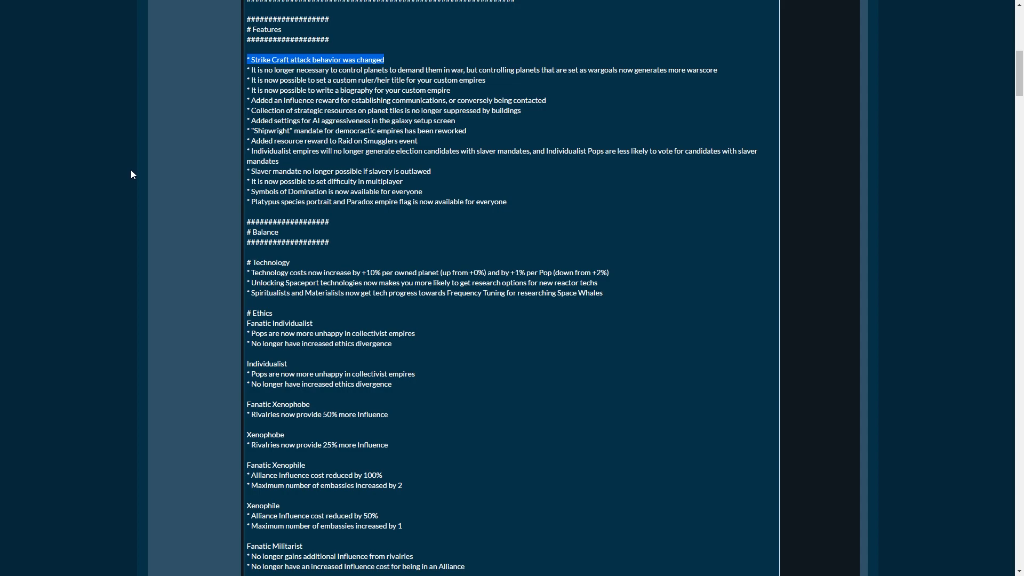
mouse_move(132, 179)
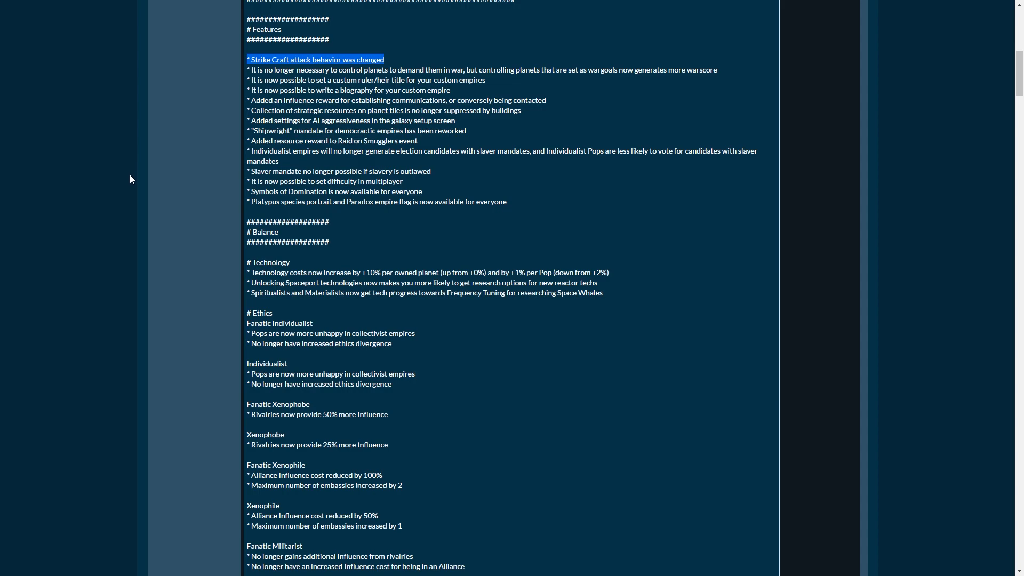
mouse_move(132, 186)
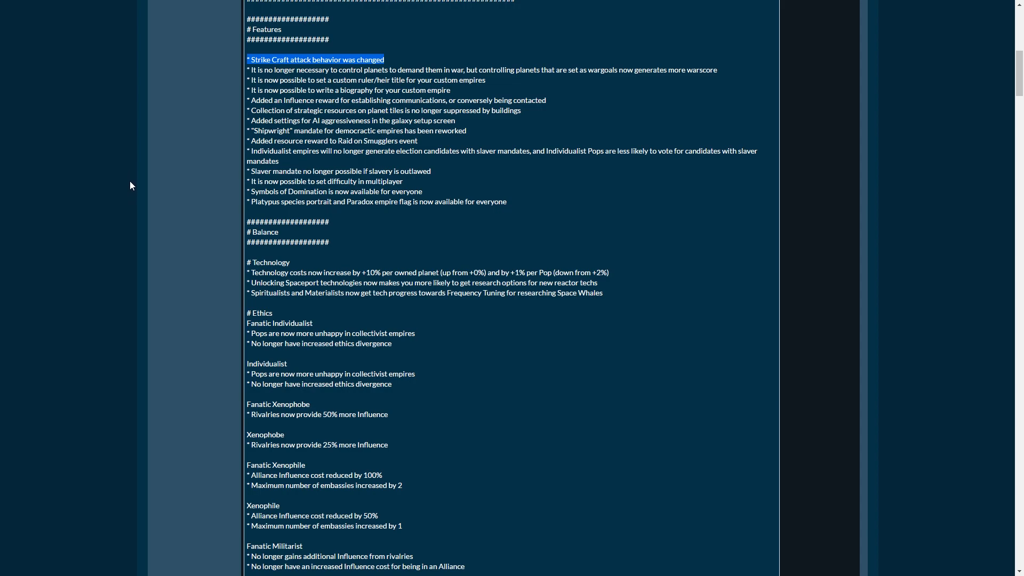
mouse_move(132, 157)
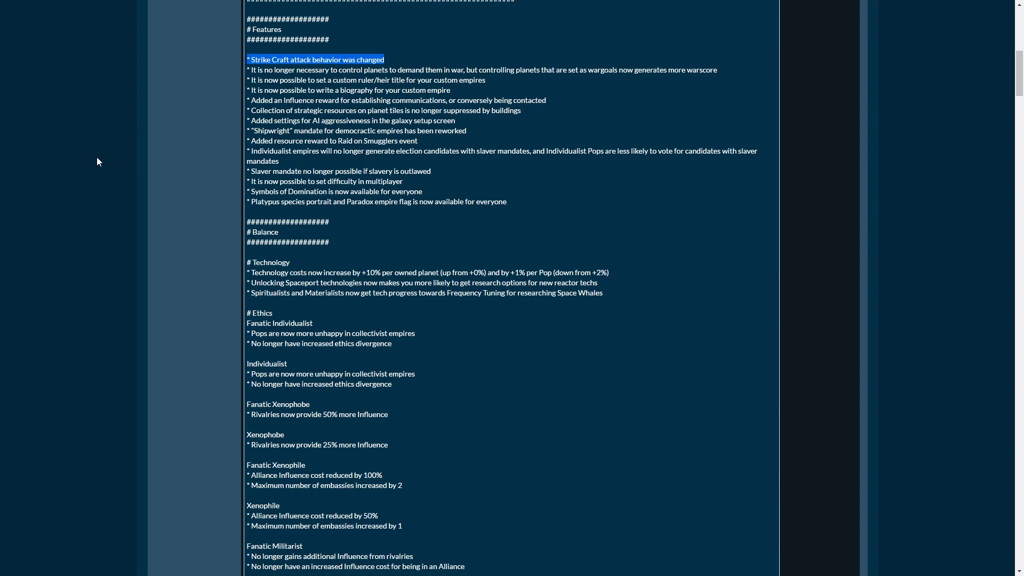
mouse_move(126, 168)
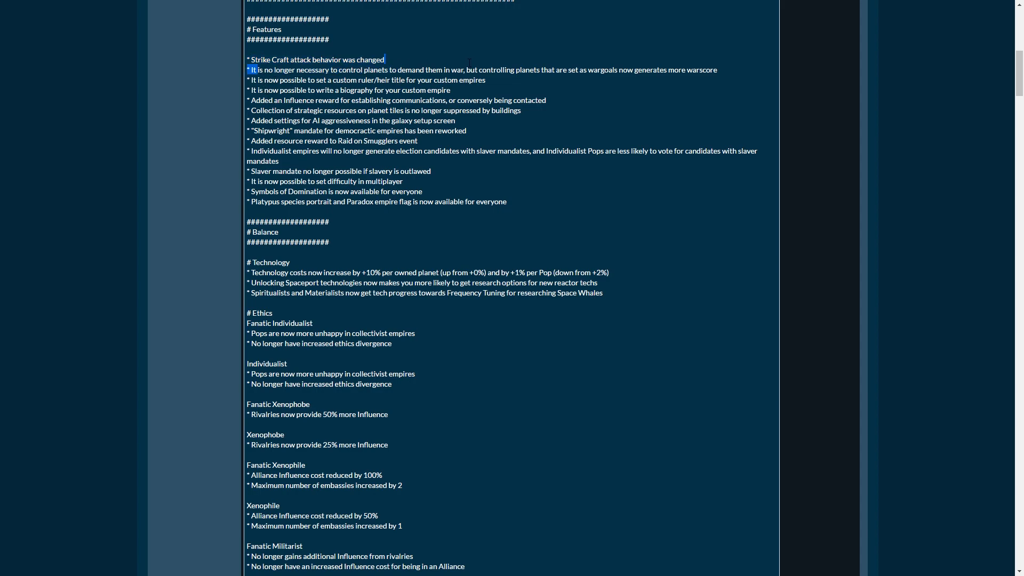
drag(254, 71, 513, 70)
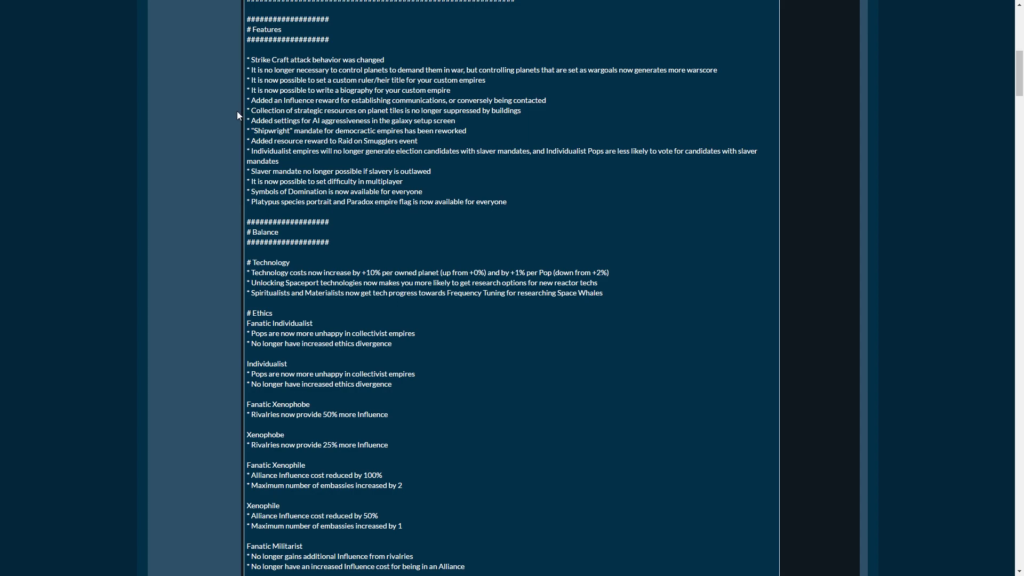
mouse_move(512, 92)
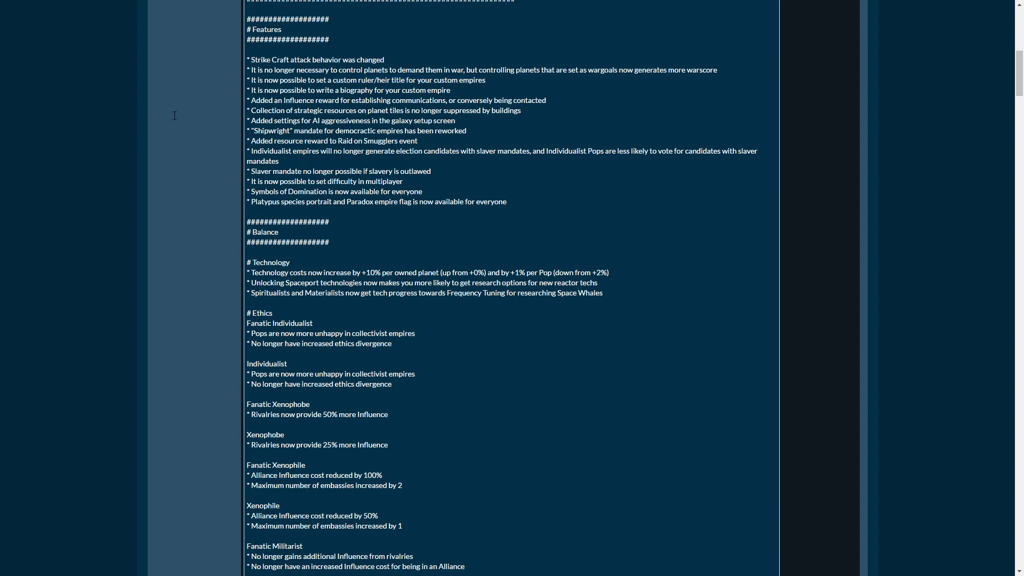
mouse_move(247, 100)
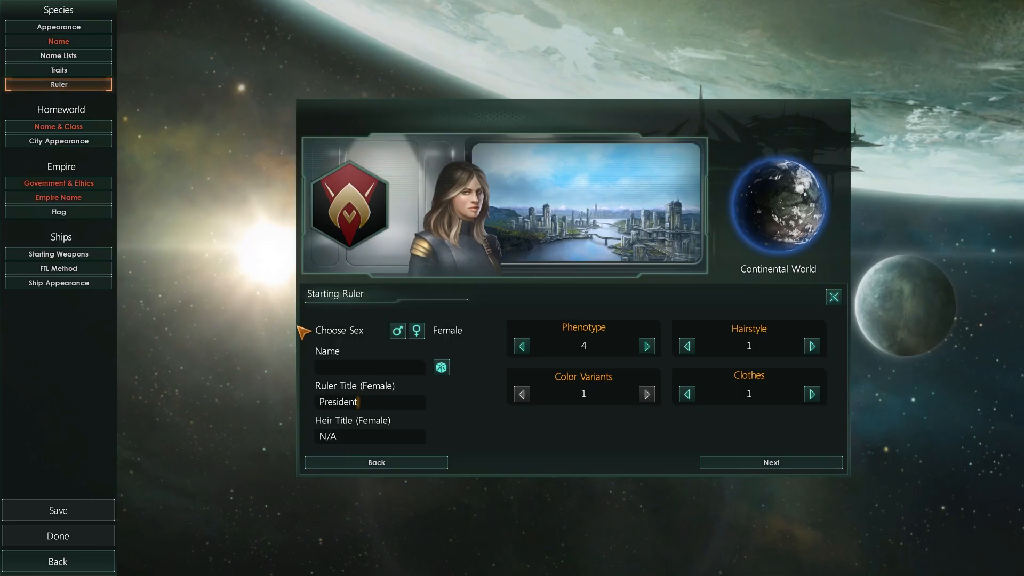
mouse_move(428, 422)
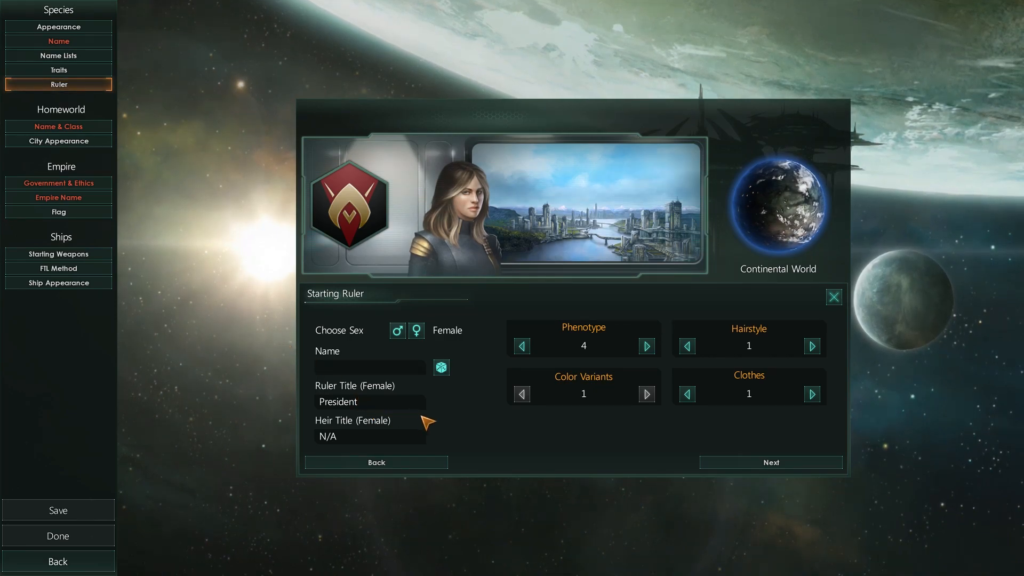
- Enter President as the starting ruler's custom title
text(Sh)
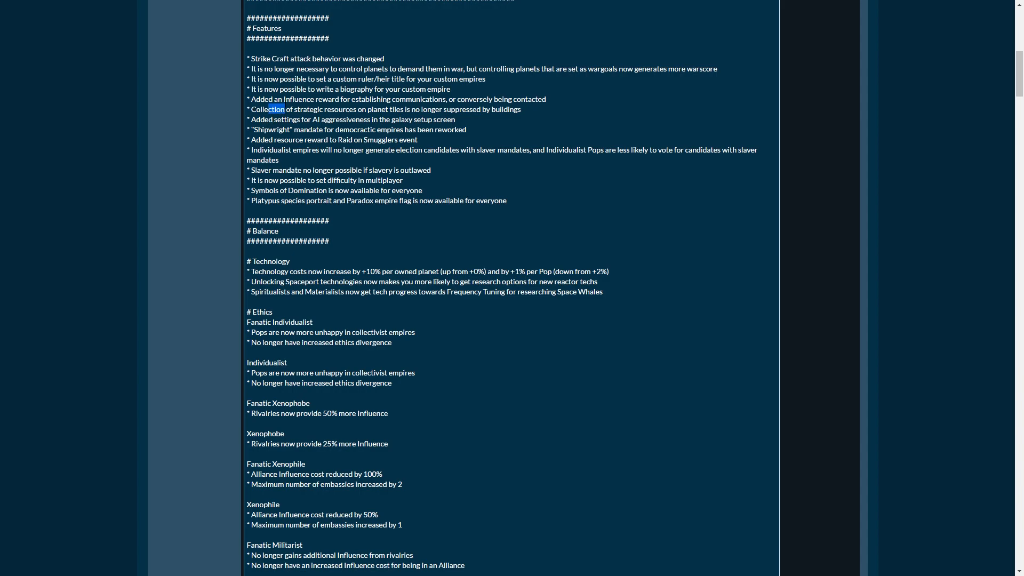
drag(284, 109, 348, 109)
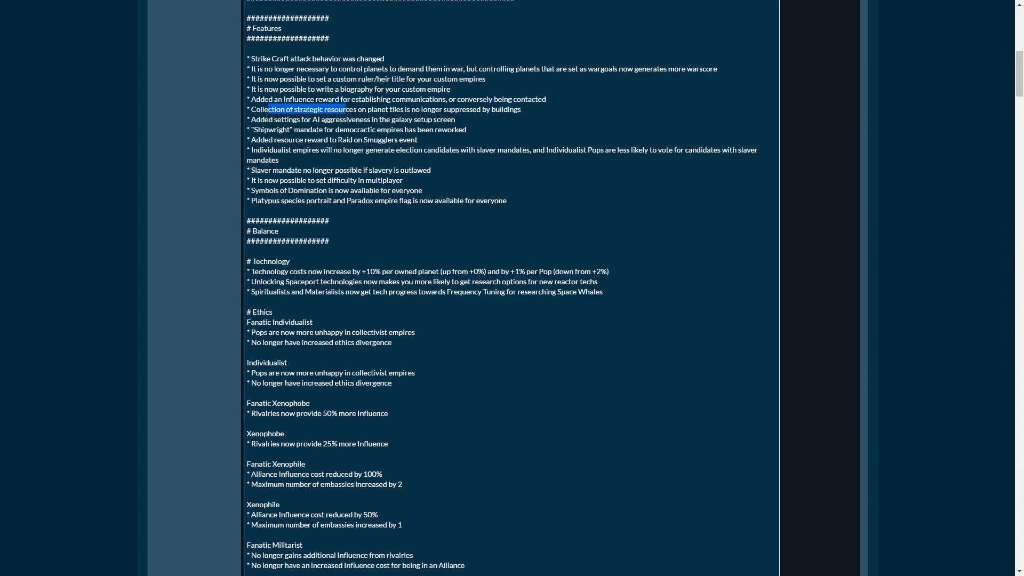
drag(350, 109, 480, 109)
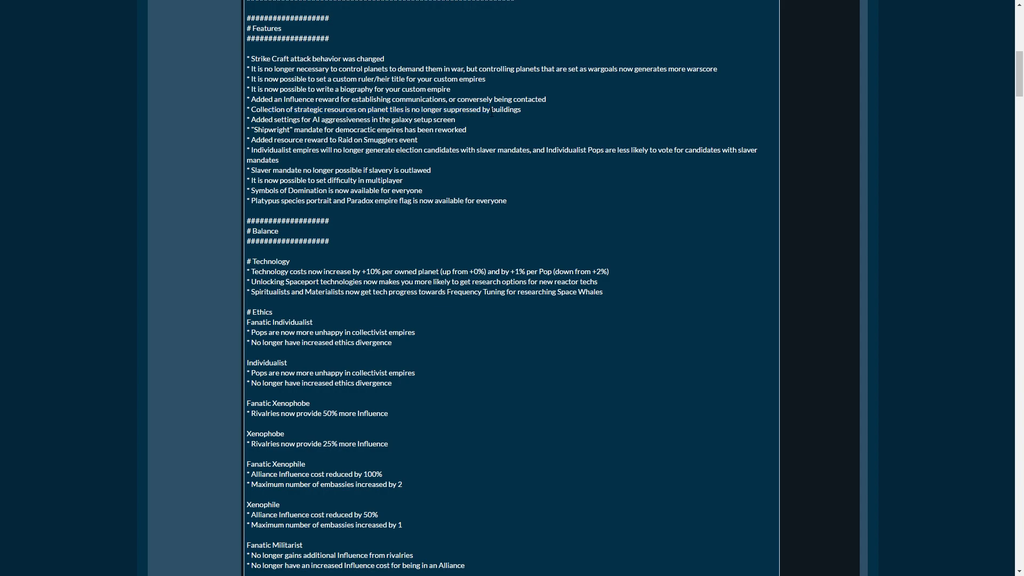
drag(285, 109, 403, 108)
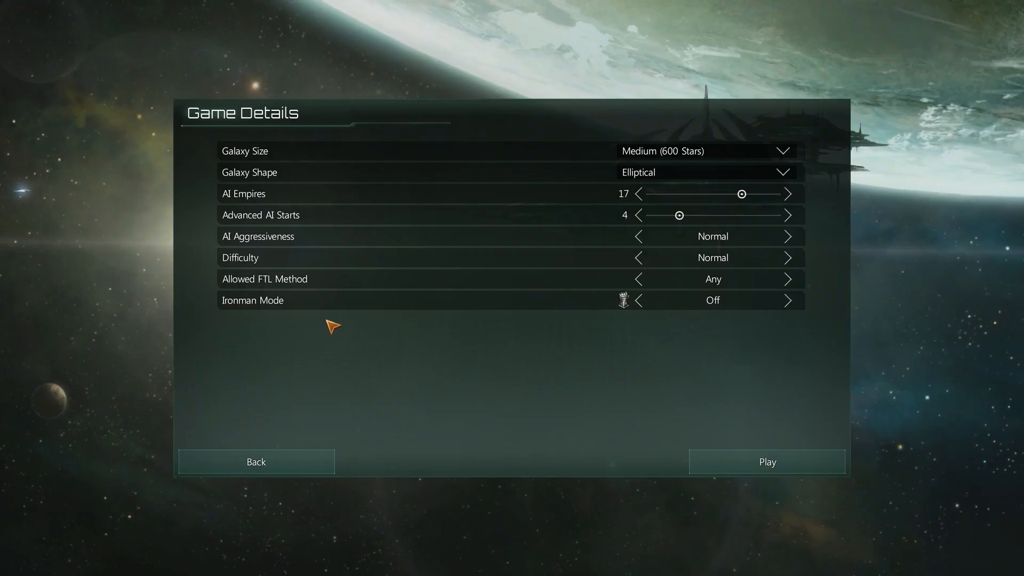
- Cycle AI Aggressiveness back to Normal and set Difficulty to Insane for the ring-galaxy game
click(787, 236)
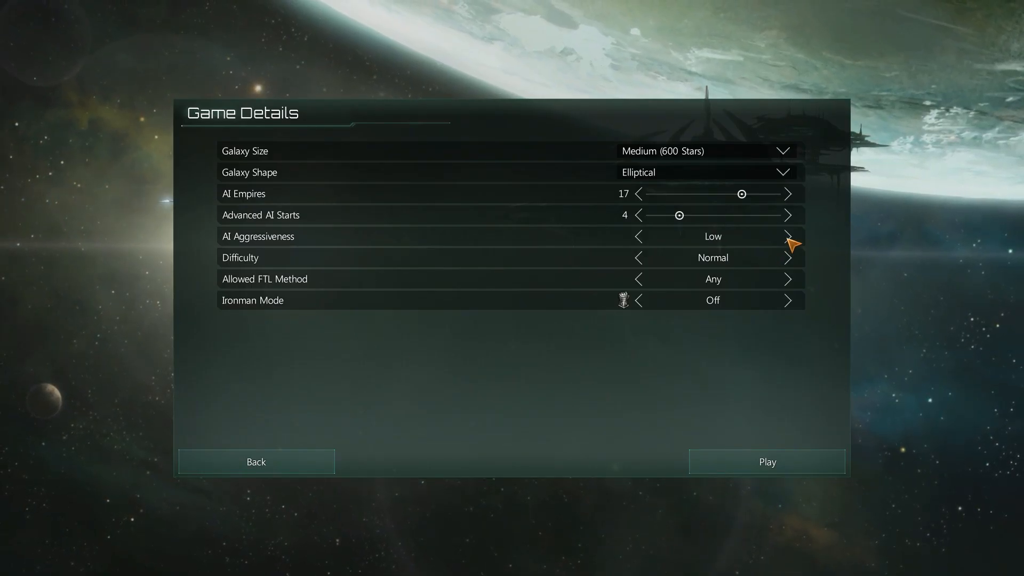
click(790, 236)
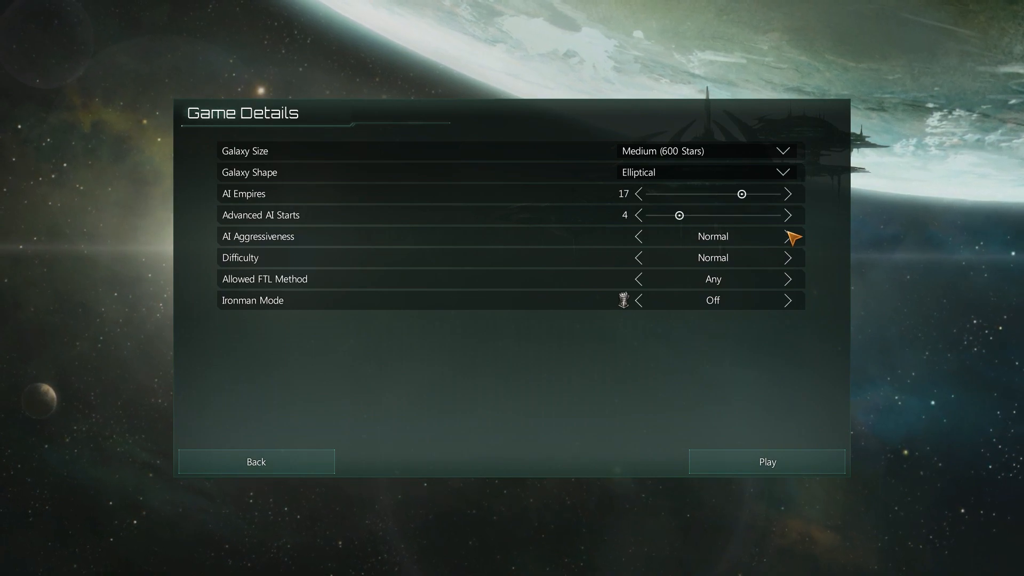
click(706, 172)
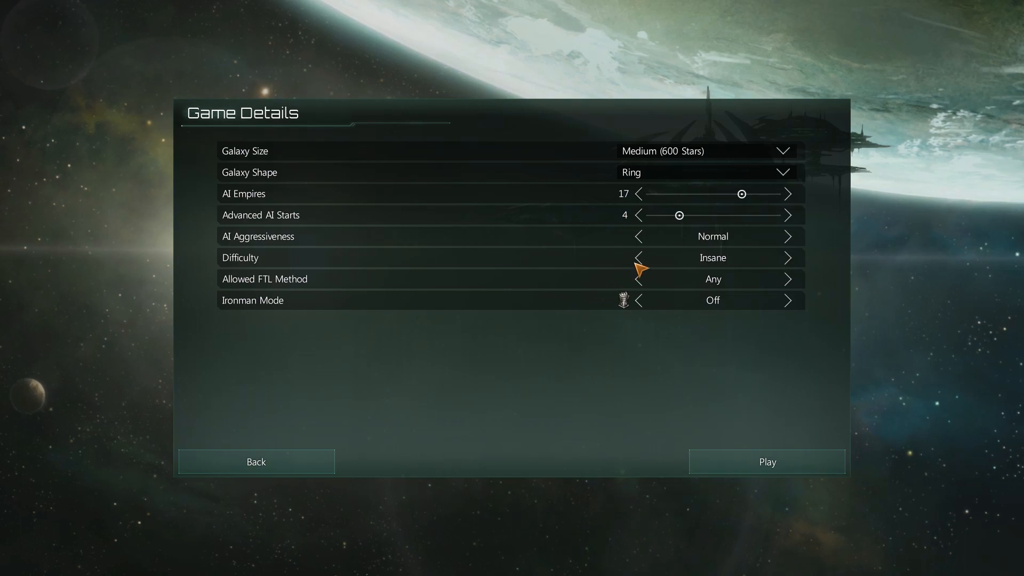
mouse_move(689, 258)
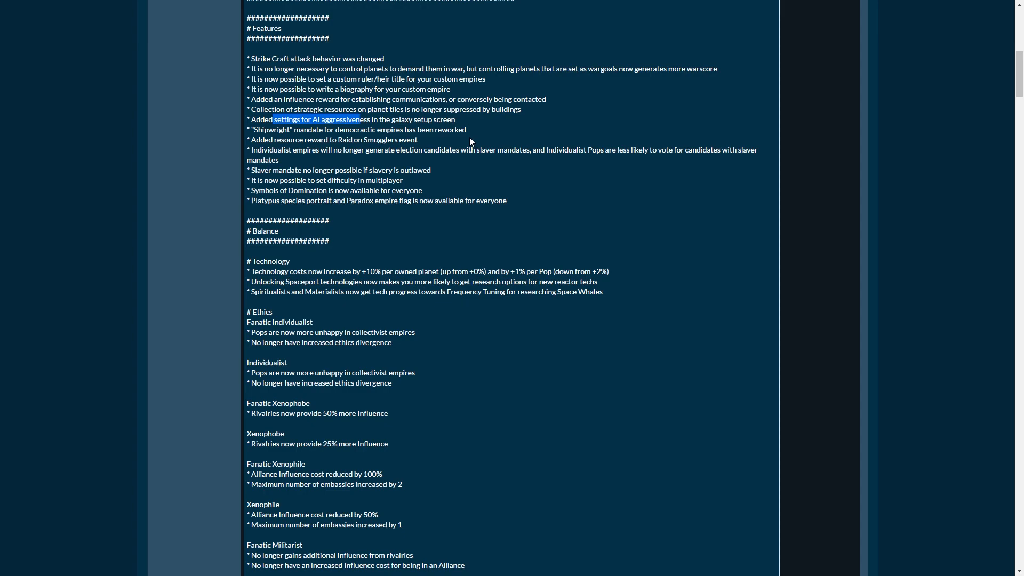
mouse_move(468, 172)
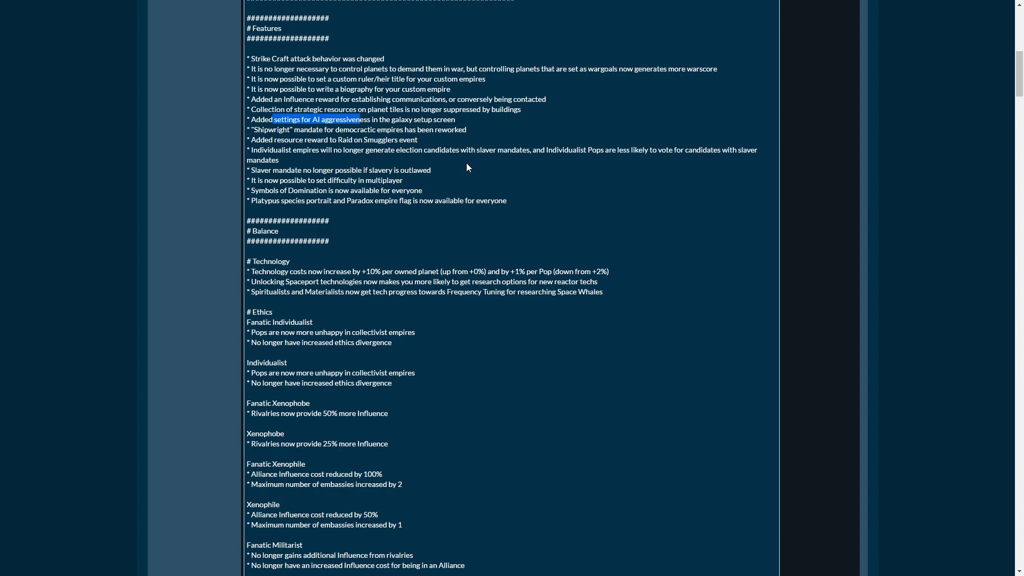
mouse_move(466, 171)
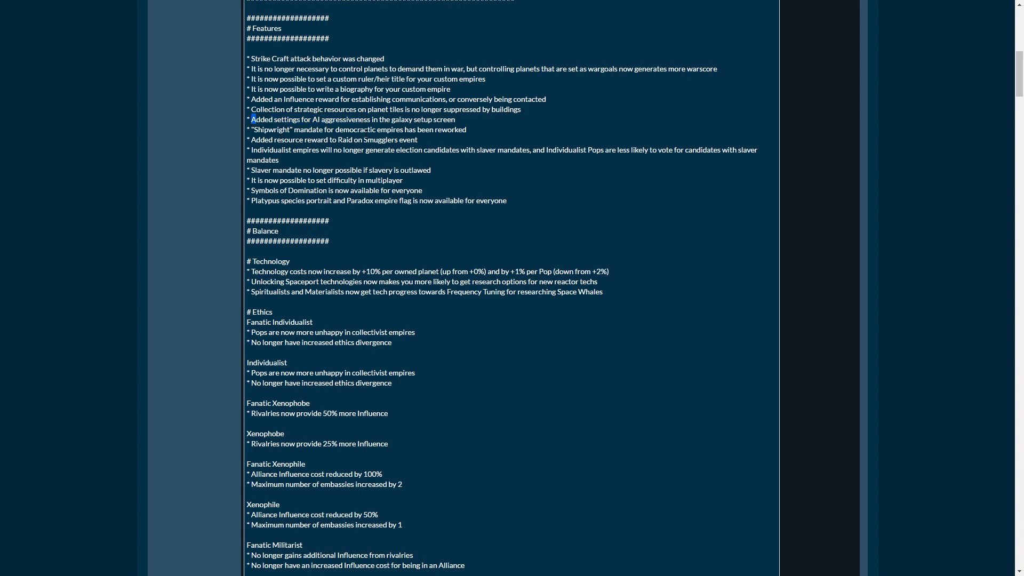
- Highlight the AI aggressiveness settings note, then the Raid on Smugglers reward line further down
drag(281, 119, 455, 119)
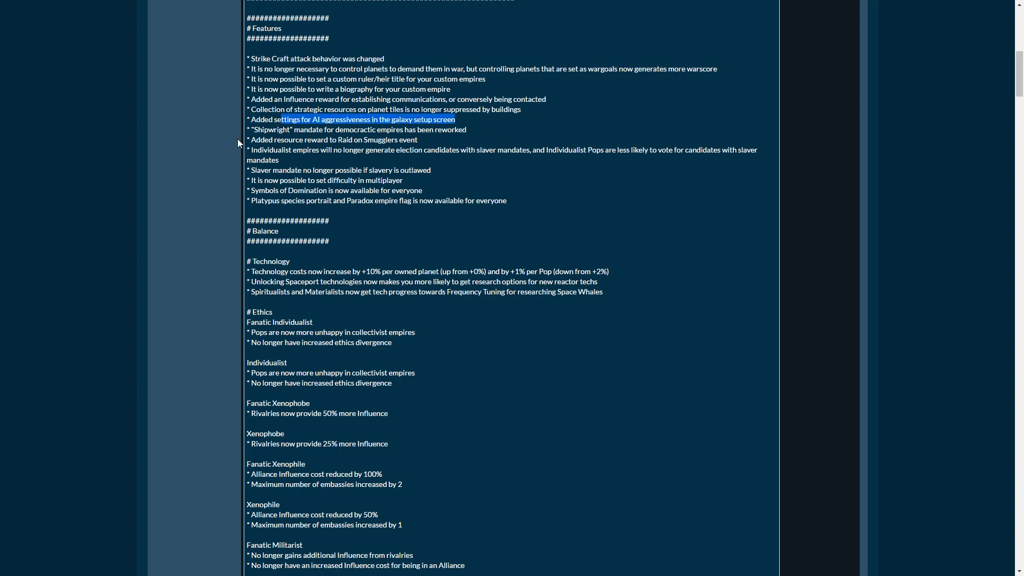
mouse_move(531, 135)
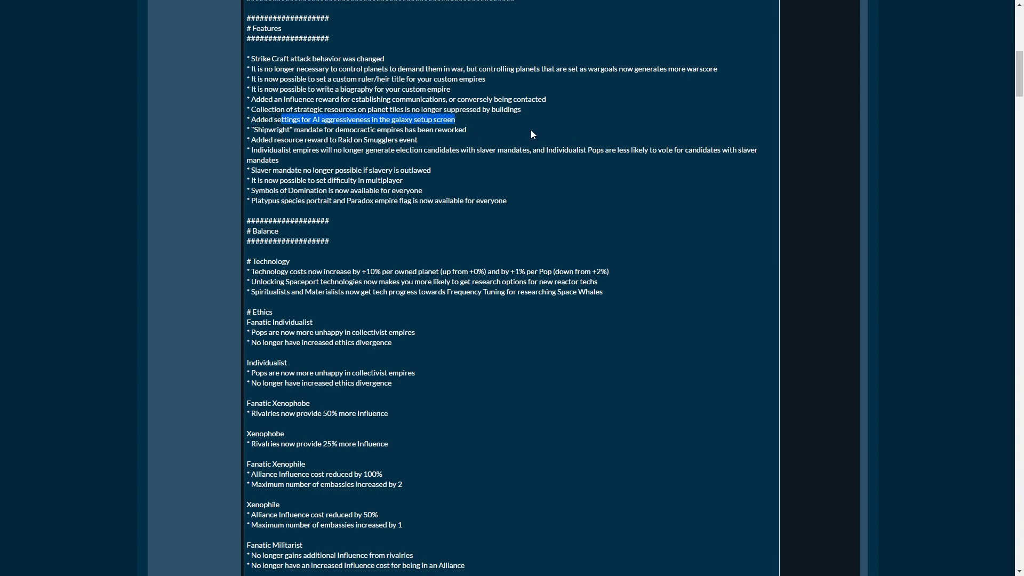
scroll(down, 3)
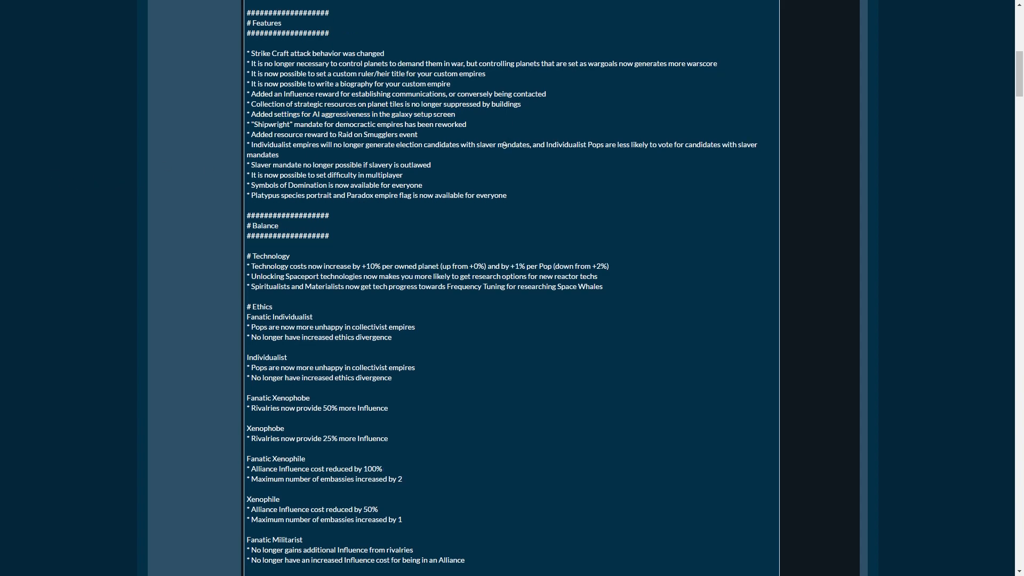
scroll(down, 3)
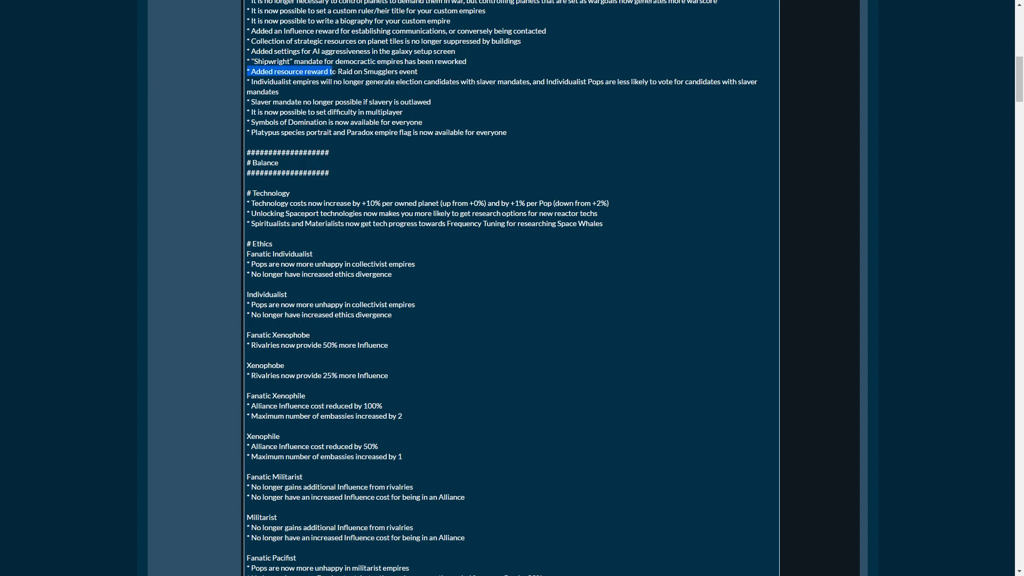
click(434, 73)
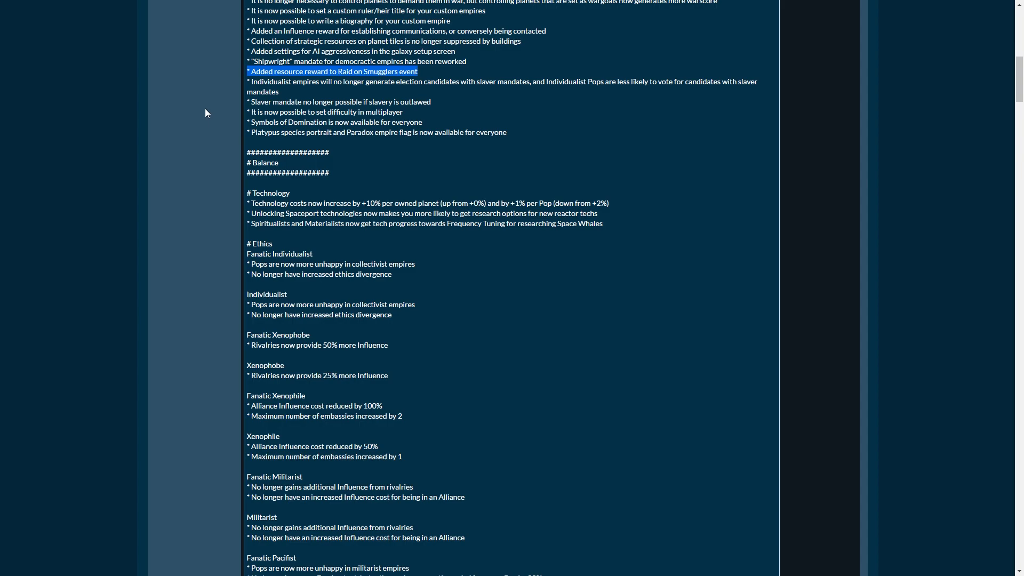
mouse_move(193, 121)
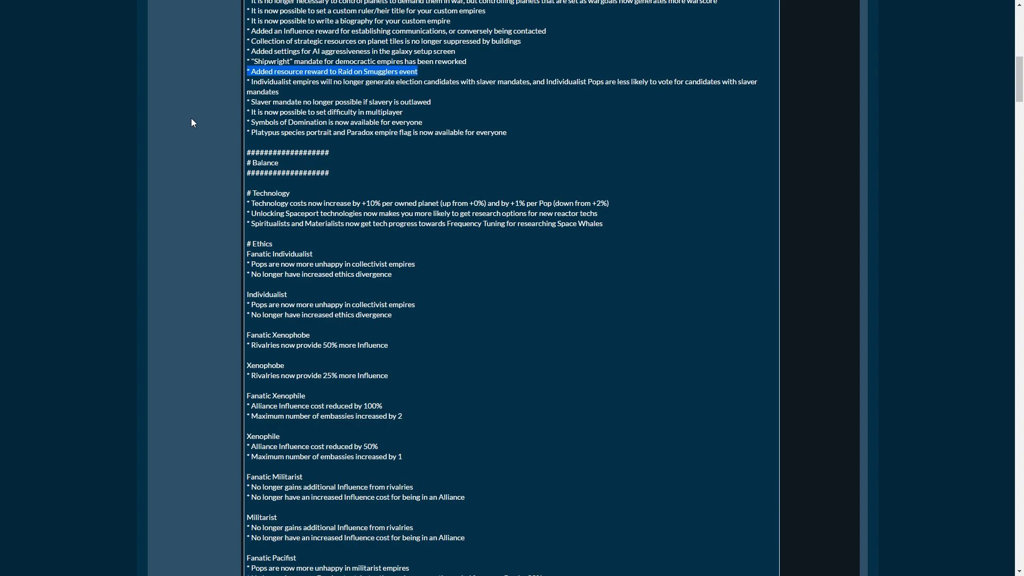
mouse_move(202, 109)
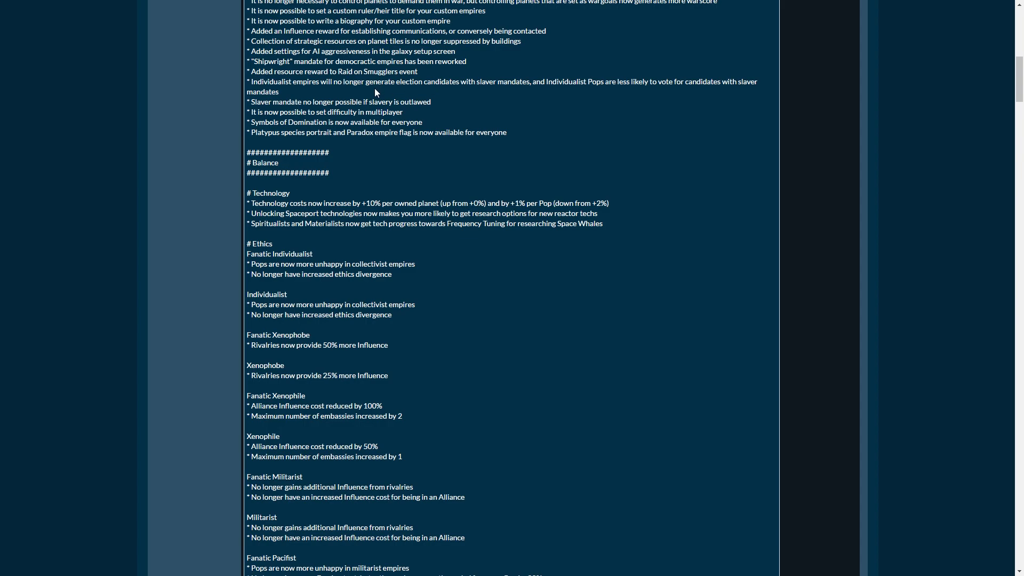
mouse_move(348, 97)
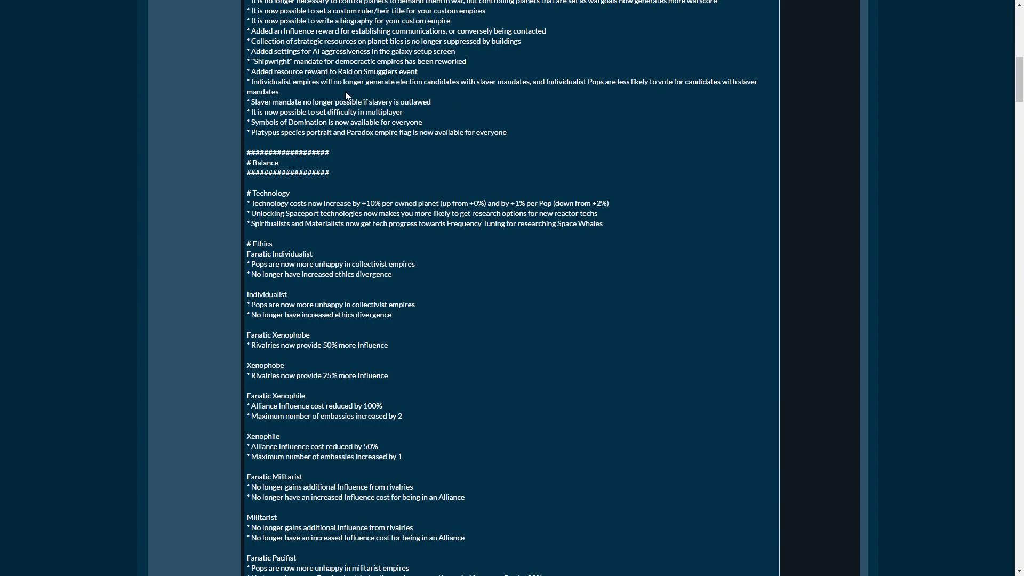
- Highlight the Platypus species portrait line, then scroll on toward the Balance section
drag(346, 94, 622, 81)
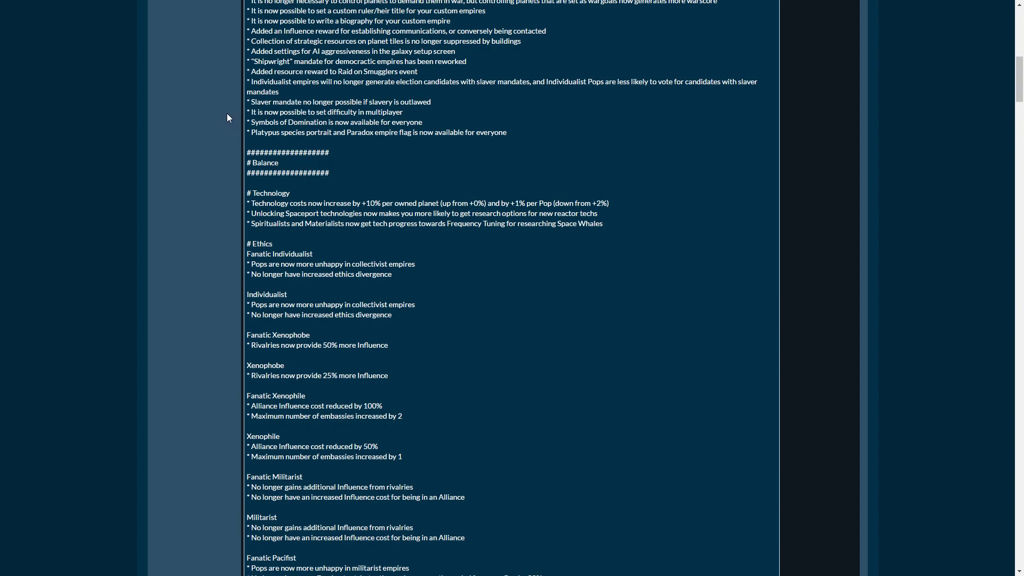
mouse_move(193, 123)
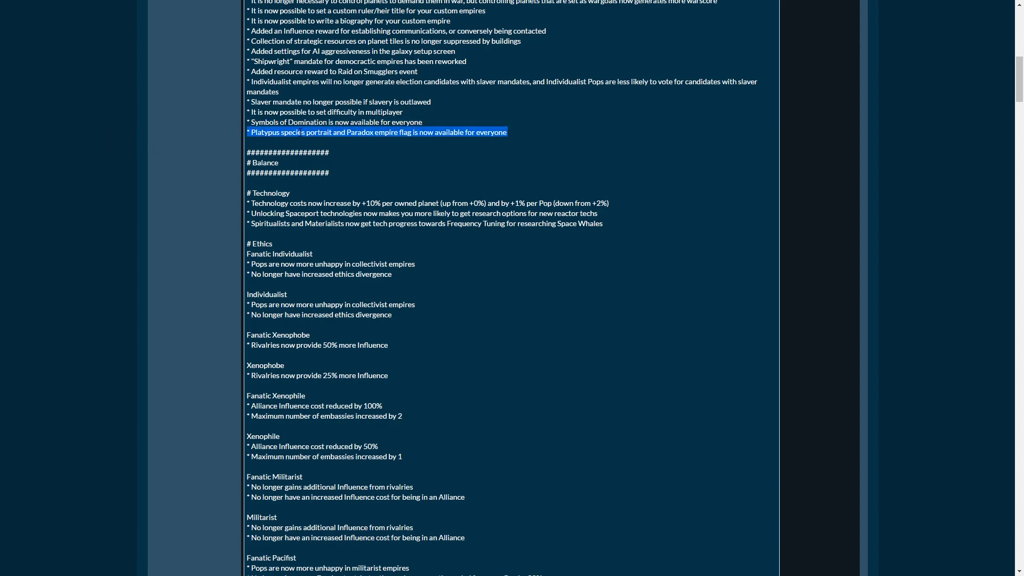
drag(506, 132, 292, 132)
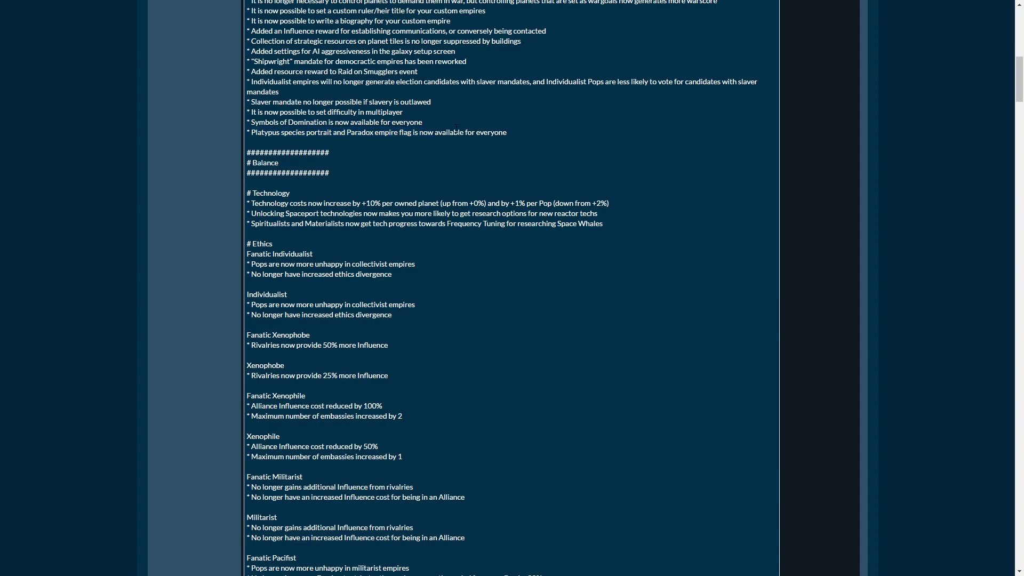
scroll(down, 3)
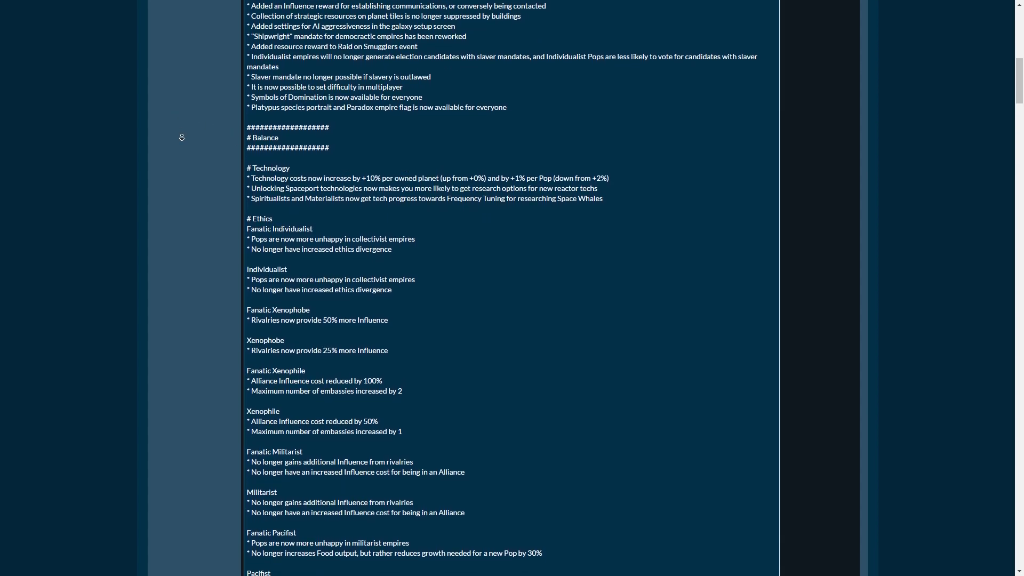
scroll(down, 3)
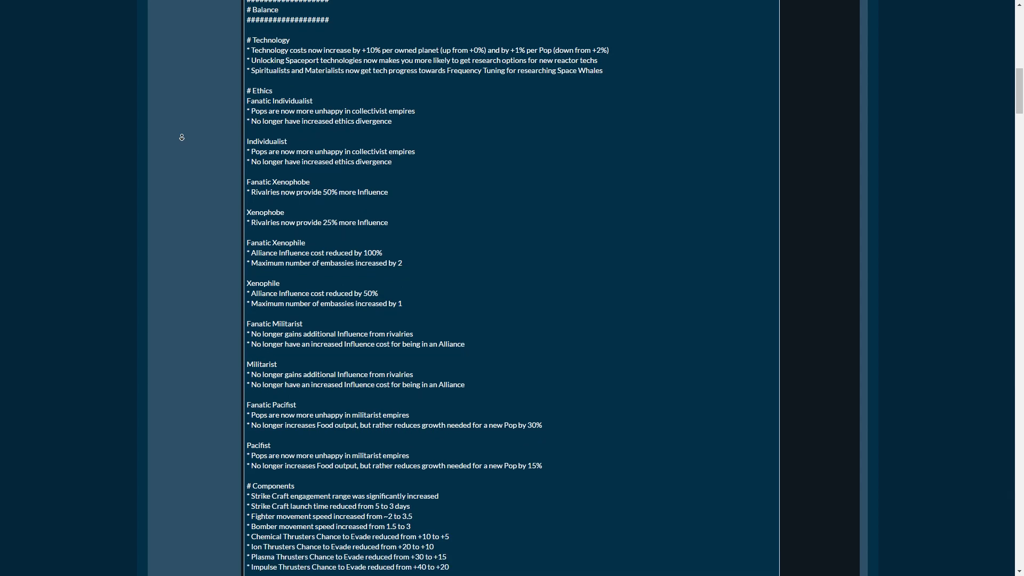
- Scroll the post down to the Technology, Ethics and Components balance notes
scroll(down, 3)
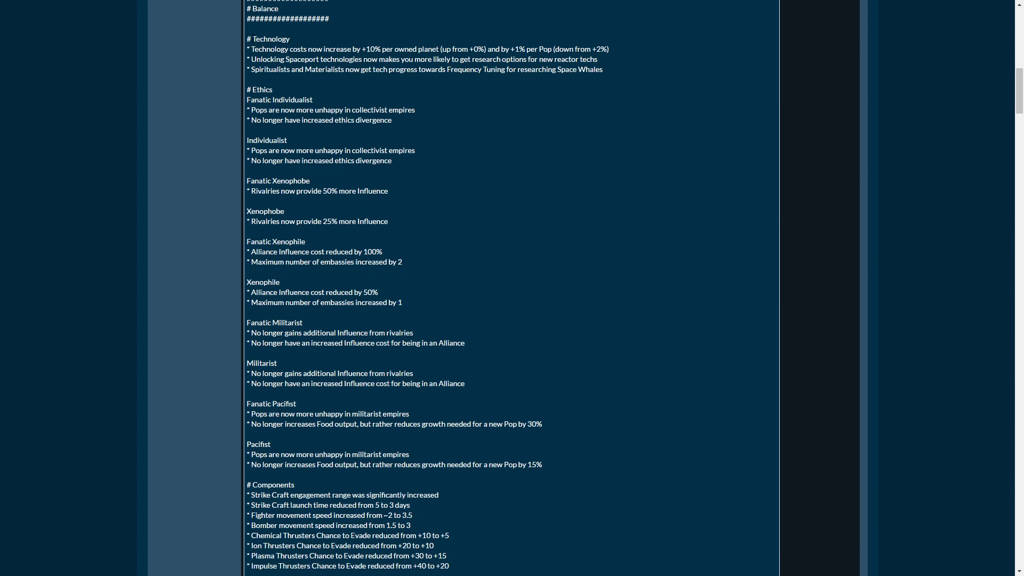
mouse_move(193, 159)
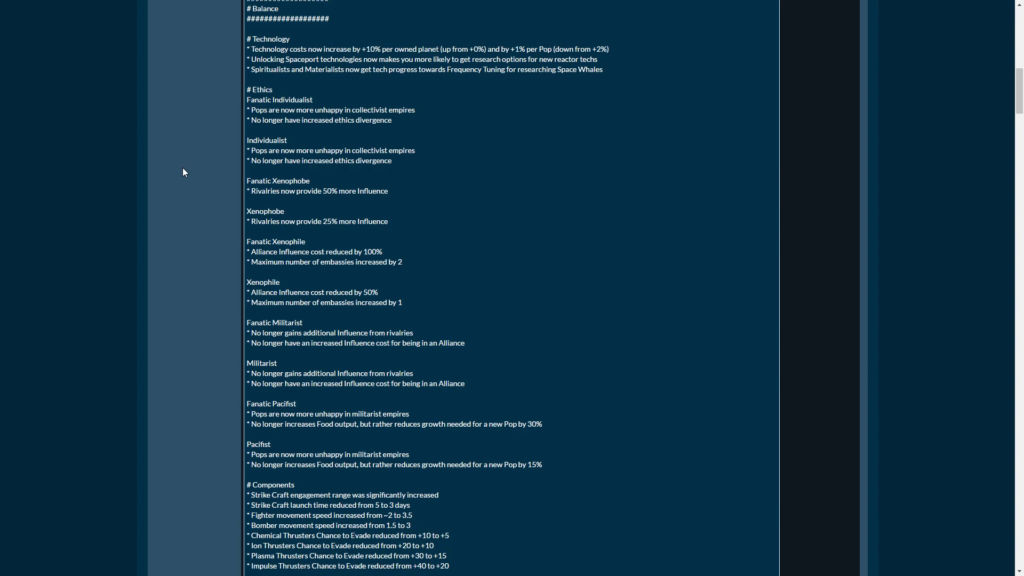
mouse_move(175, 183)
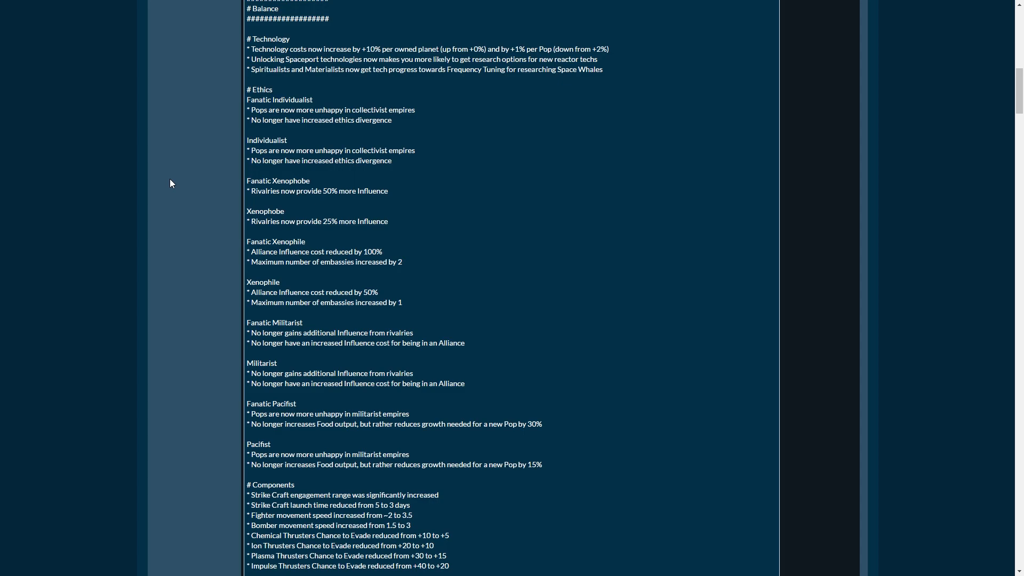
mouse_move(178, 173)
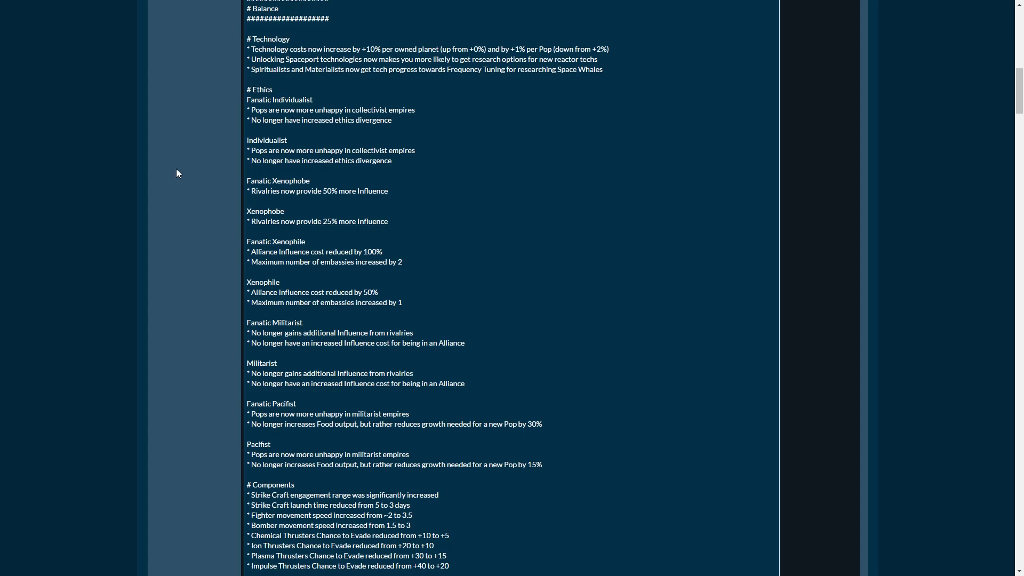
mouse_move(200, 183)
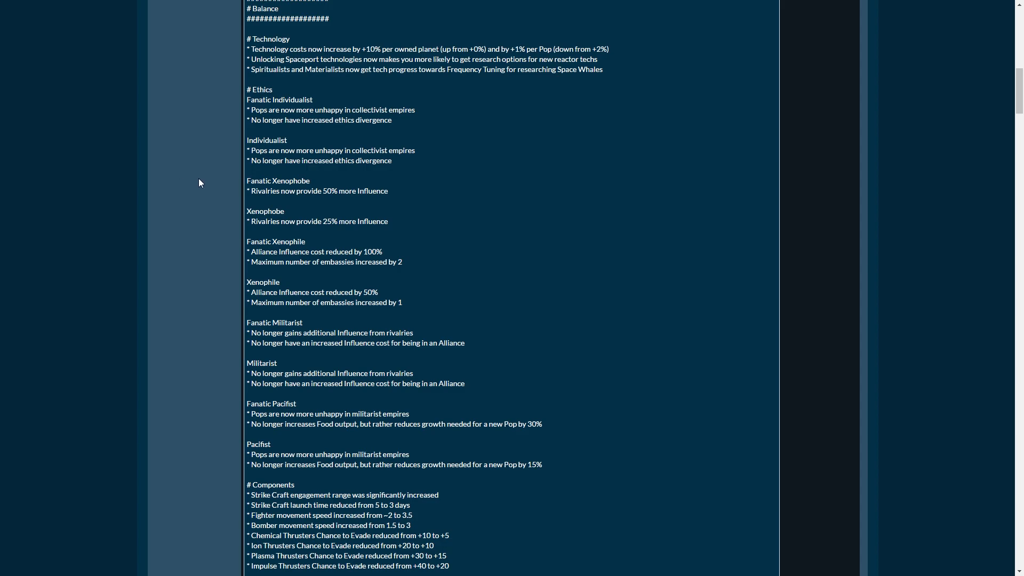
mouse_move(211, 169)
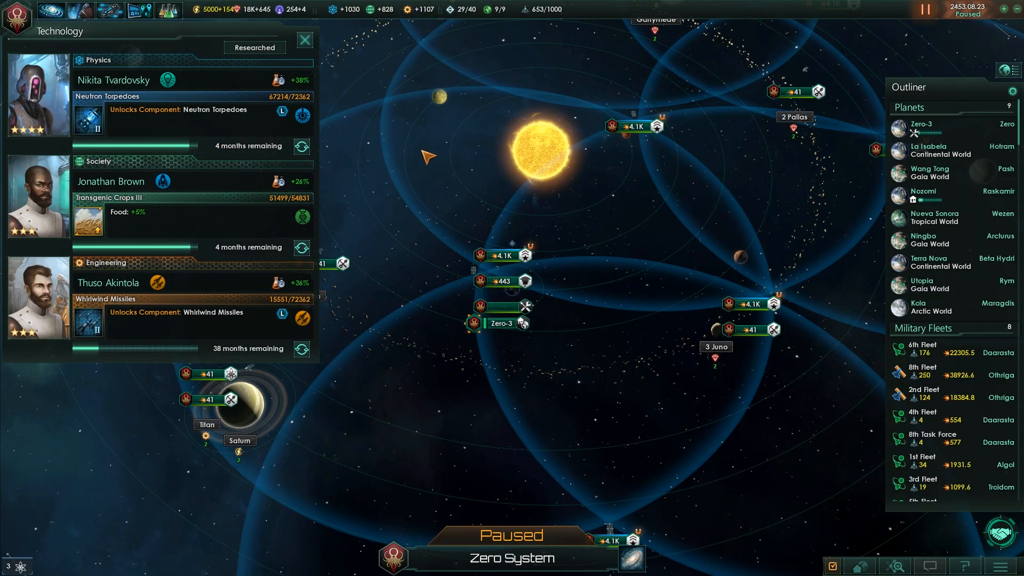
mouse_move(298, 80)
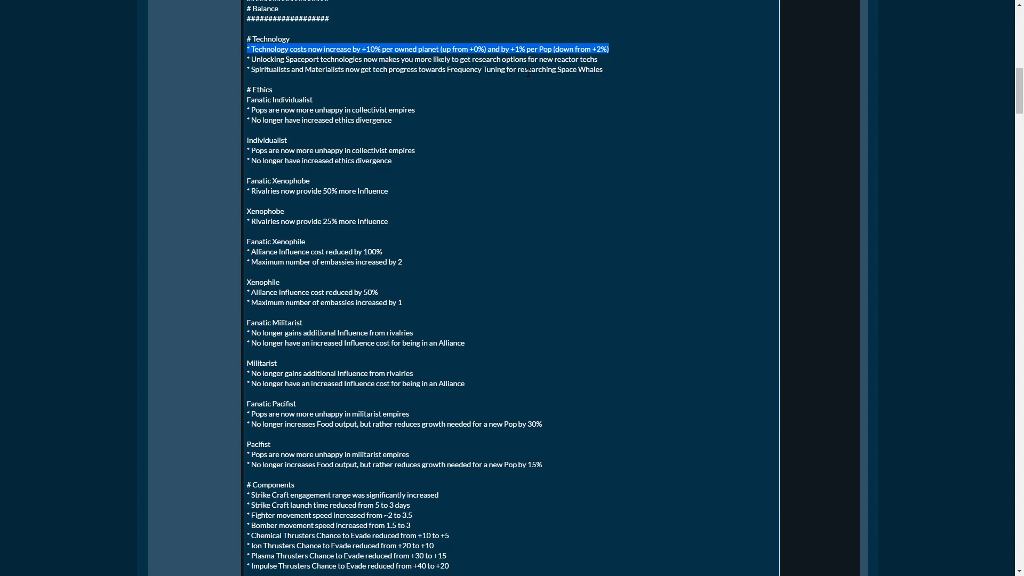
mouse_move(542, 57)
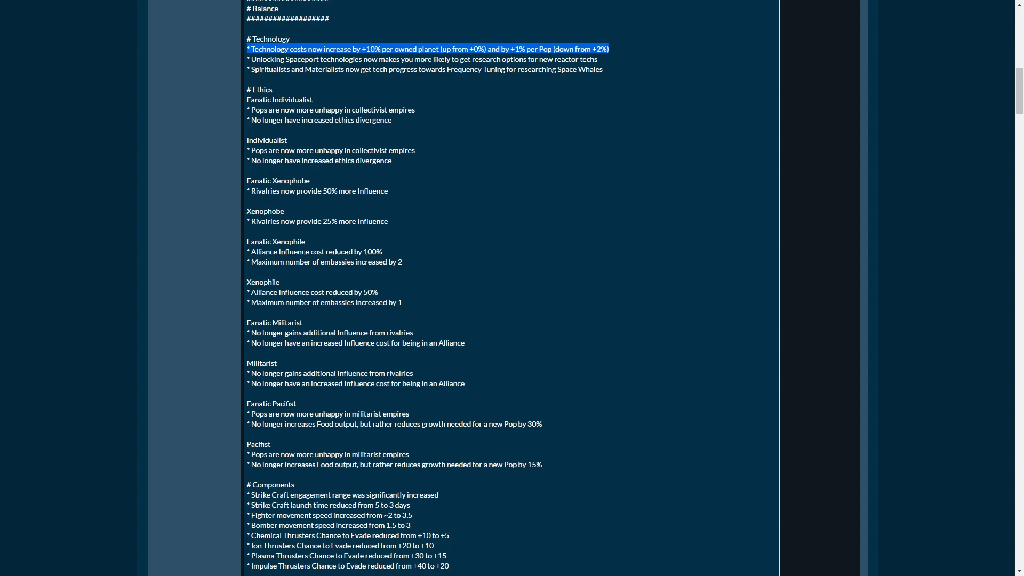
mouse_move(440, 78)
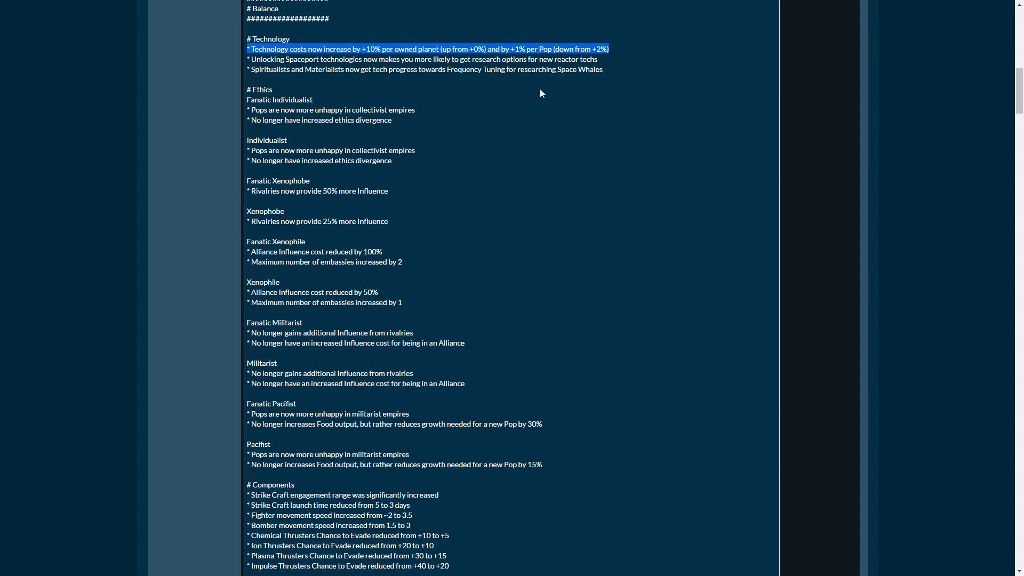
mouse_move(542, 96)
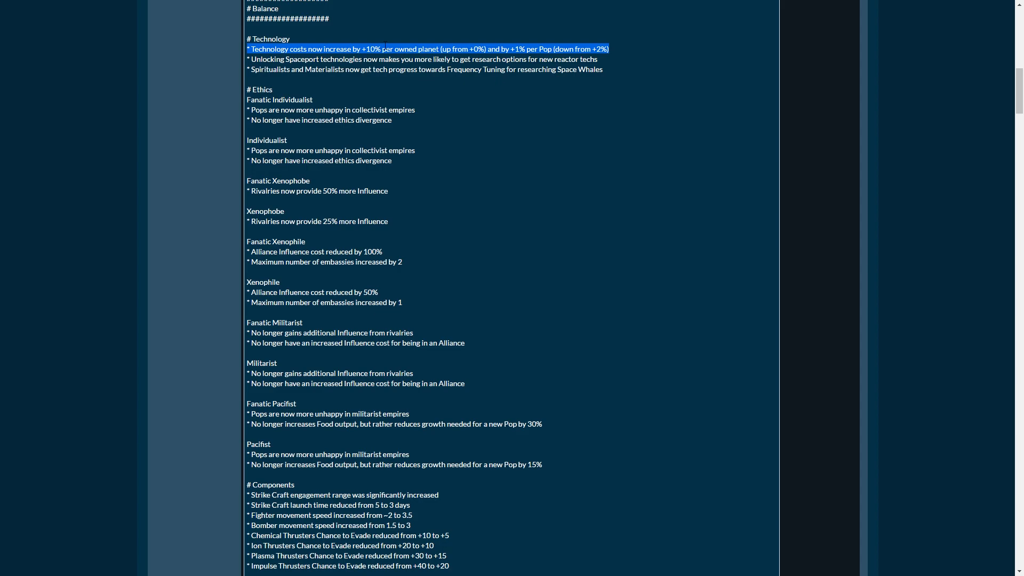
mouse_move(201, 138)
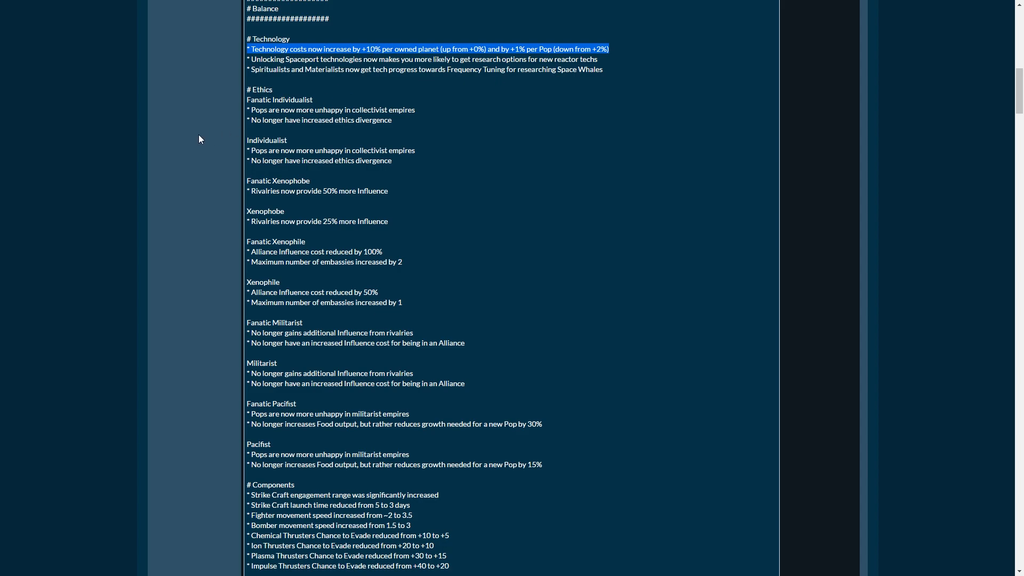
mouse_move(269, 86)
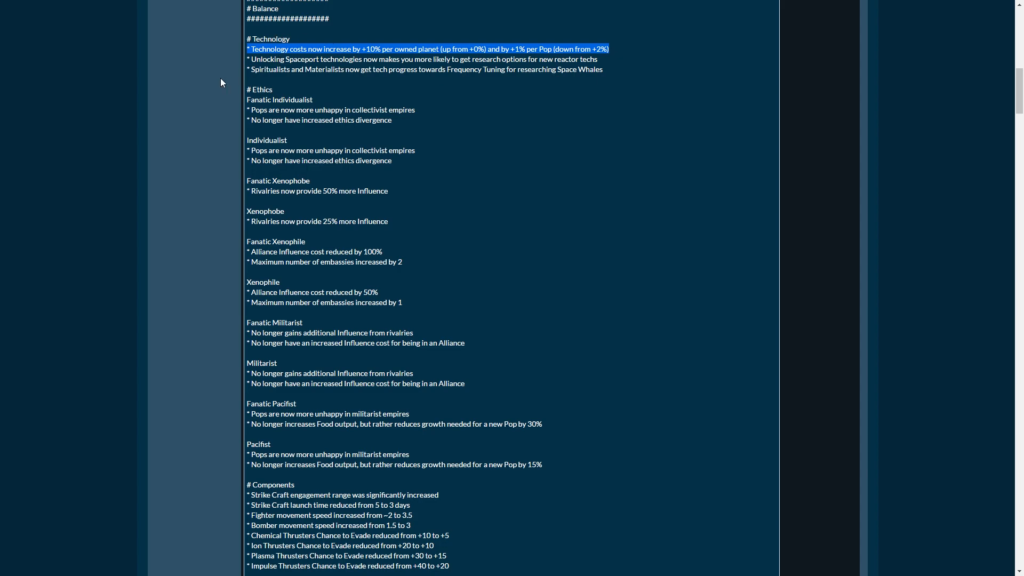
mouse_move(234, 75)
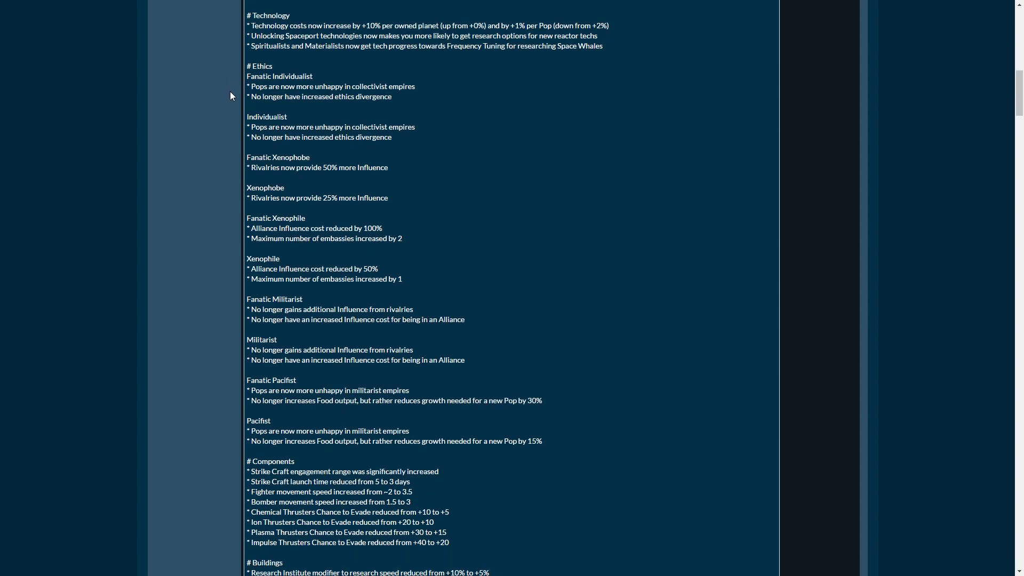
mouse_move(242, 44)
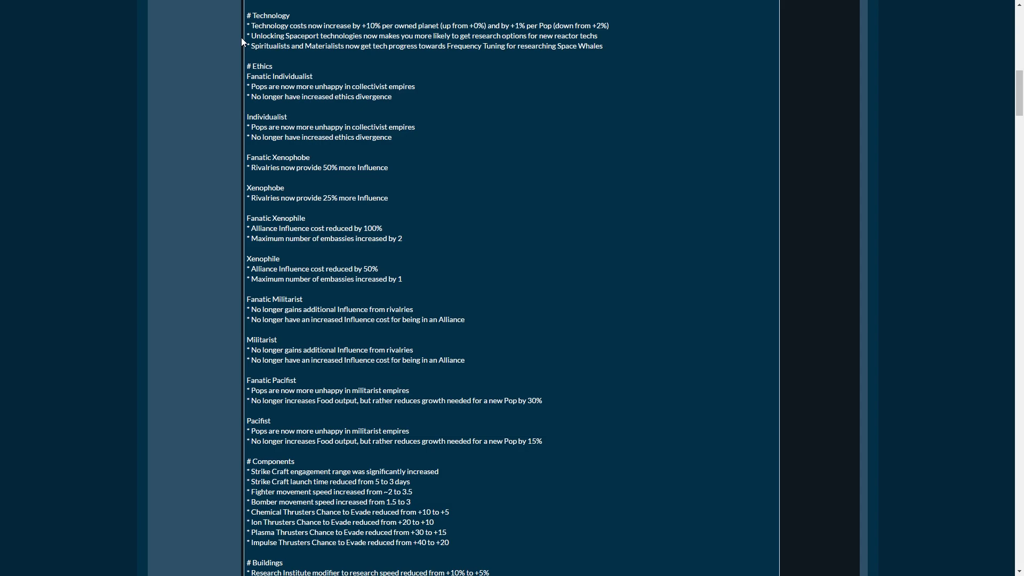
mouse_move(604, 60)
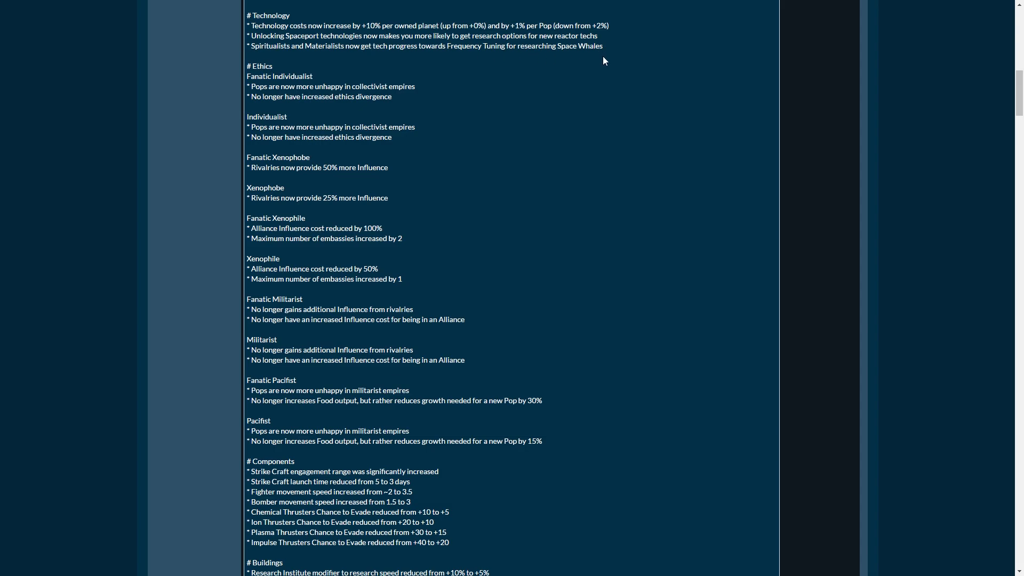
mouse_move(200, 89)
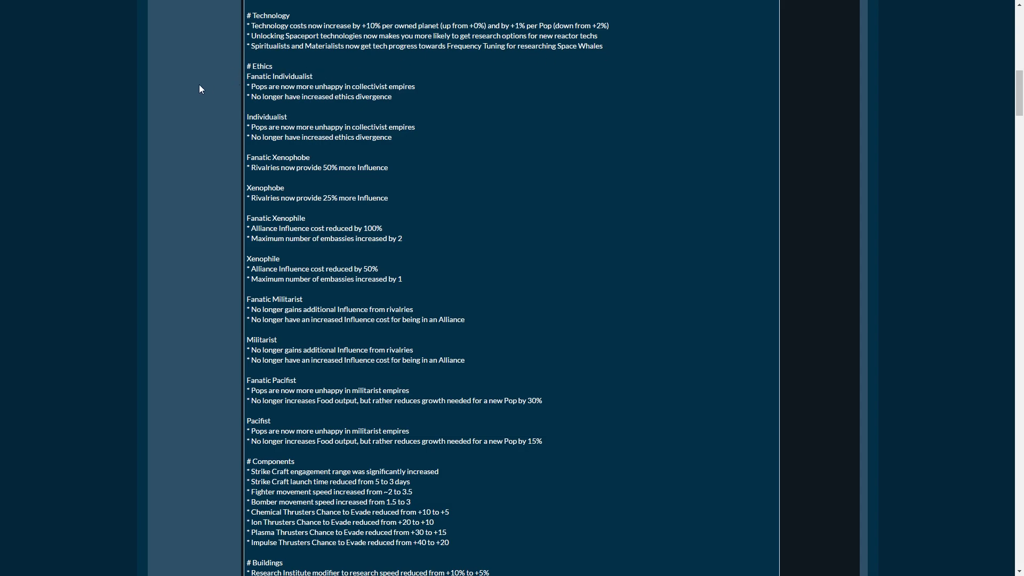
mouse_move(201, 91)
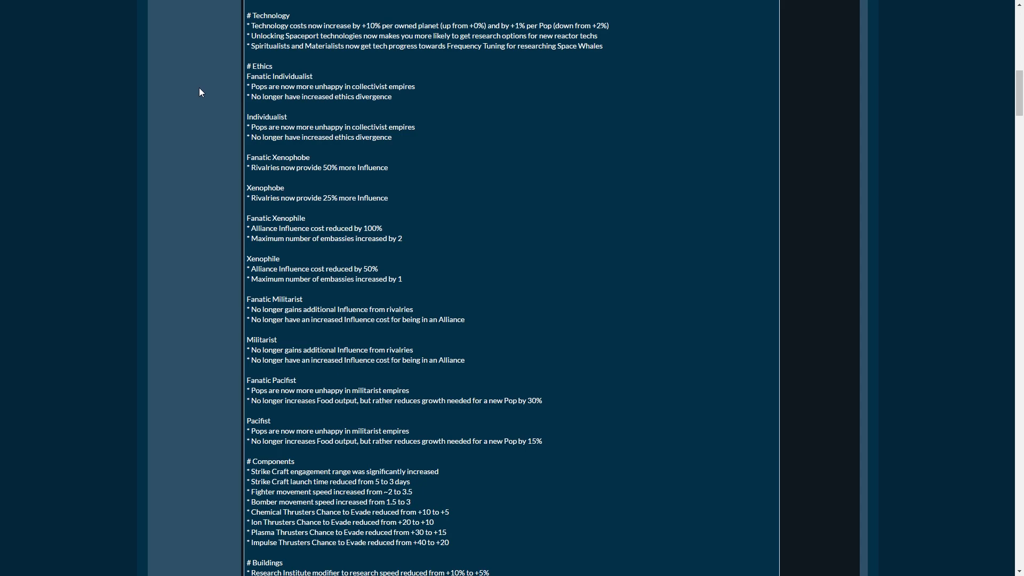
mouse_move(665, 65)
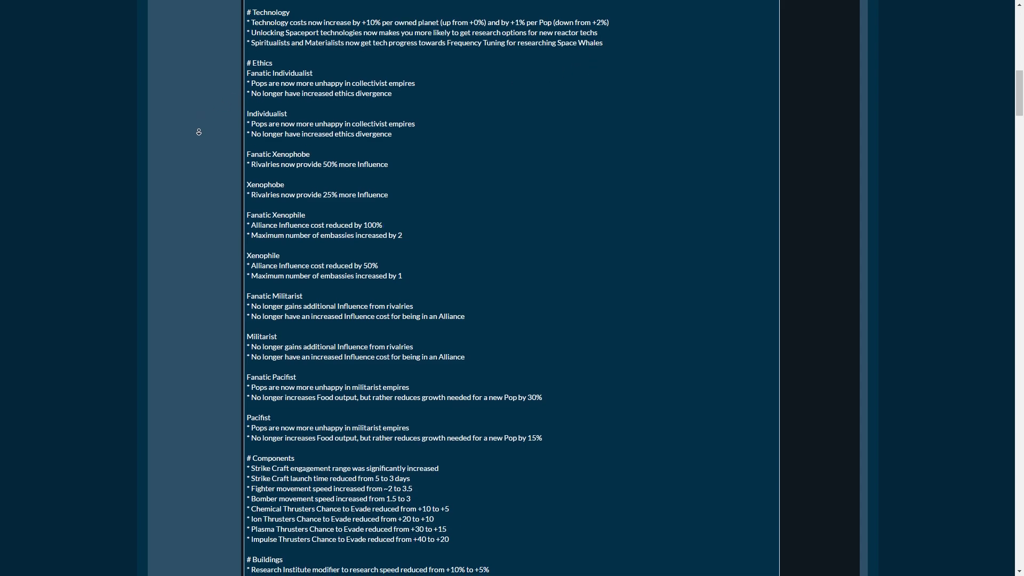
- Scroll past the Ethics, Components, Buildings, Traits and Modifiers changes to the AI heading
scroll(down, 3)
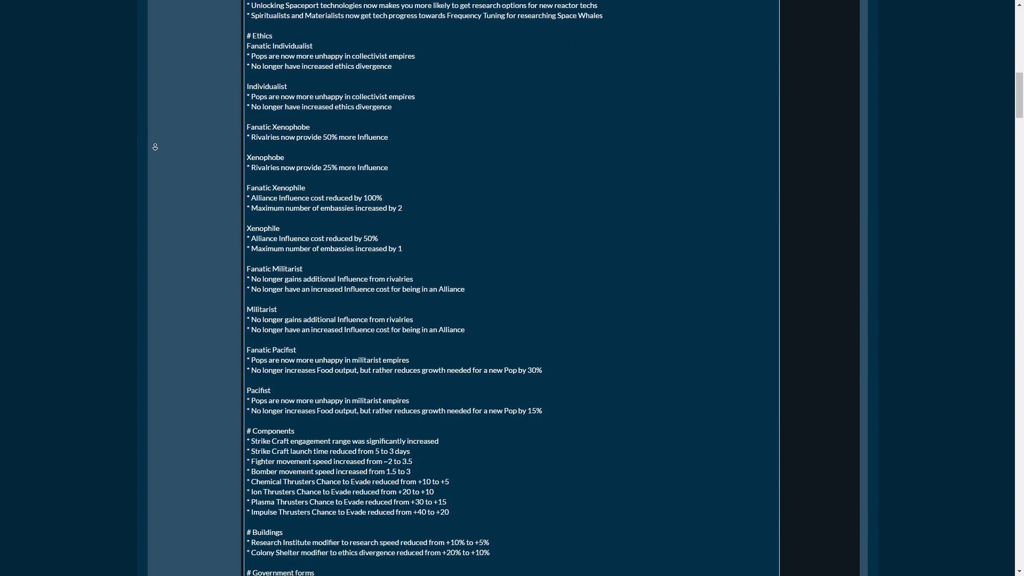
scroll(down, 3)
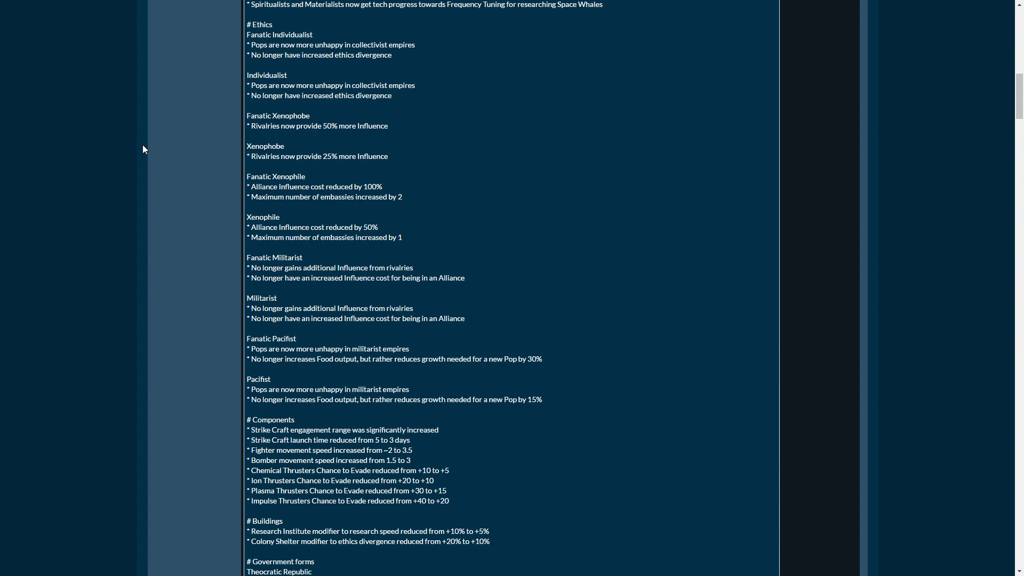
scroll(down, 3)
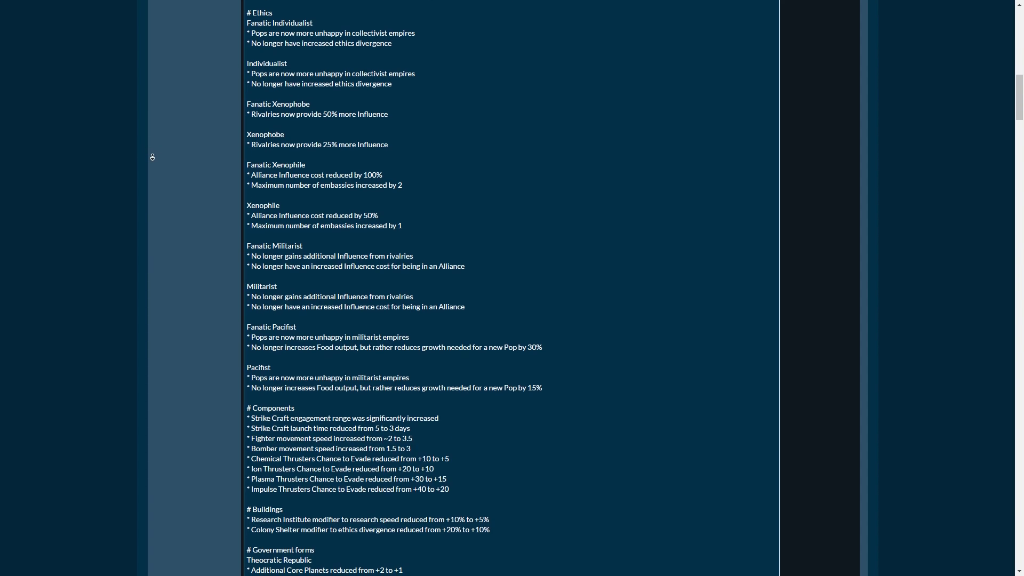
scroll(down, 3)
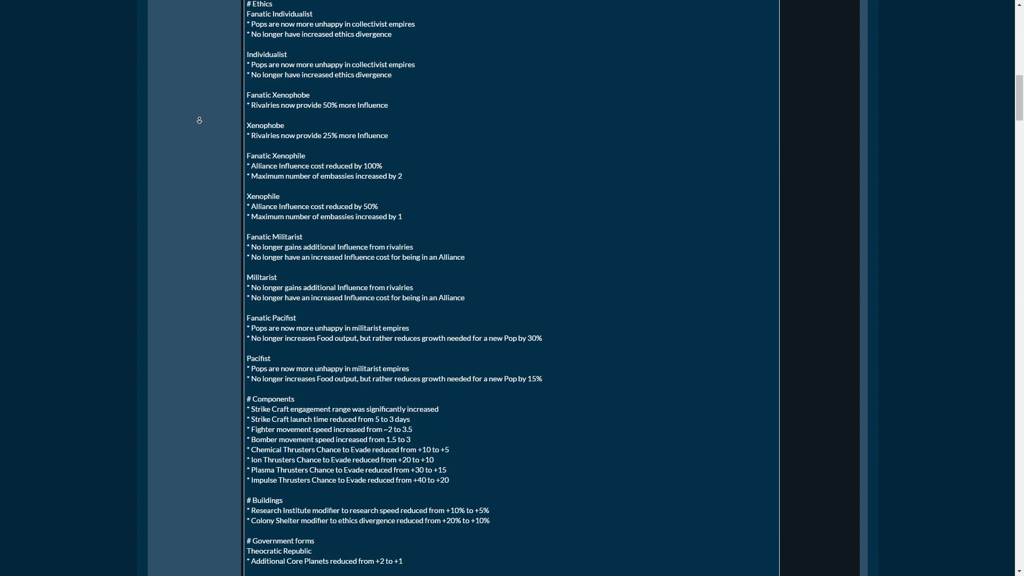
scroll(down, 3)
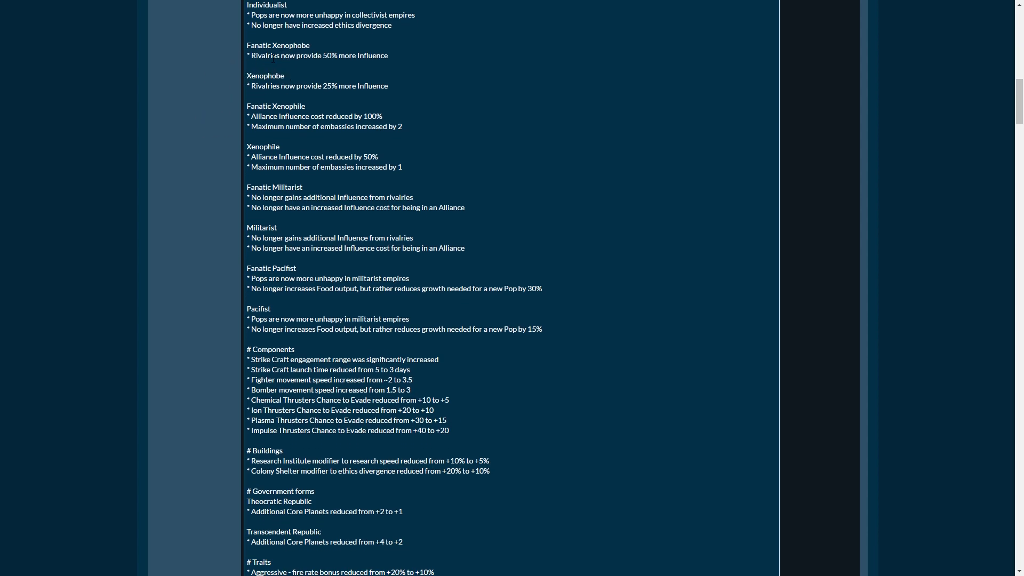
scroll(down, 3)
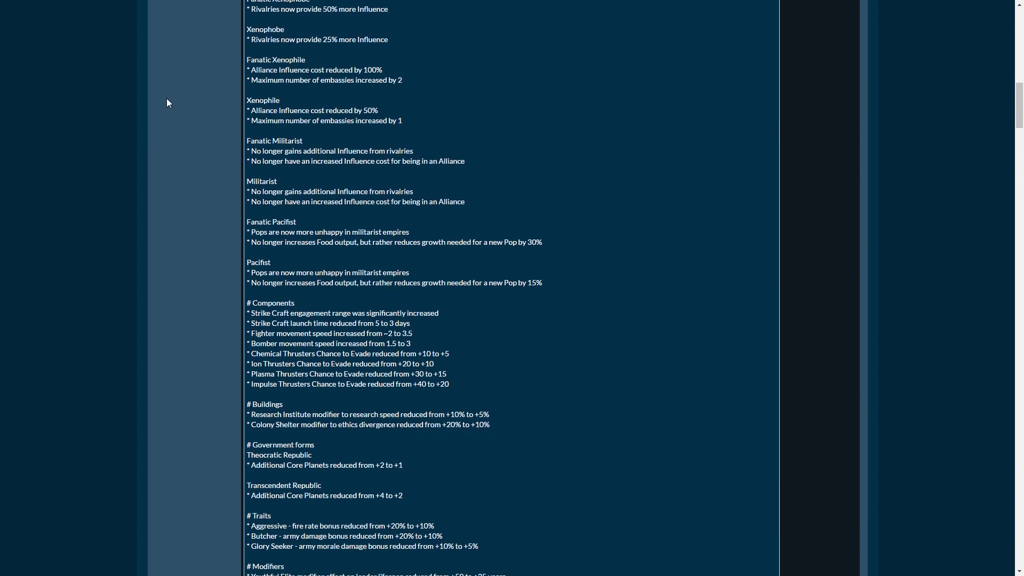
scroll(down, 3)
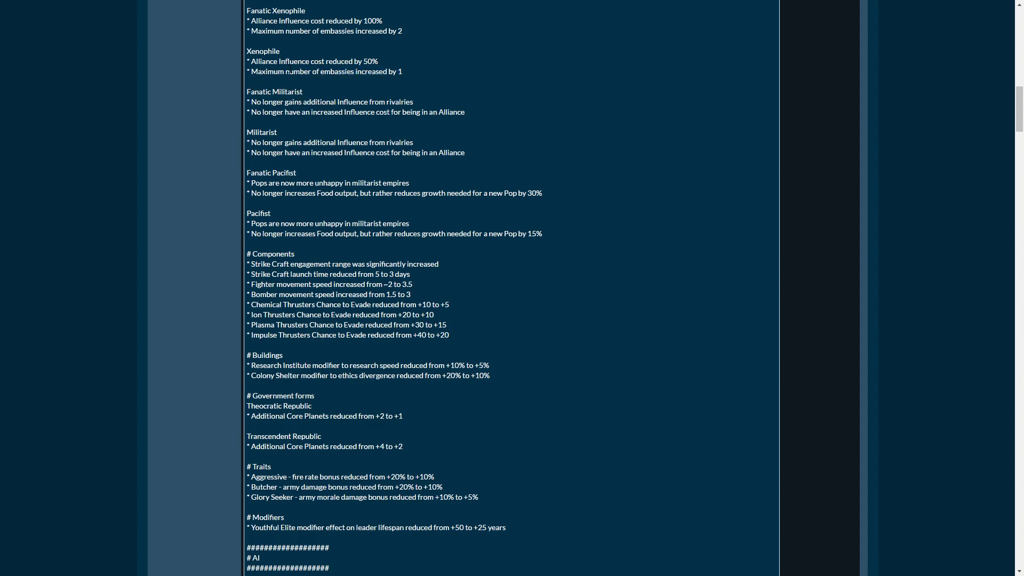
- Highlight the Fanatic Xenophile and Fanatic Pacifist entries, then read on into the AI notes
drag(250, 31, 386, 31)
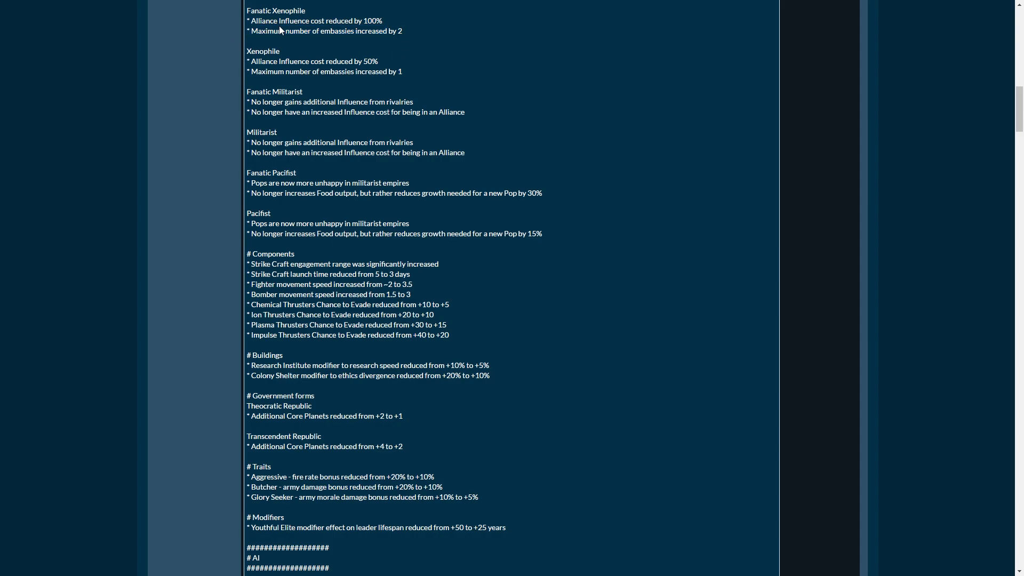
double_click(275, 11)
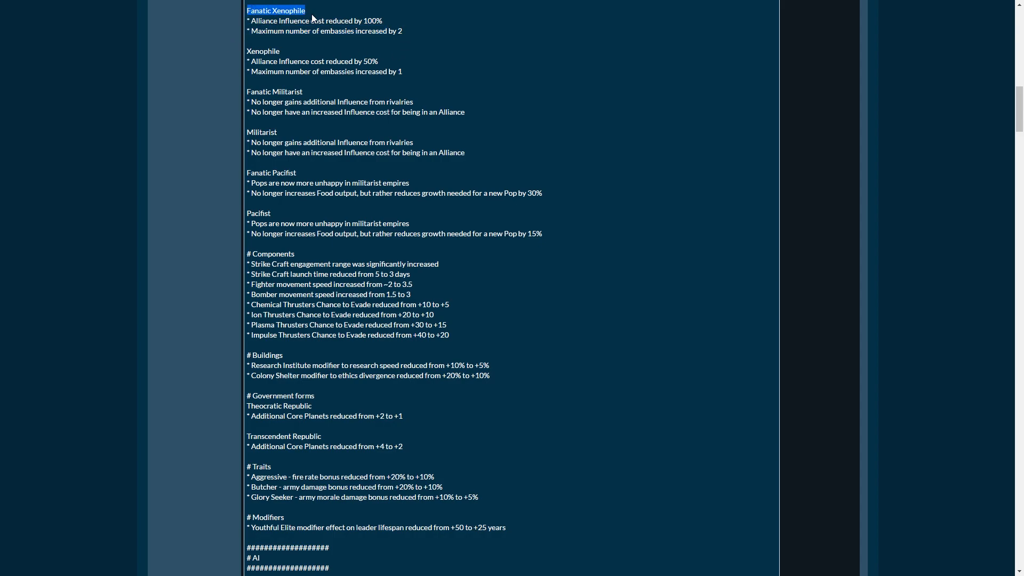
mouse_move(405, 34)
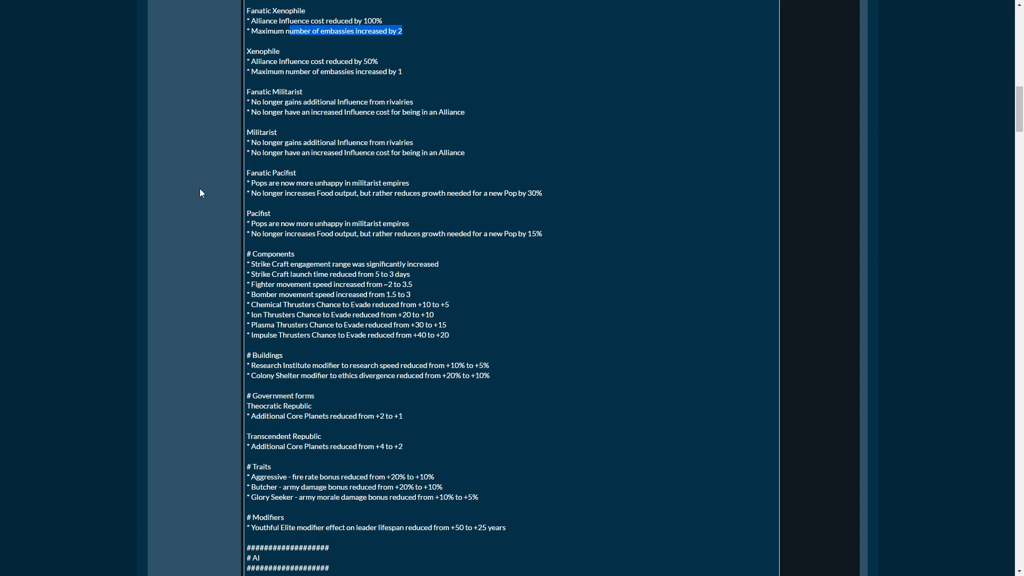
mouse_move(208, 188)
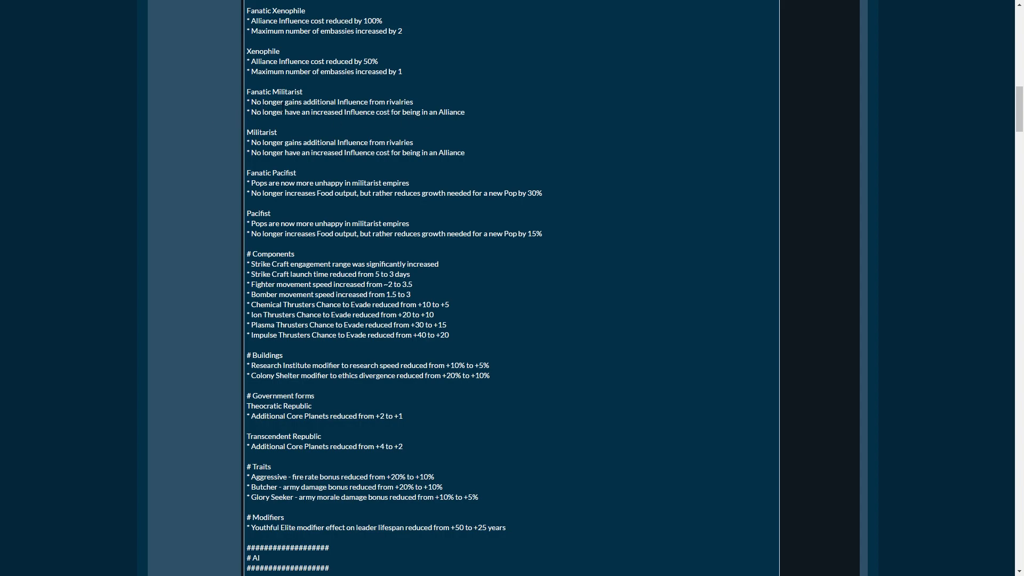
scroll(down, 3)
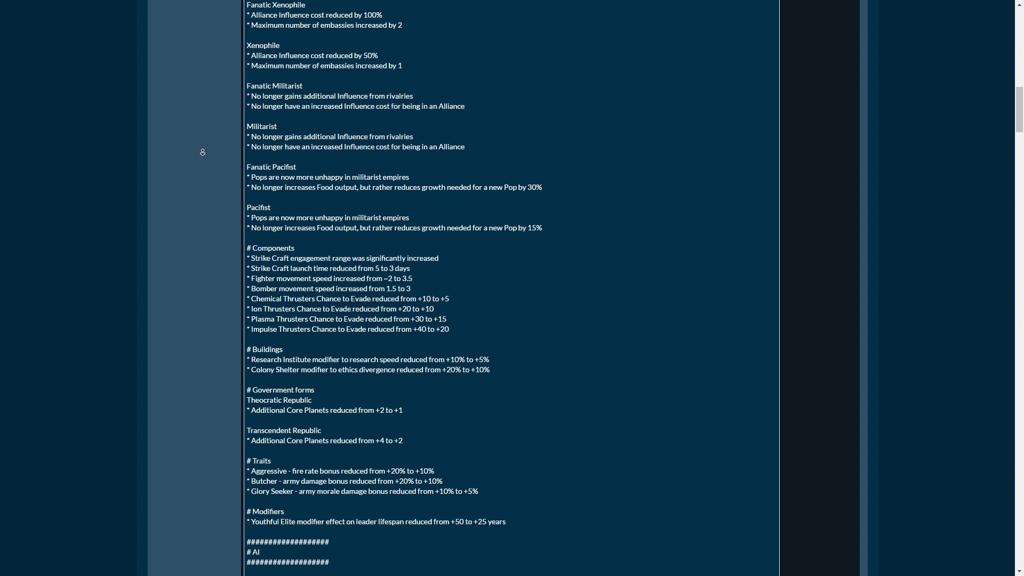
scroll(down, 3)
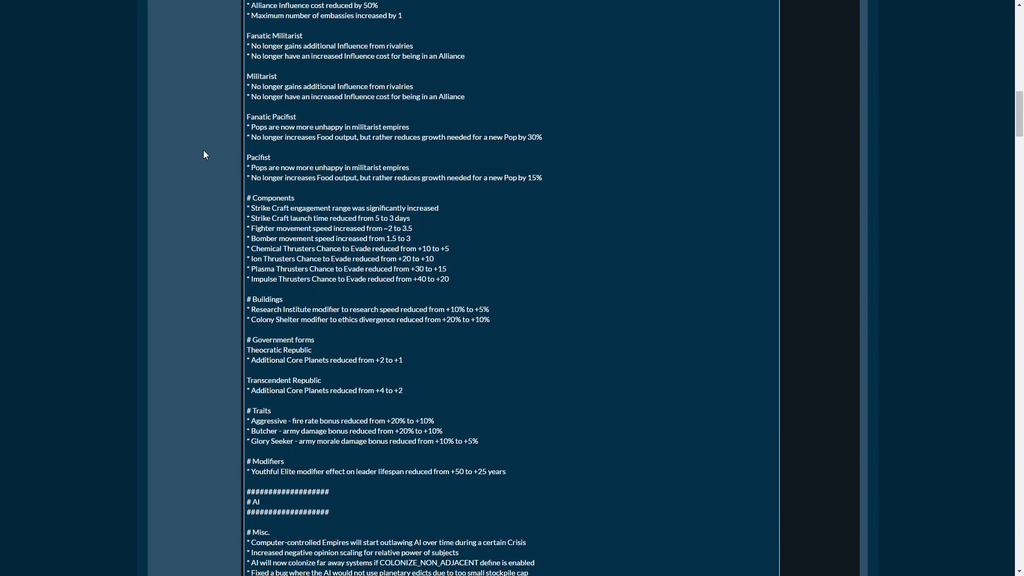
scroll(down, 3)
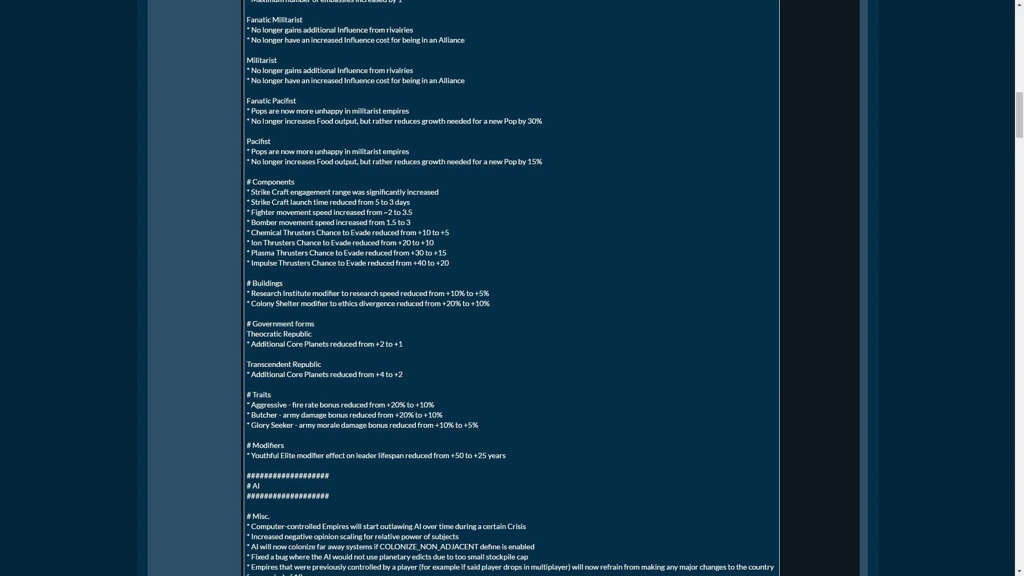
mouse_move(203, 121)
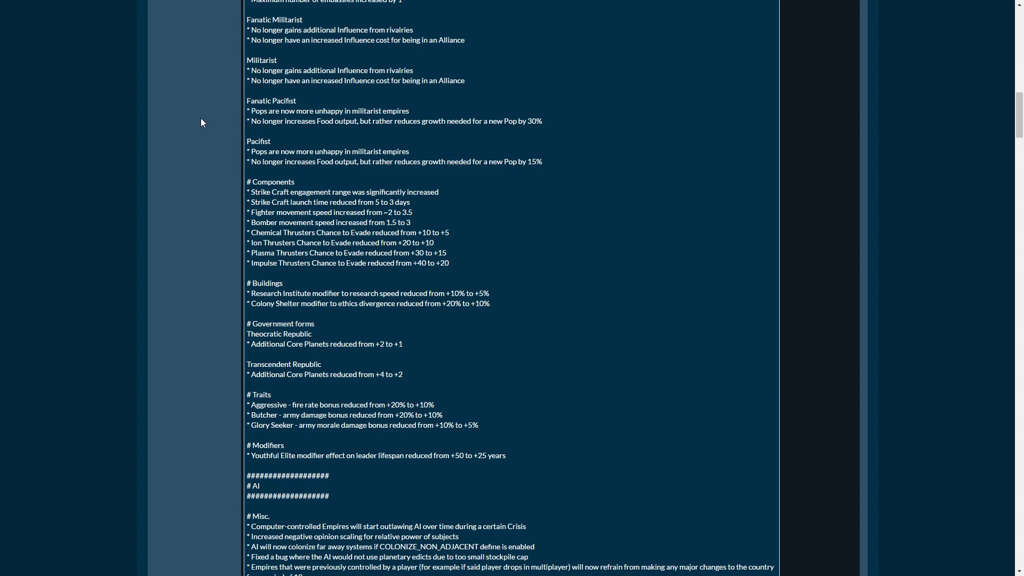
mouse_move(257, 138)
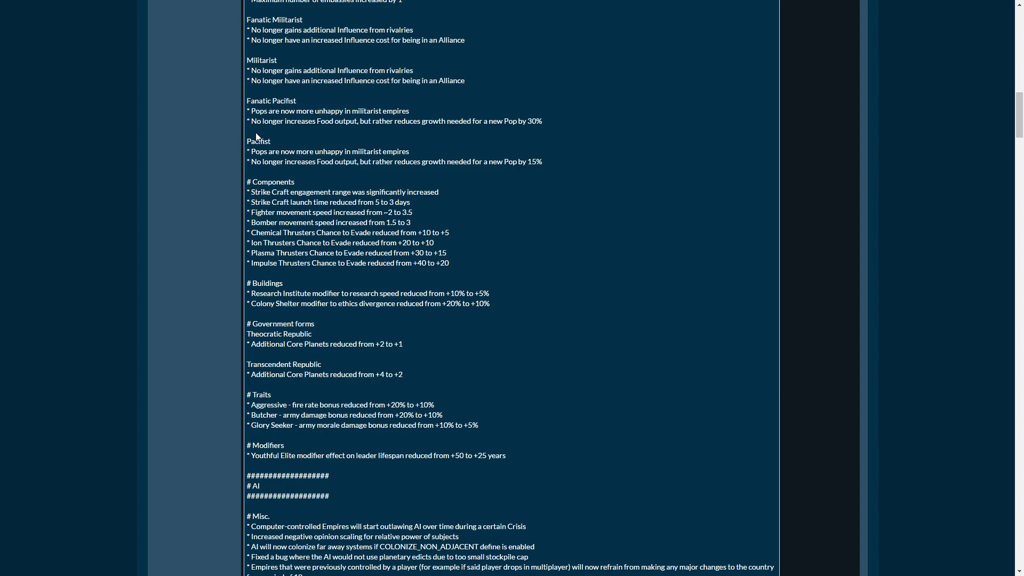
mouse_move(418, 146)
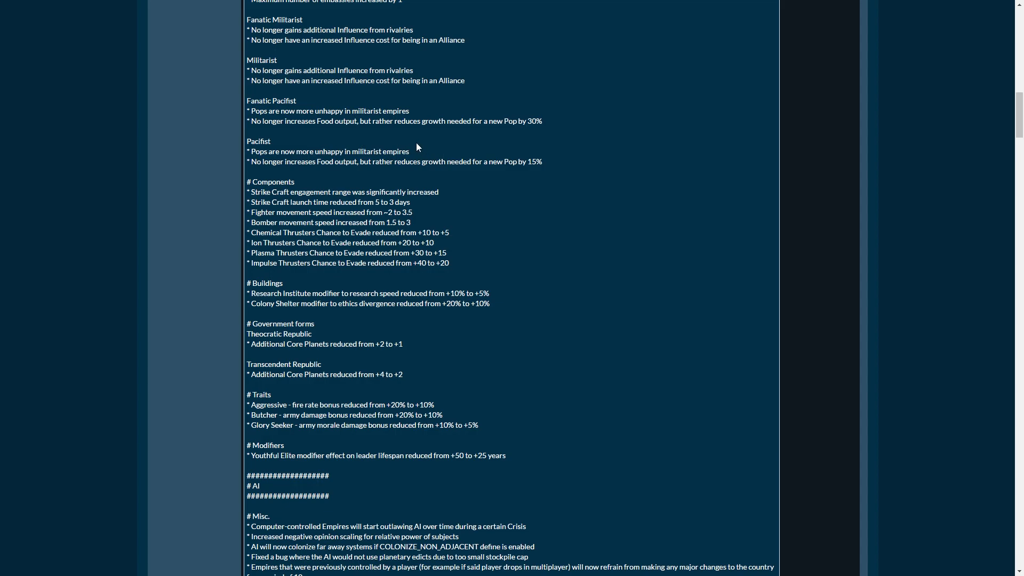
mouse_move(390, 144)
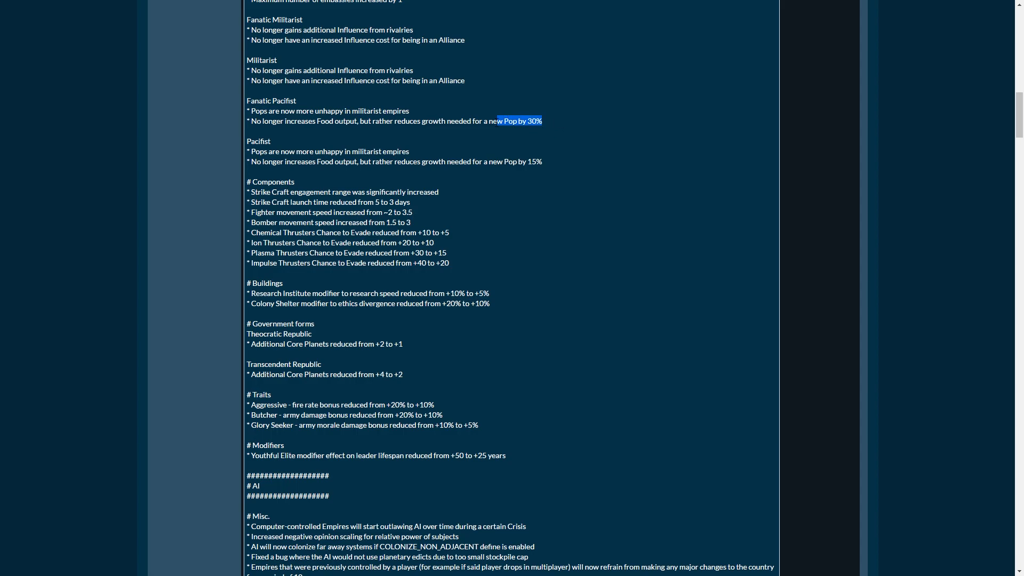
mouse_move(142, 147)
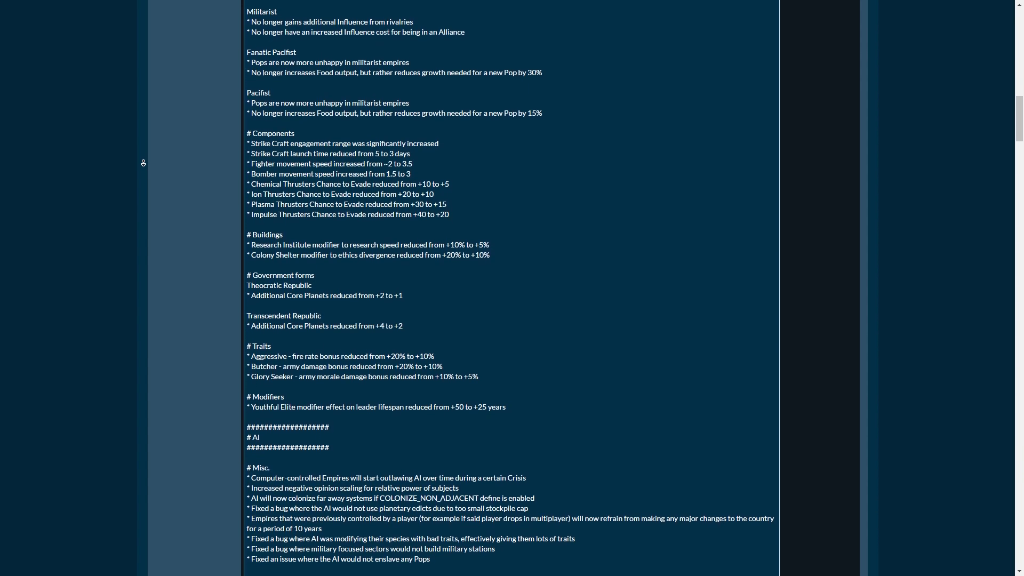
- Scroll down through the AI Diplomacy and Economy fixes to the Sector heading
scroll(down, 3)
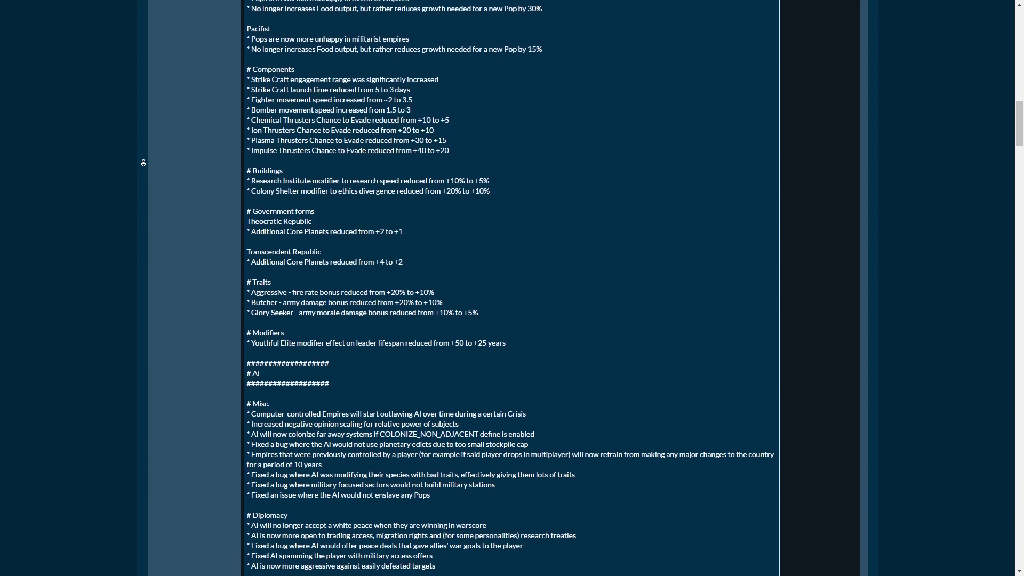
scroll(down, 3)
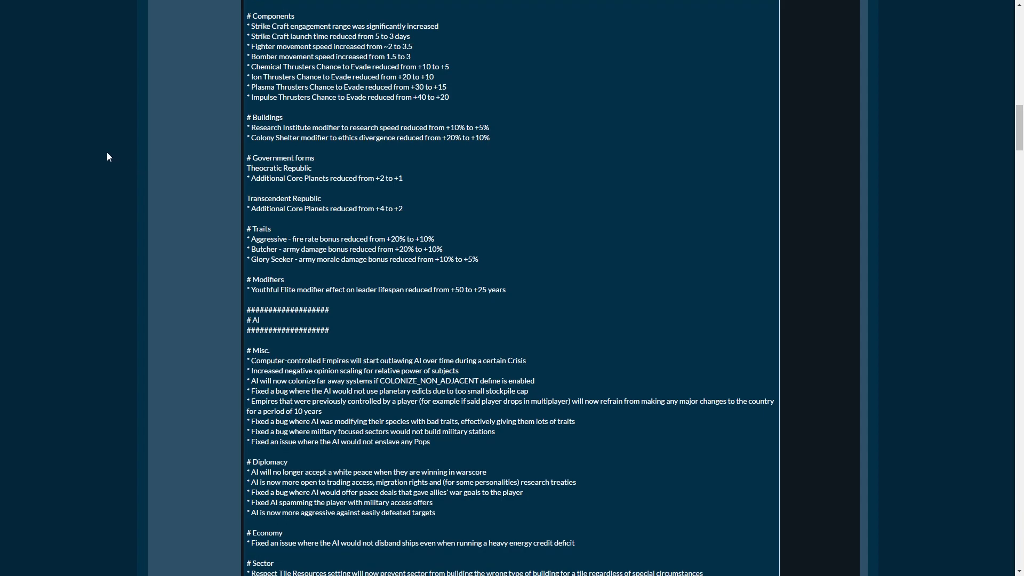
mouse_move(143, 169)
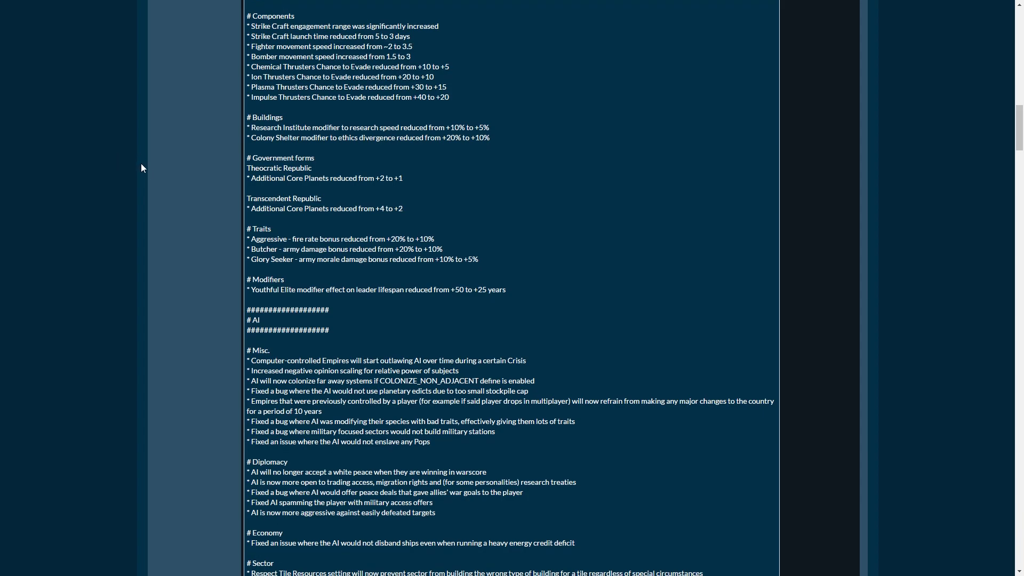
mouse_move(159, 205)
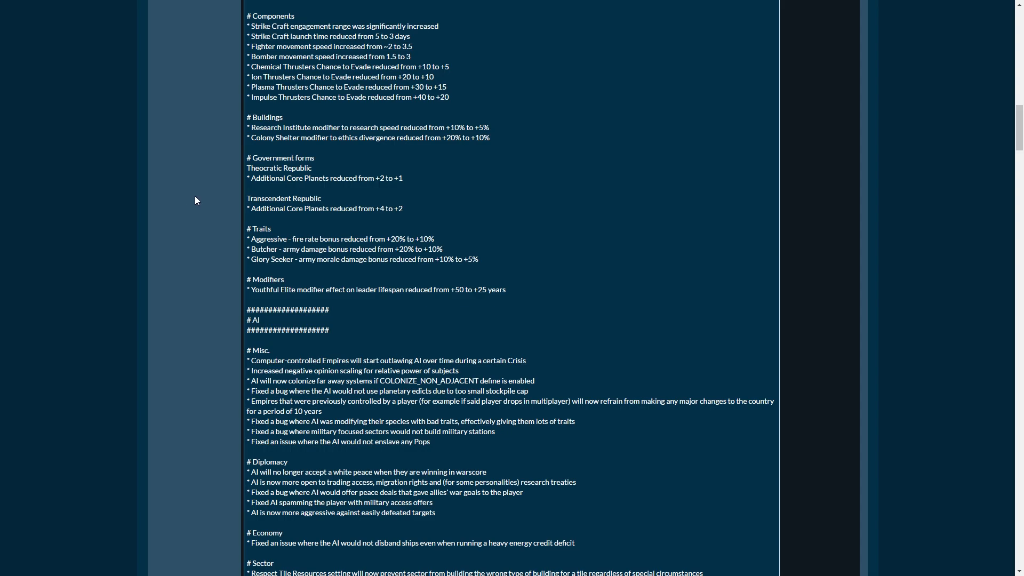
mouse_move(7, 105)
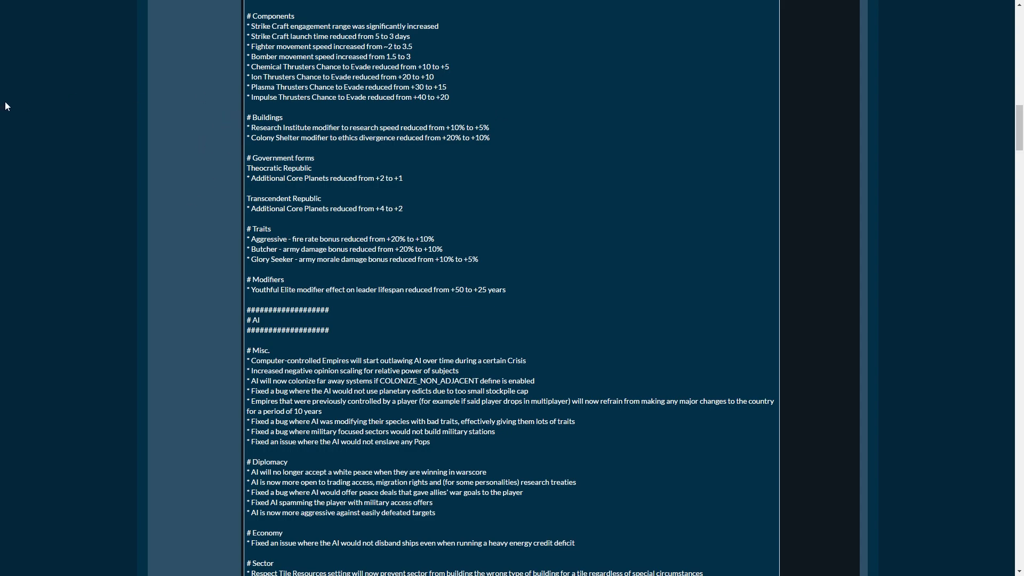
- Highlight the first four strike craft and bomber lines in the Components notes
drag(248, 26, 329, 37)
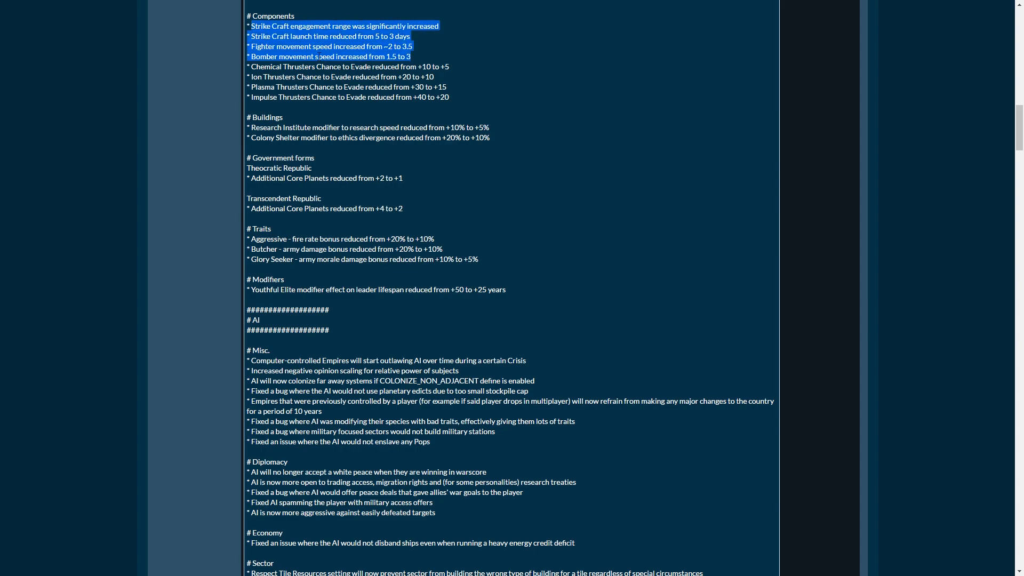
mouse_move(218, 90)
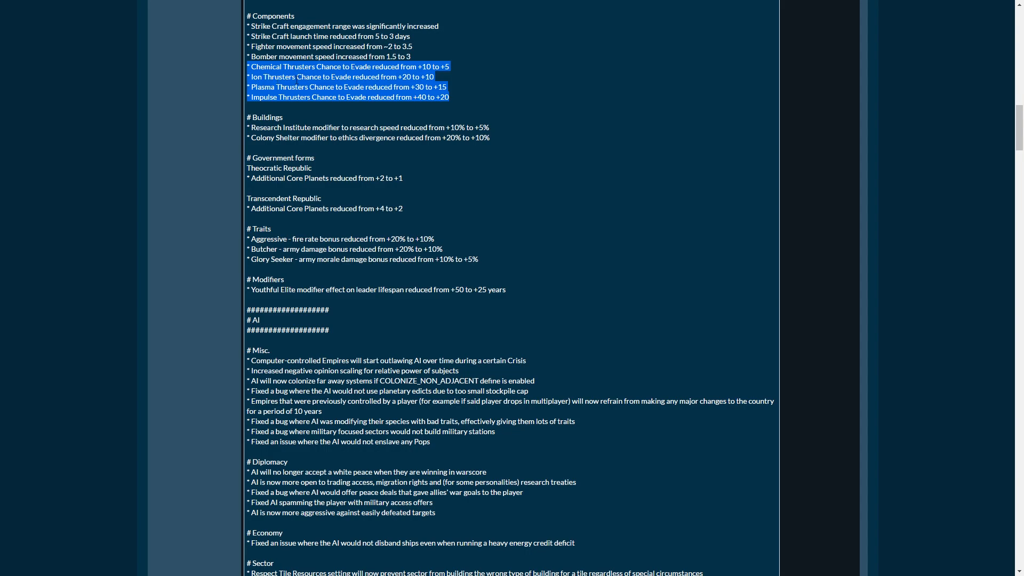
mouse_move(191, 133)
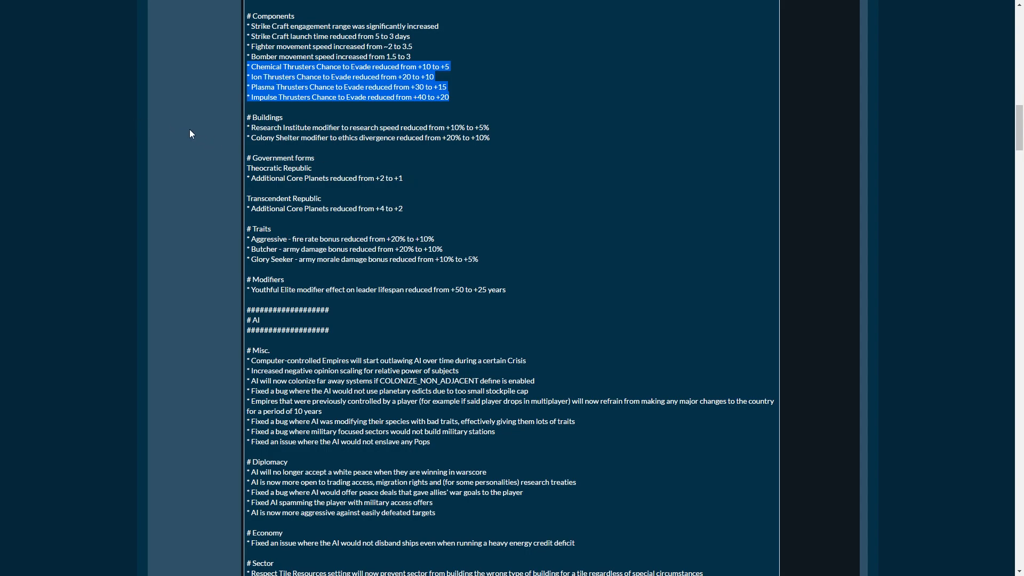
mouse_move(361, 171)
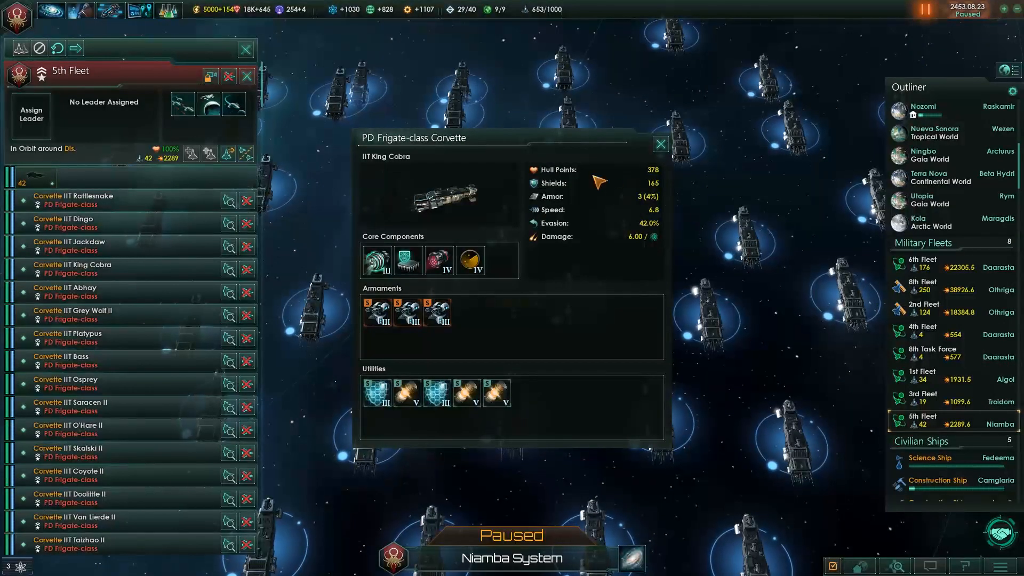
mouse_move(439, 259)
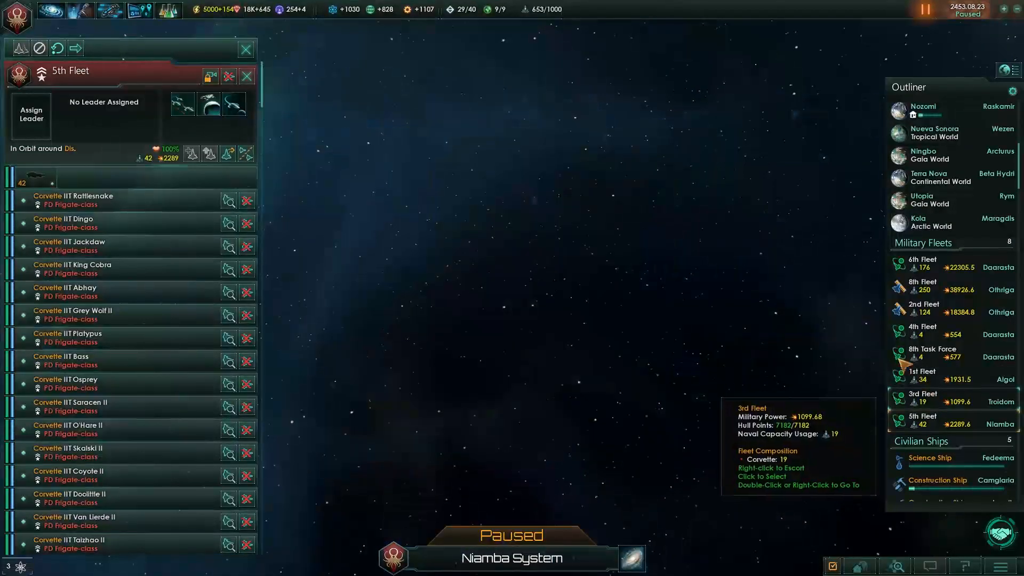
- Close the King Cobra corvette design window, leaving the 5th Fleet's ship list showing
click(921, 396)
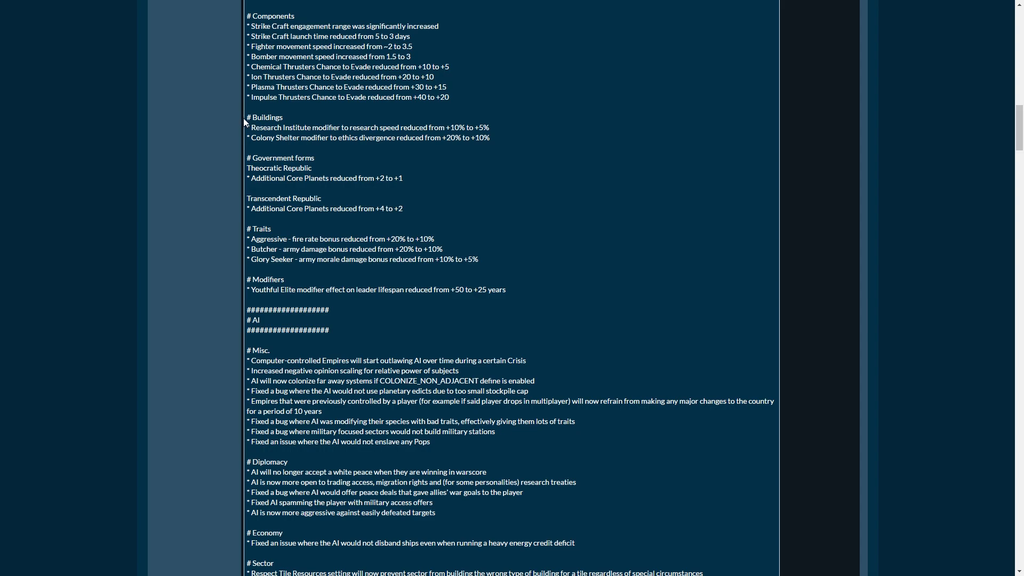
mouse_move(176, 120)
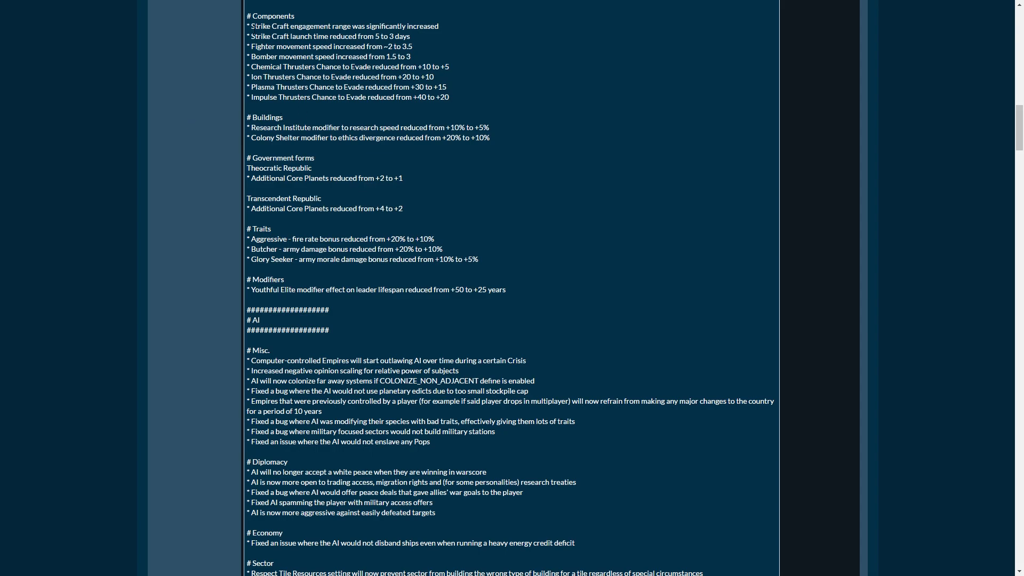
- Highlight lines in the Buildings and Government forms changes while reading down
drag(247, 26, 409, 36)
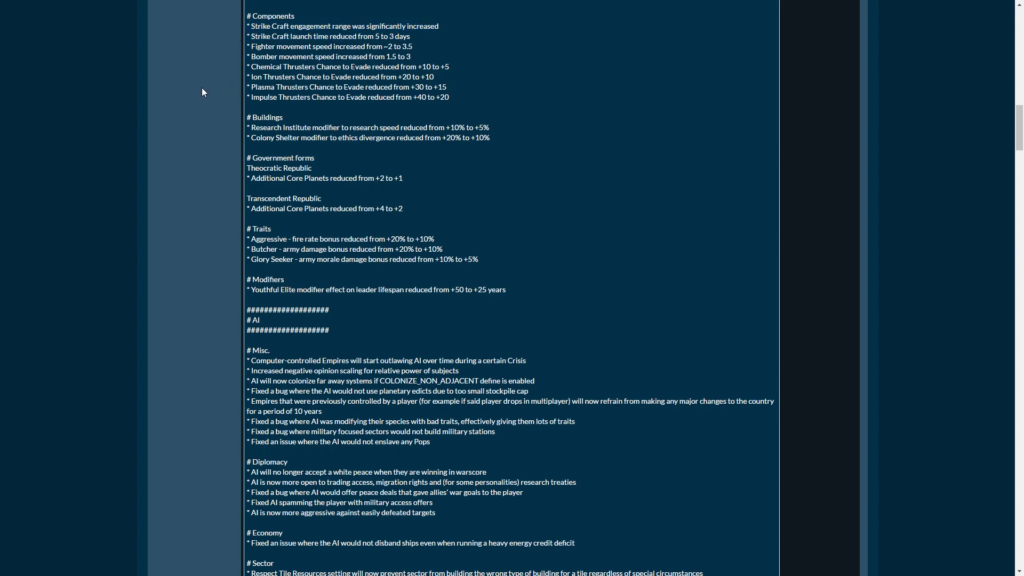
mouse_move(175, 100)
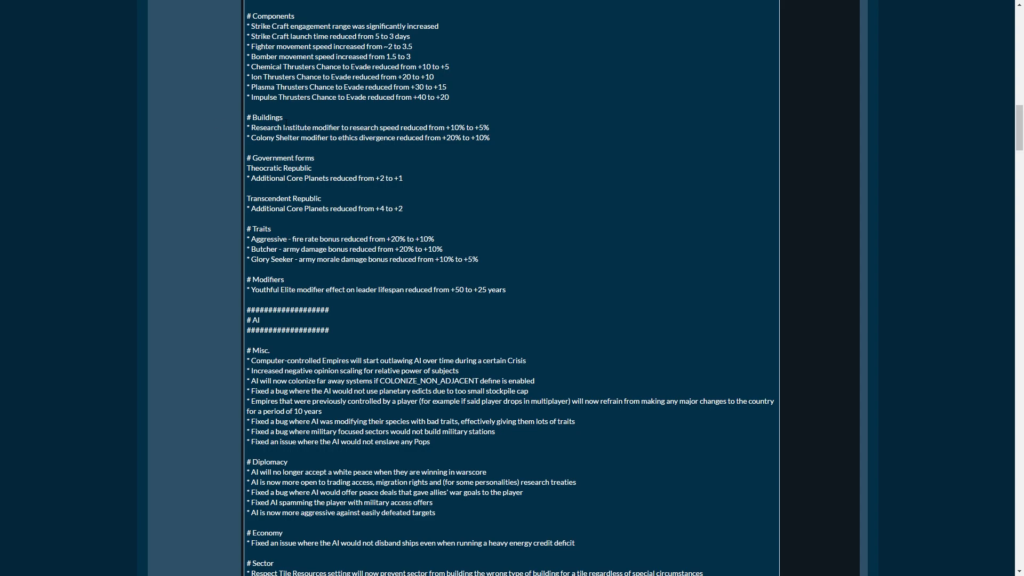
mouse_move(268, 148)
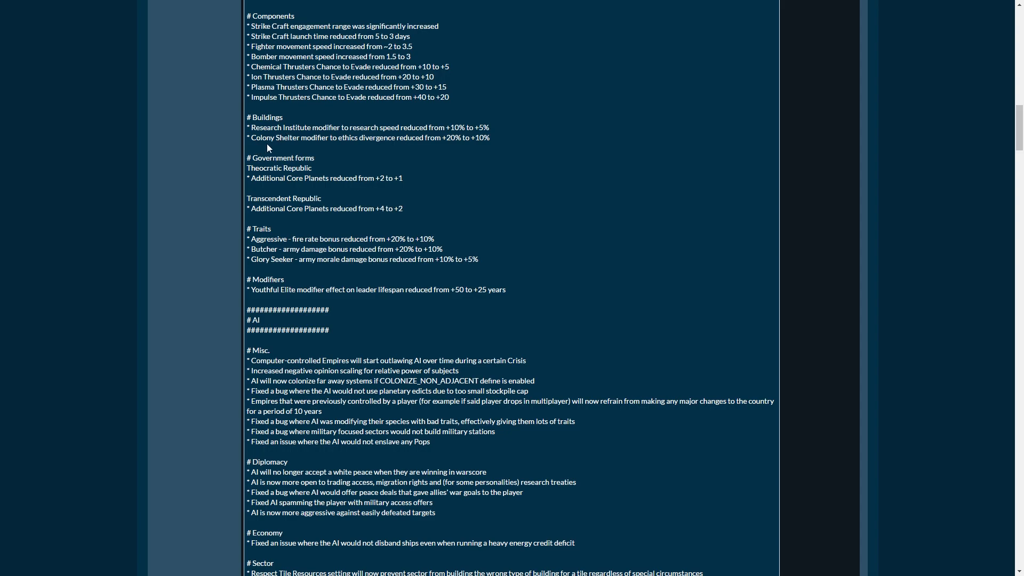
scroll(down, 3)
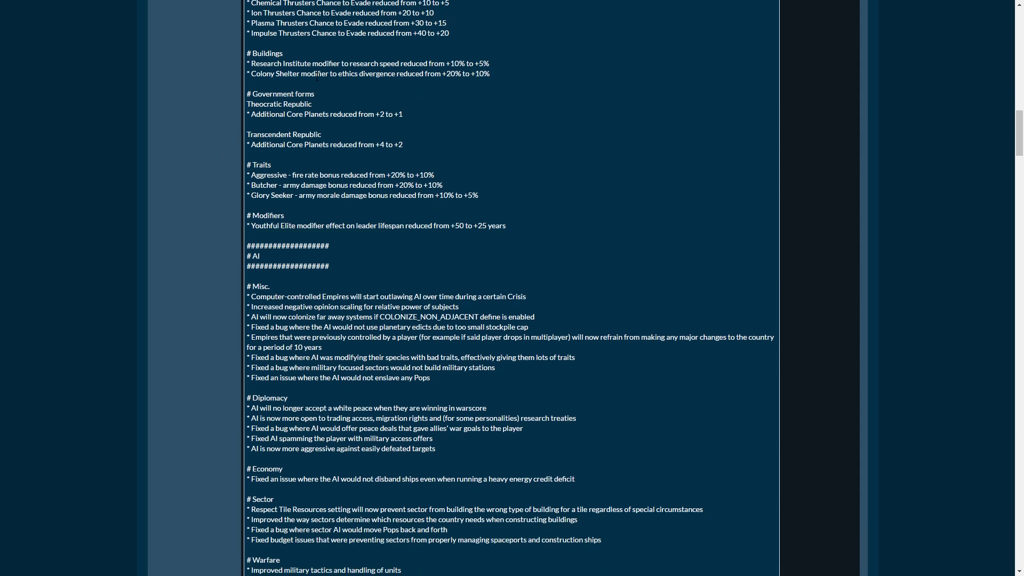
drag(247, 63, 423, 63)
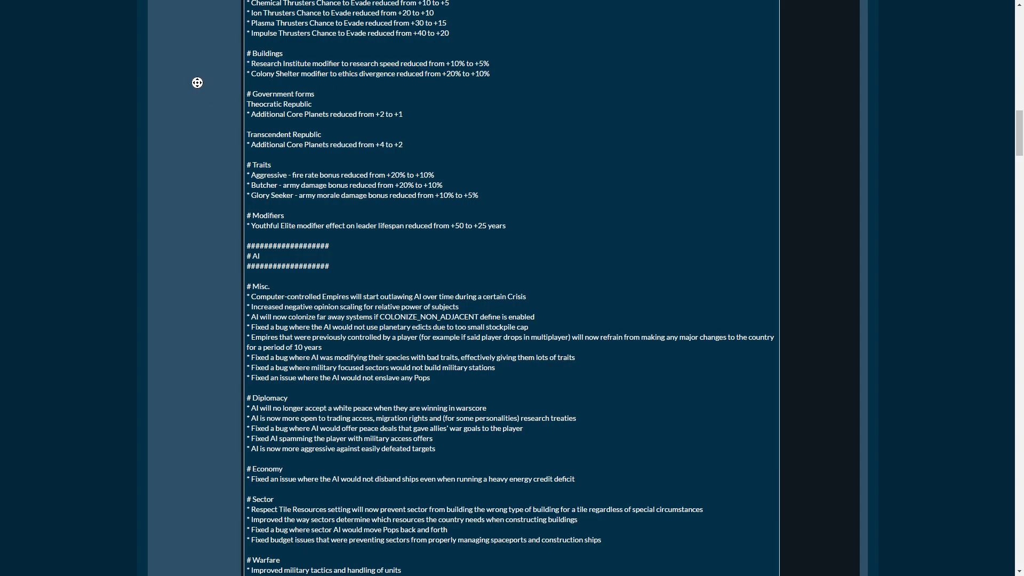
scroll(down, 3)
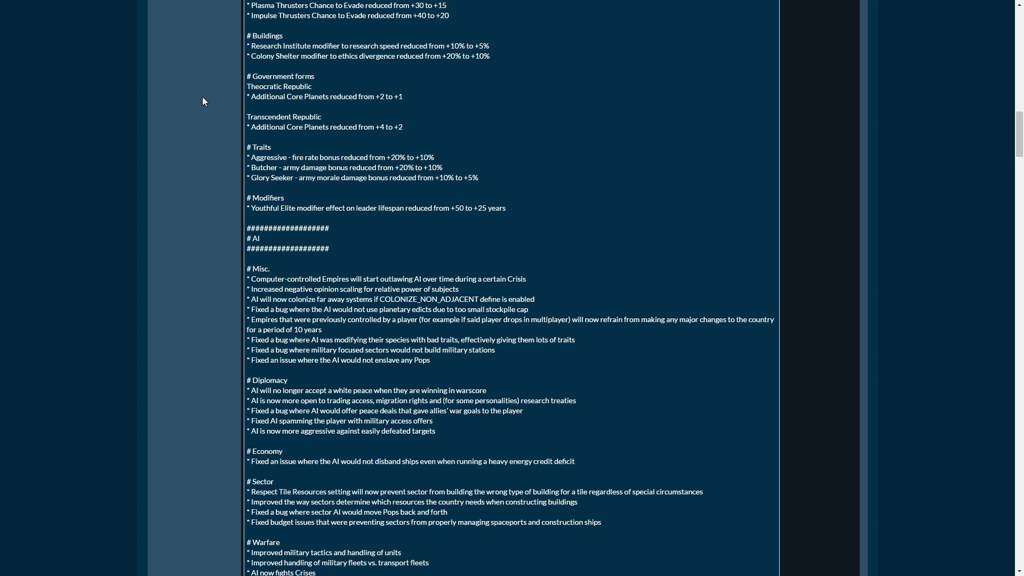
mouse_move(201, 126)
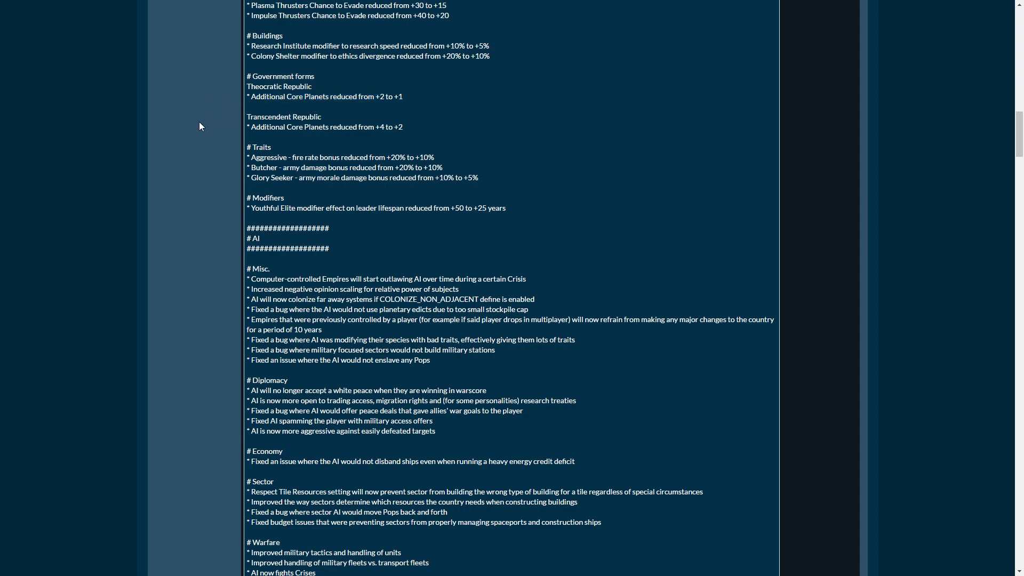
- Highlight and clear the Transcendent Republic heading, then read on into the Traits changes
double_click(282, 117)
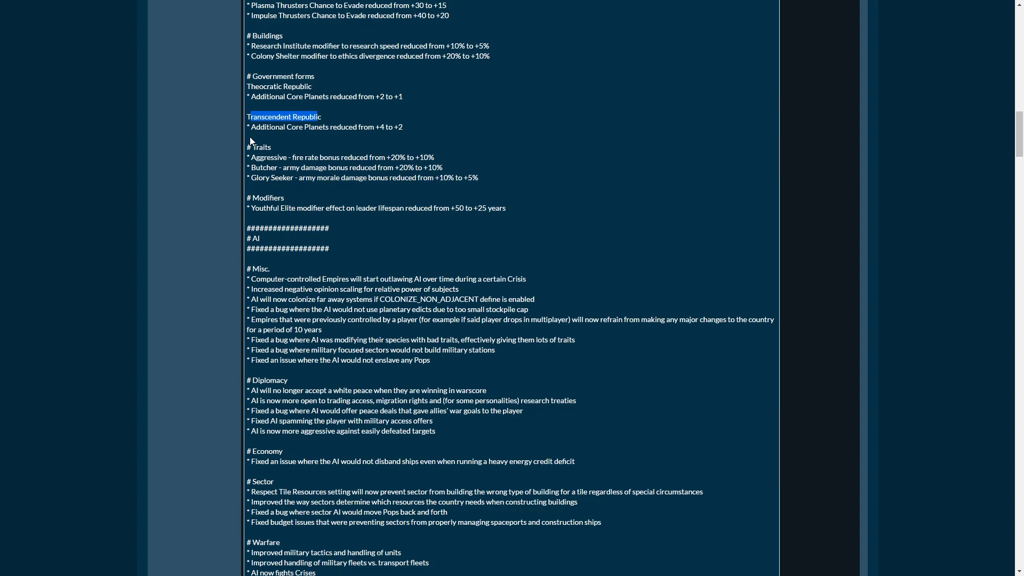
click(418, 136)
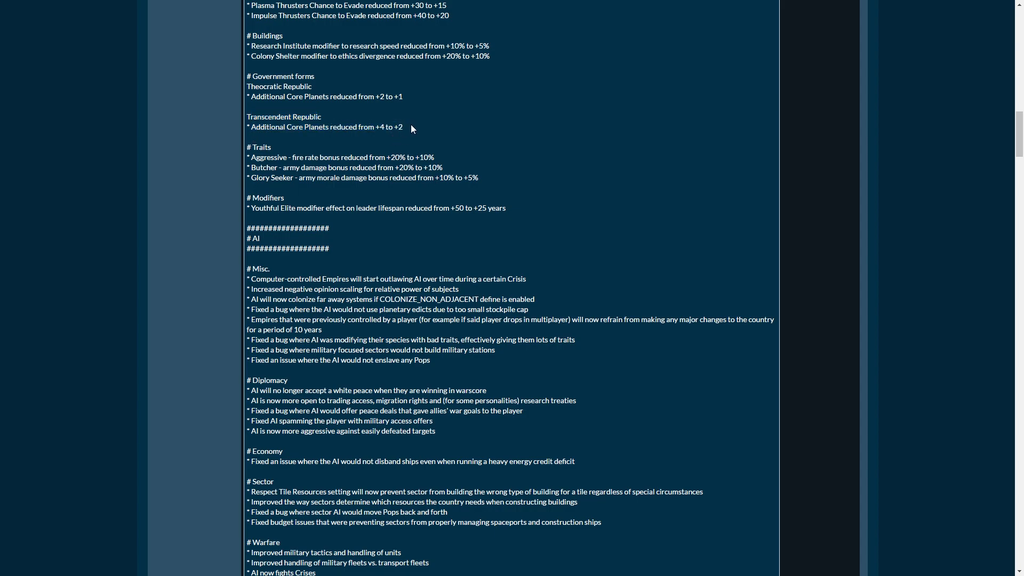
mouse_move(193, 140)
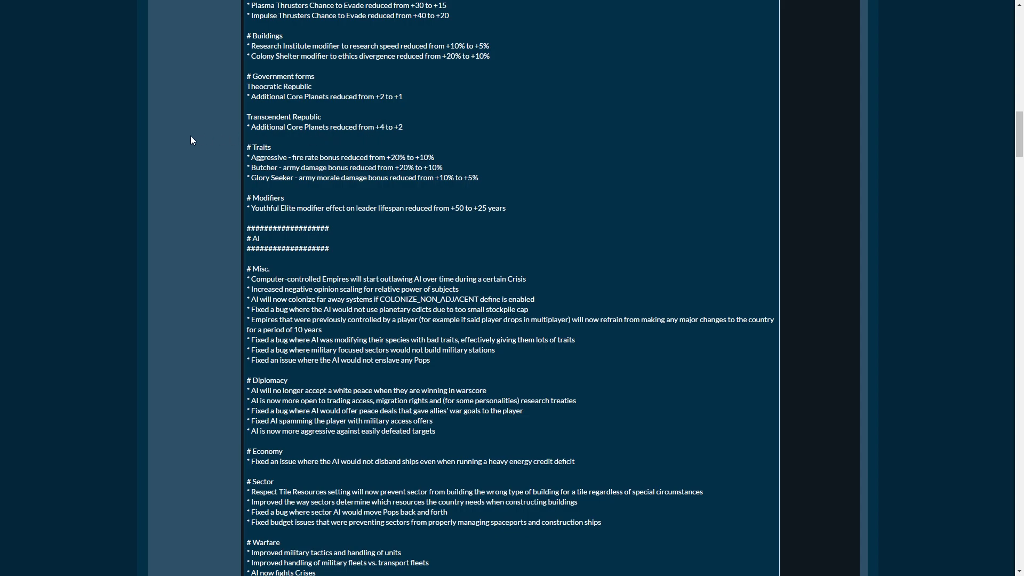
scroll(down, 3)
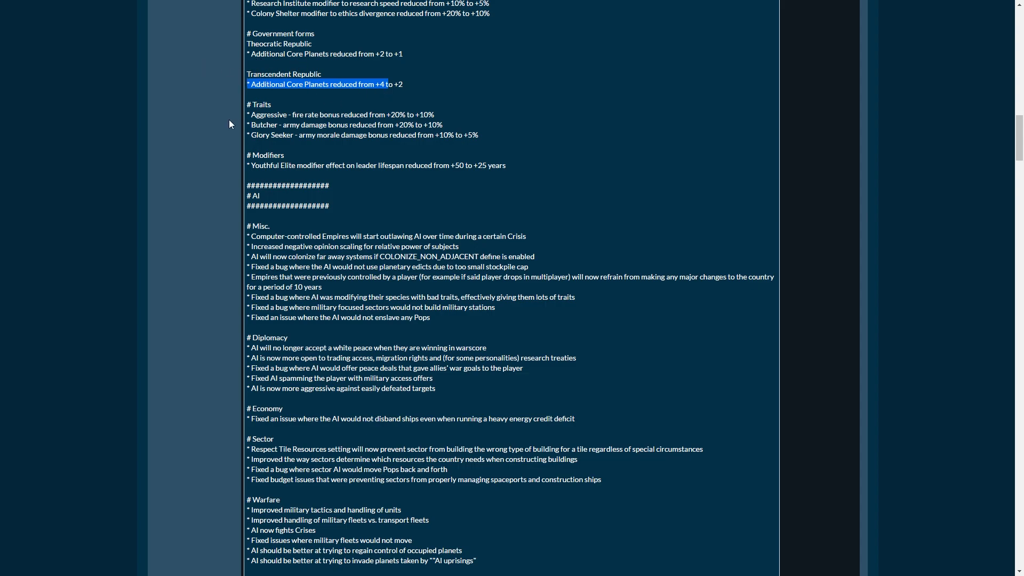
mouse_move(198, 146)
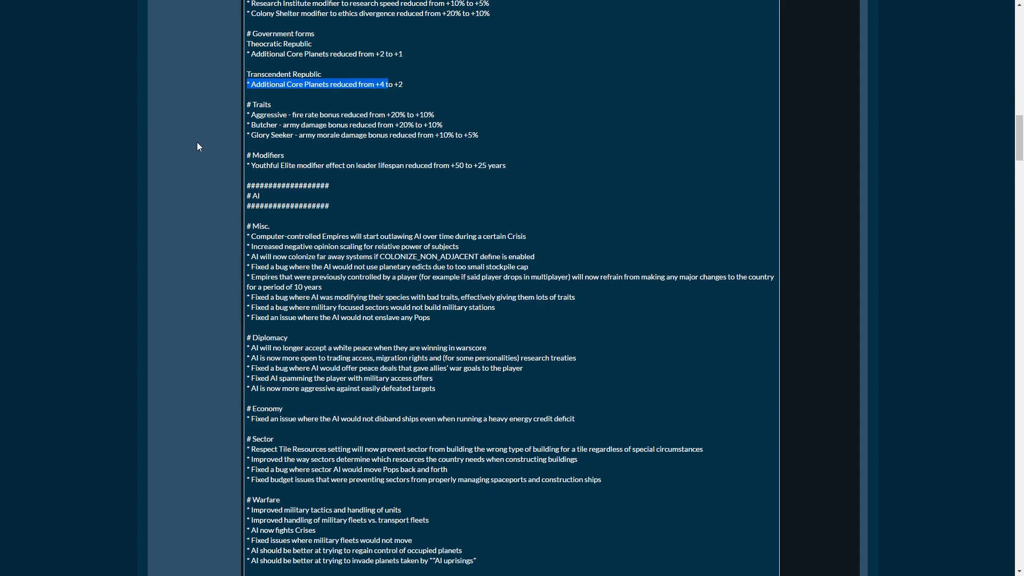
mouse_move(201, 144)
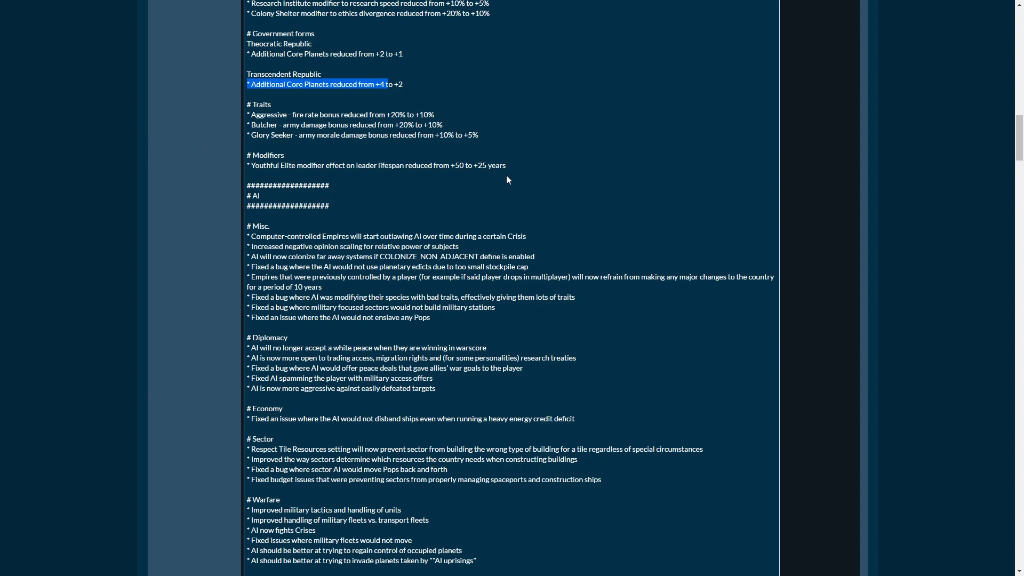
scroll(down, 3)
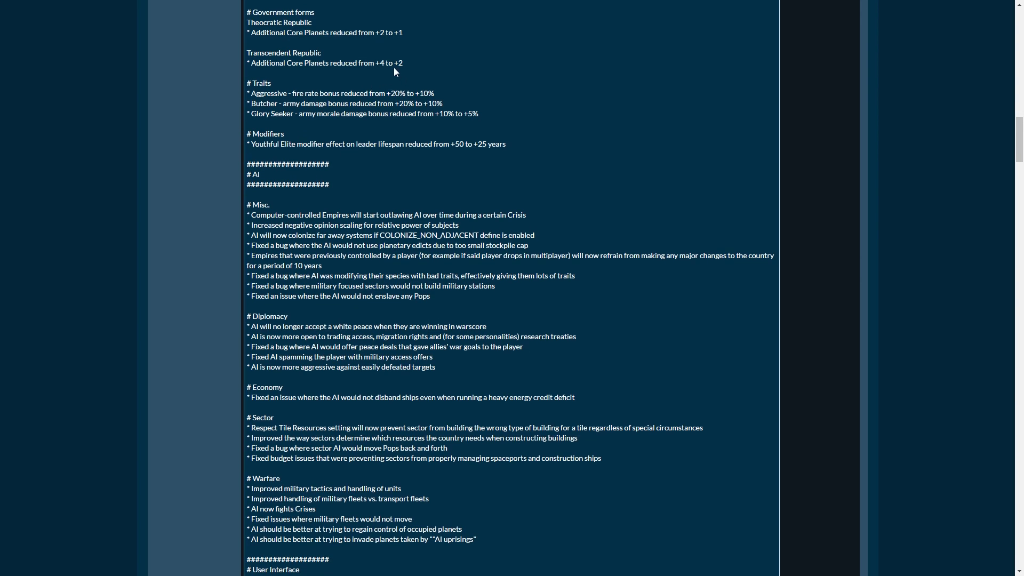
scroll(down, 3)
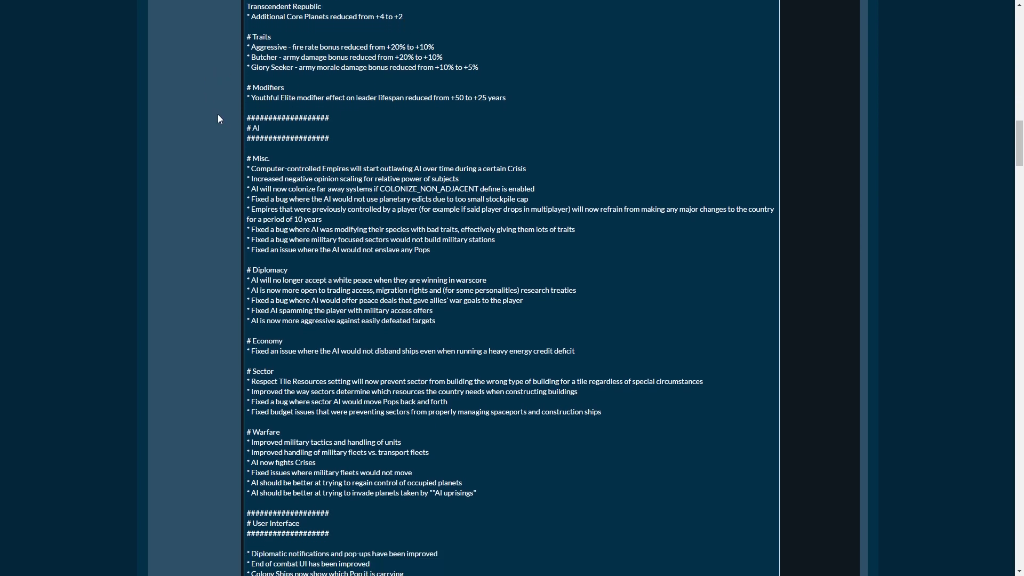
mouse_move(237, 90)
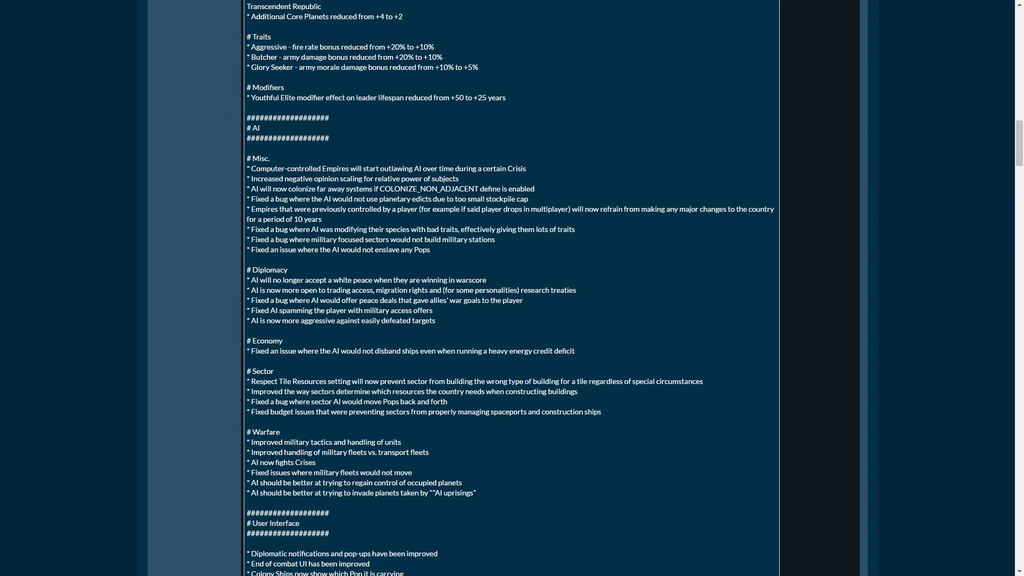
- Highlight and clear the Glory Seeker morale damage line, then scroll toward the AI section
drag(246, 57, 353, 56)
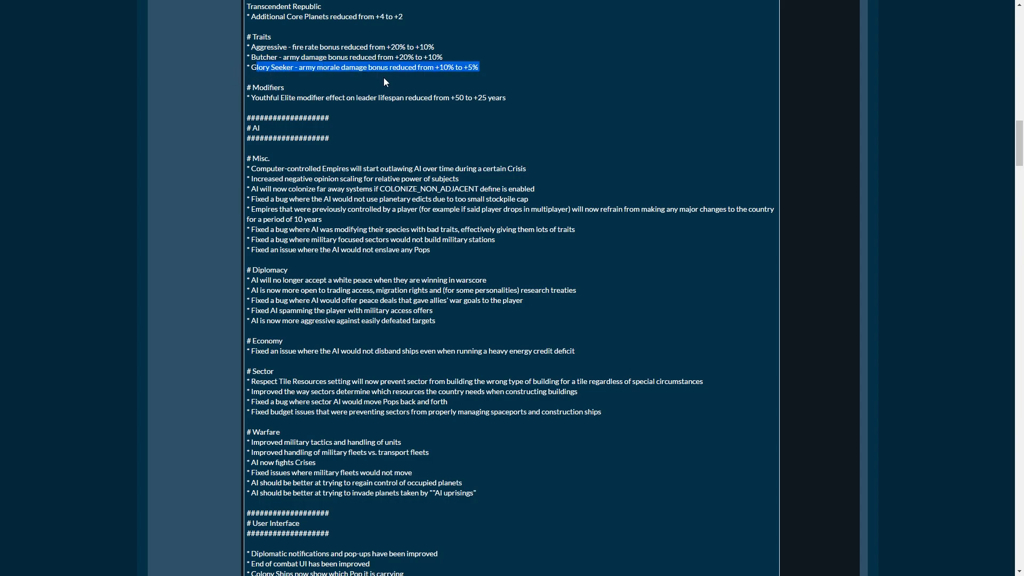
click(366, 66)
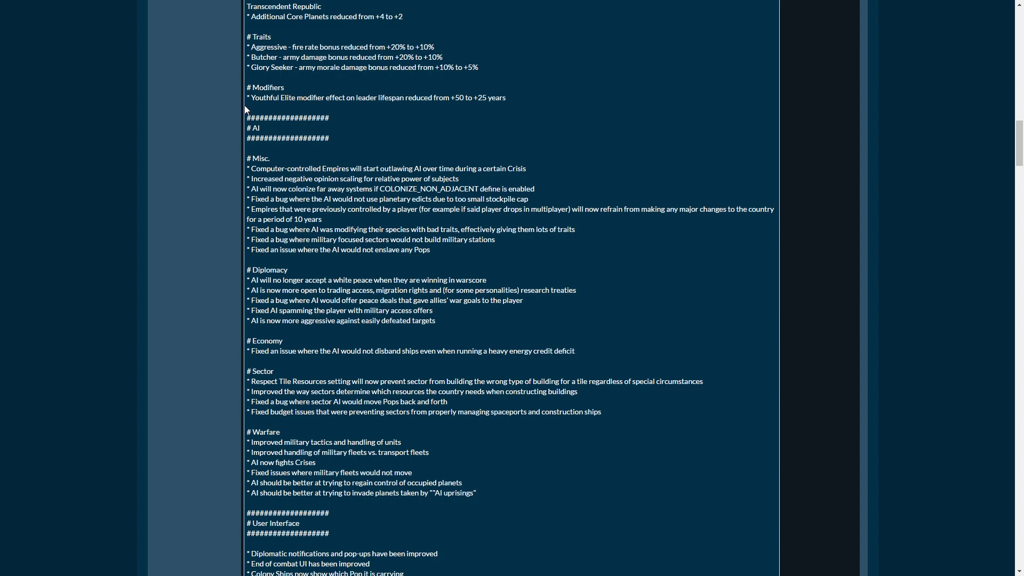
mouse_move(211, 99)
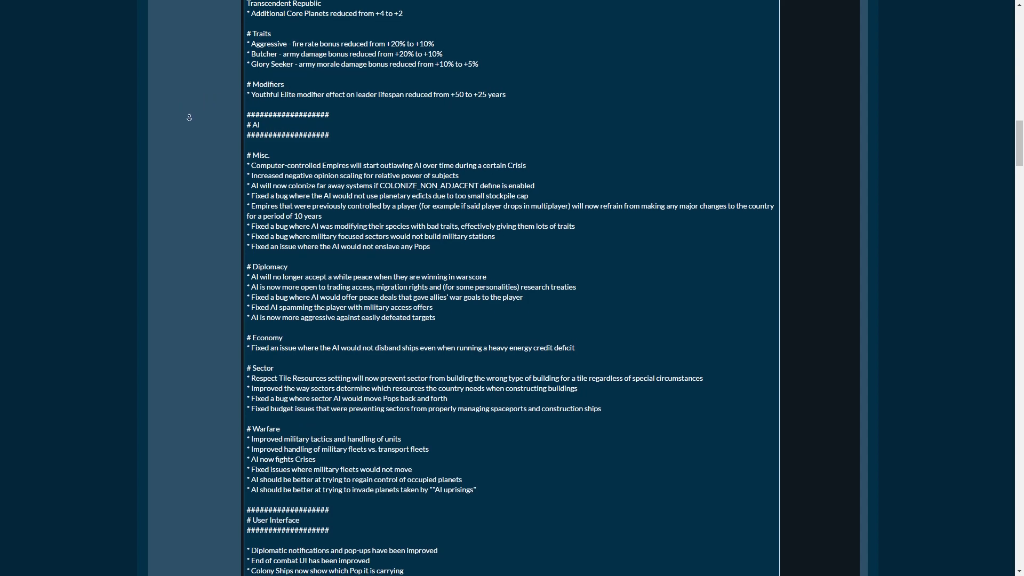
scroll(down, 3)
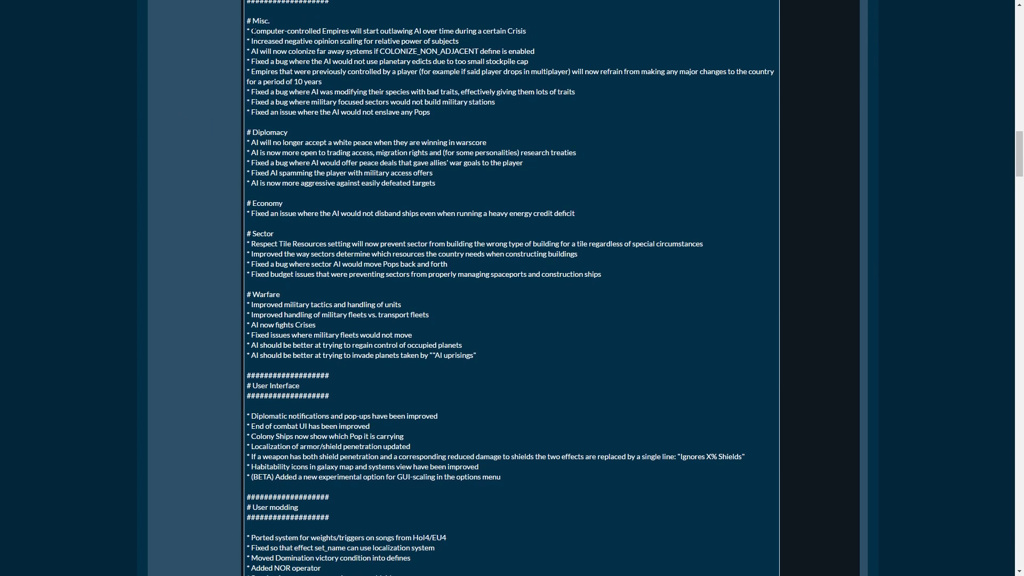
- Highlight the Crisis AI-outlawing line, then the COLONIZE_NON_ADJACENT define name in the colonization note
drag(250, 31, 369, 31)
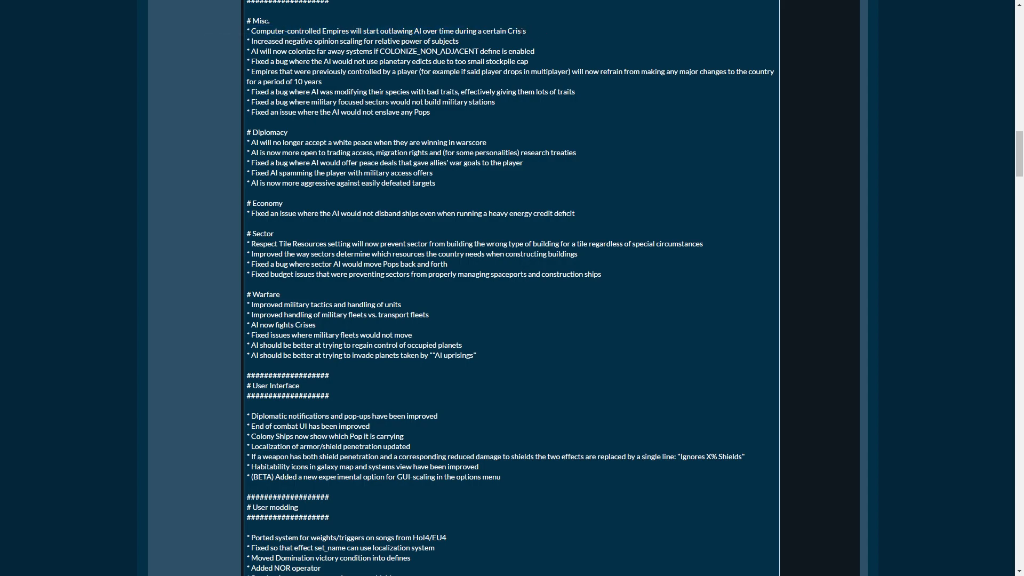
triple_click(385, 31)
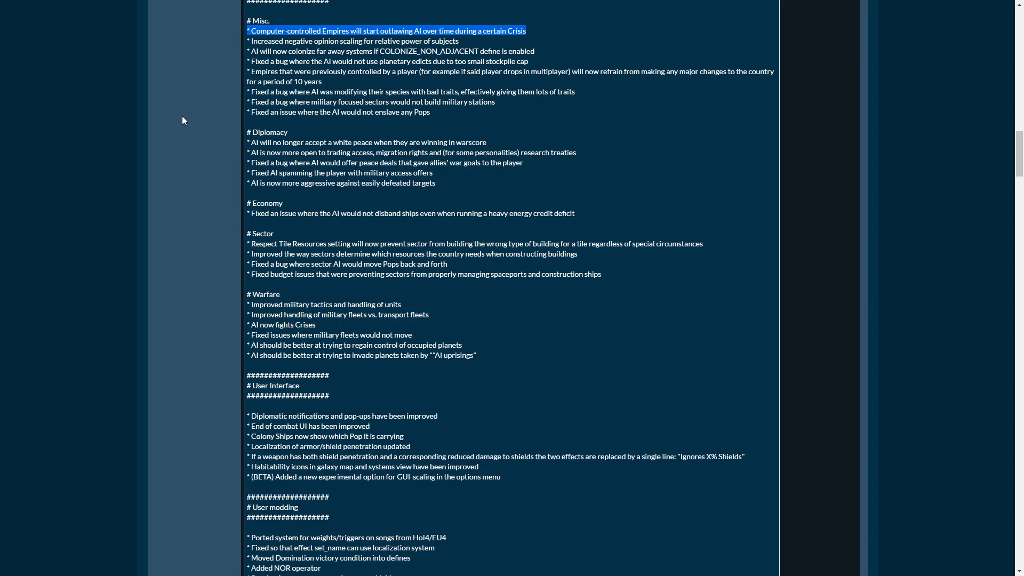
mouse_move(196, 98)
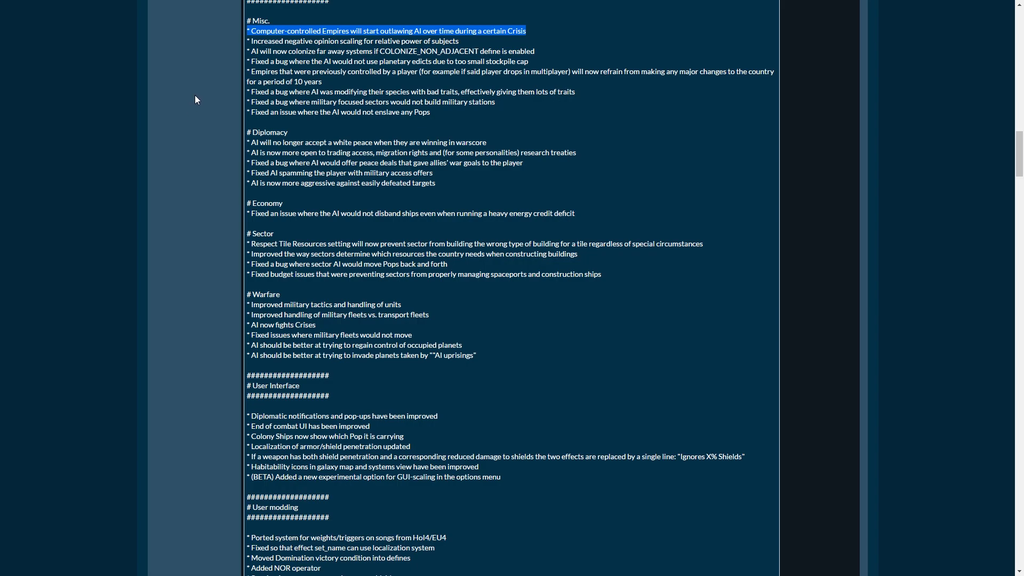
mouse_move(220, 92)
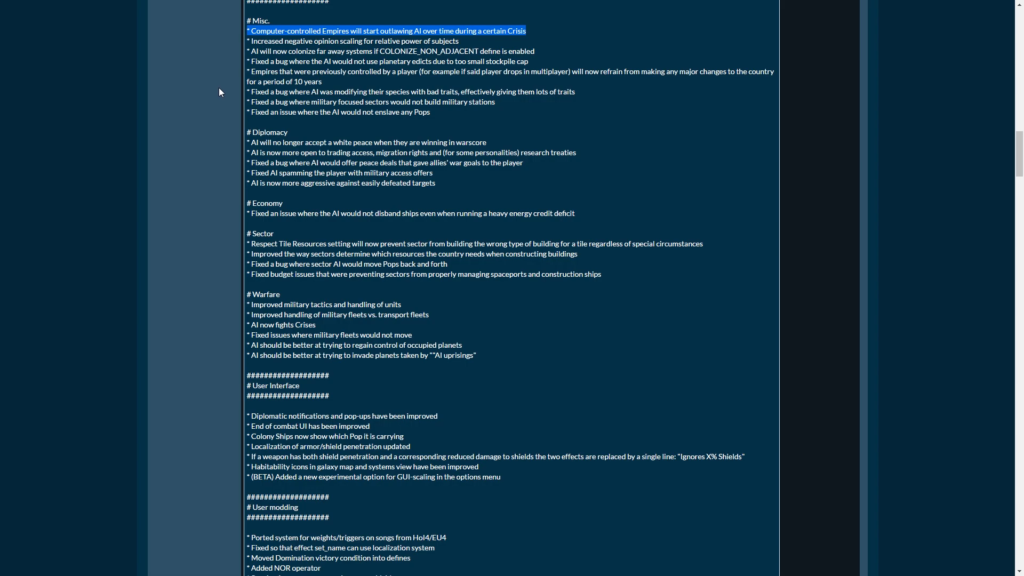
mouse_move(220, 80)
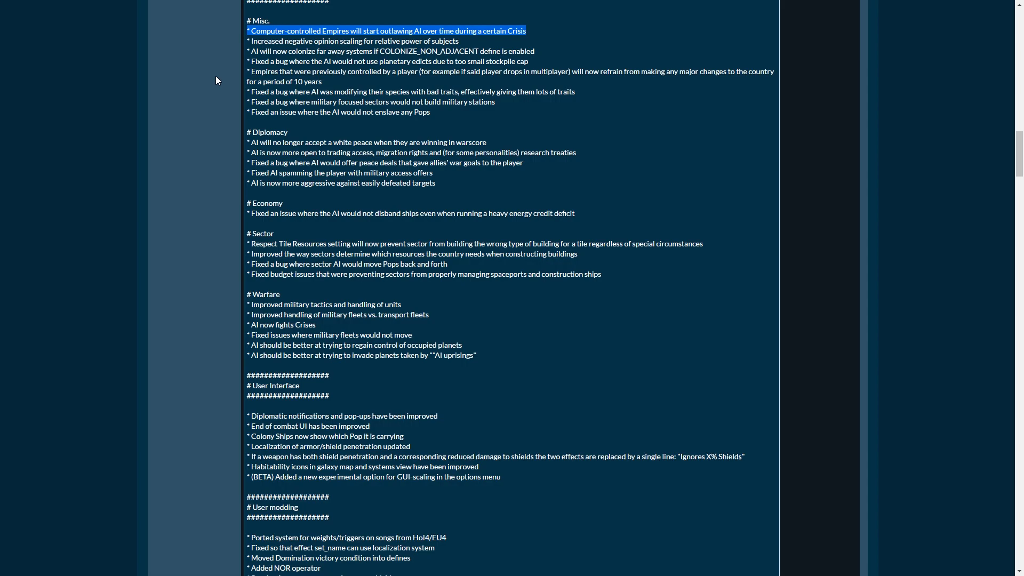
mouse_move(231, 68)
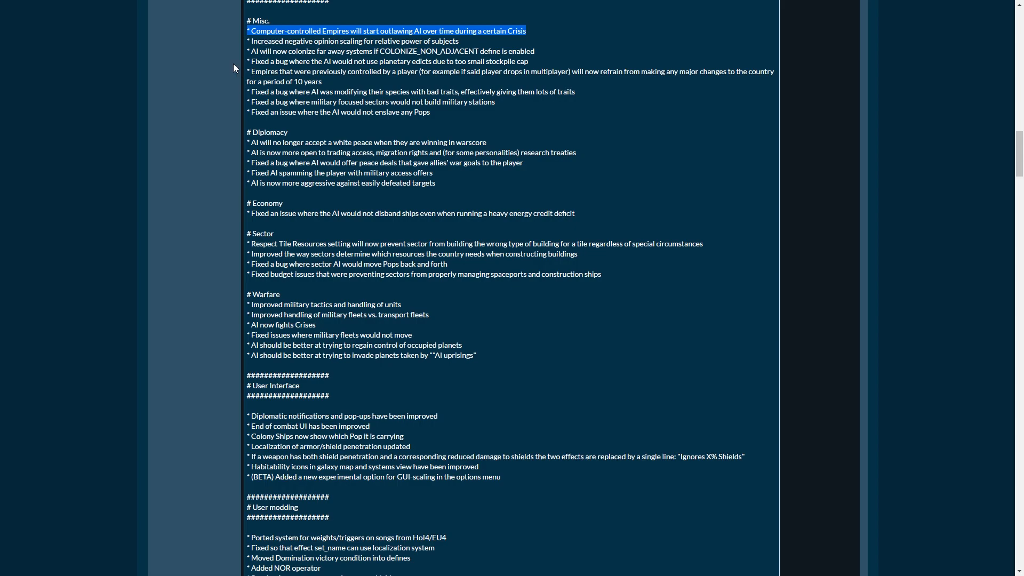
mouse_move(222, 94)
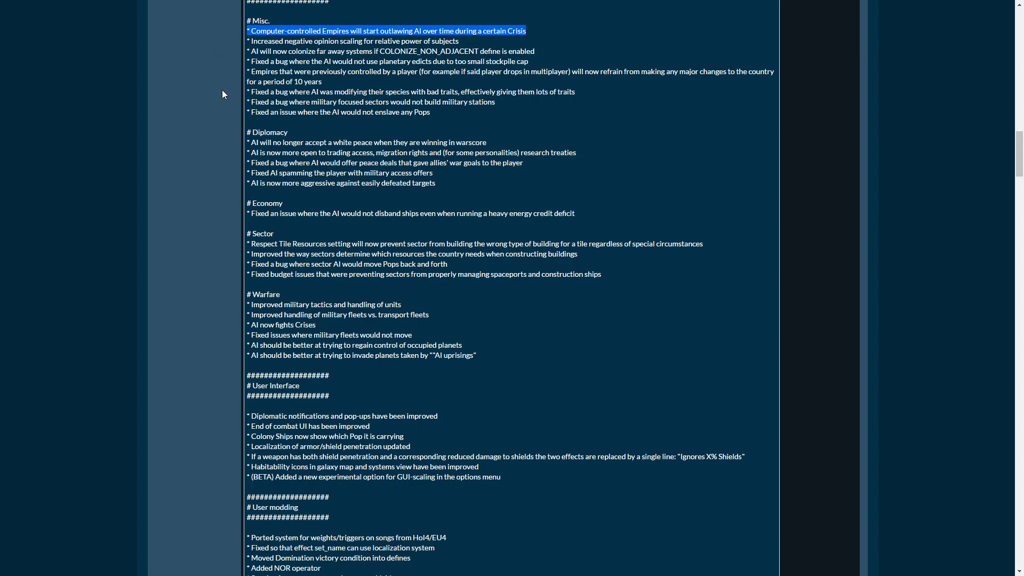
mouse_move(240, 80)
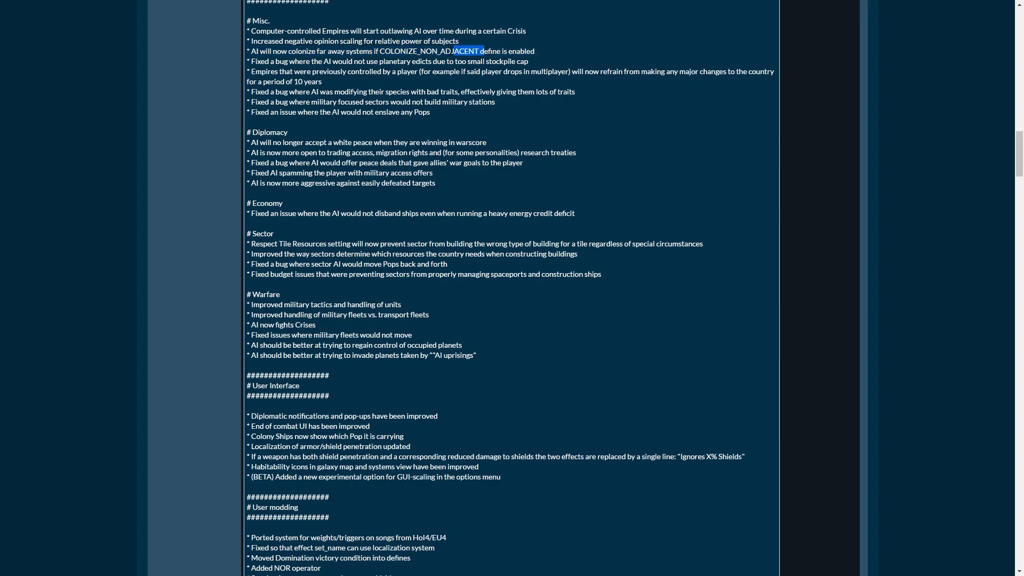
drag(480, 51, 377, 52)
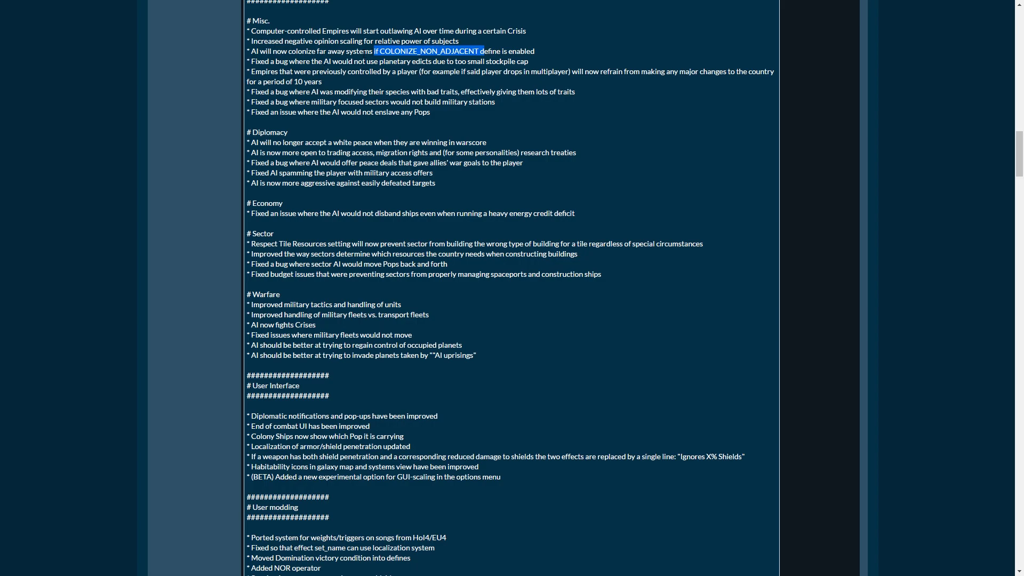
mouse_move(199, 78)
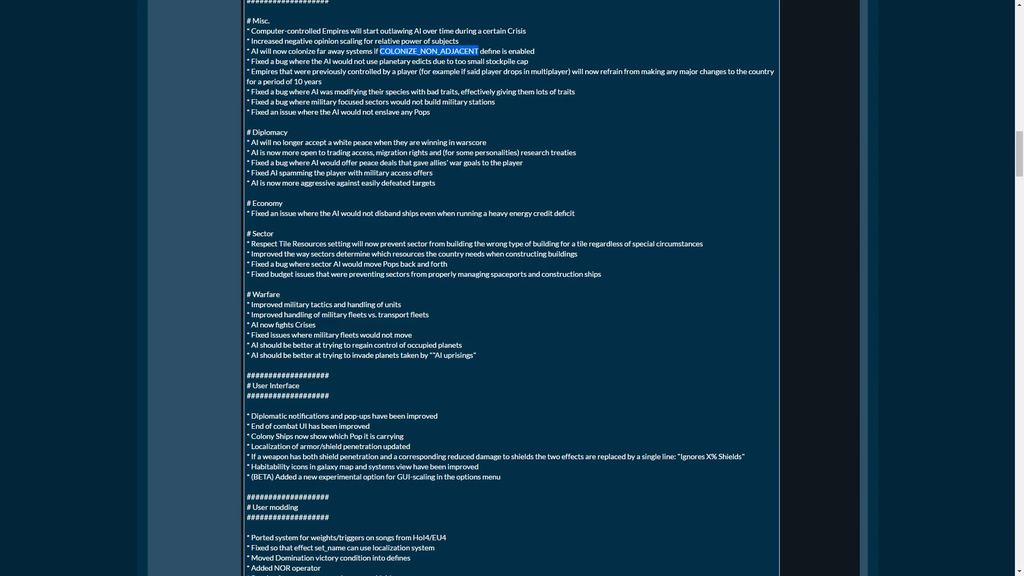
scroll(down, 3)
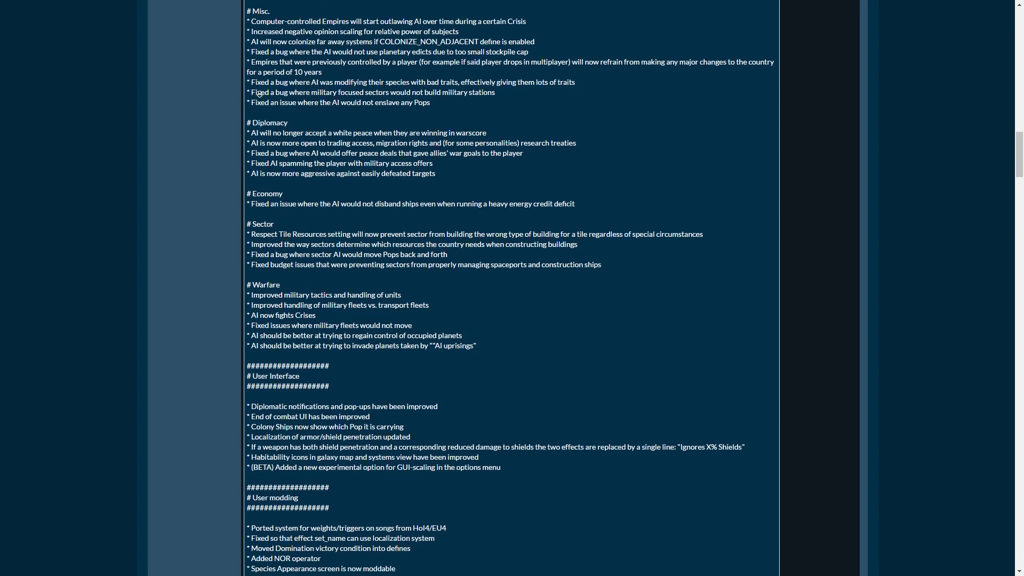
scroll(down, 3)
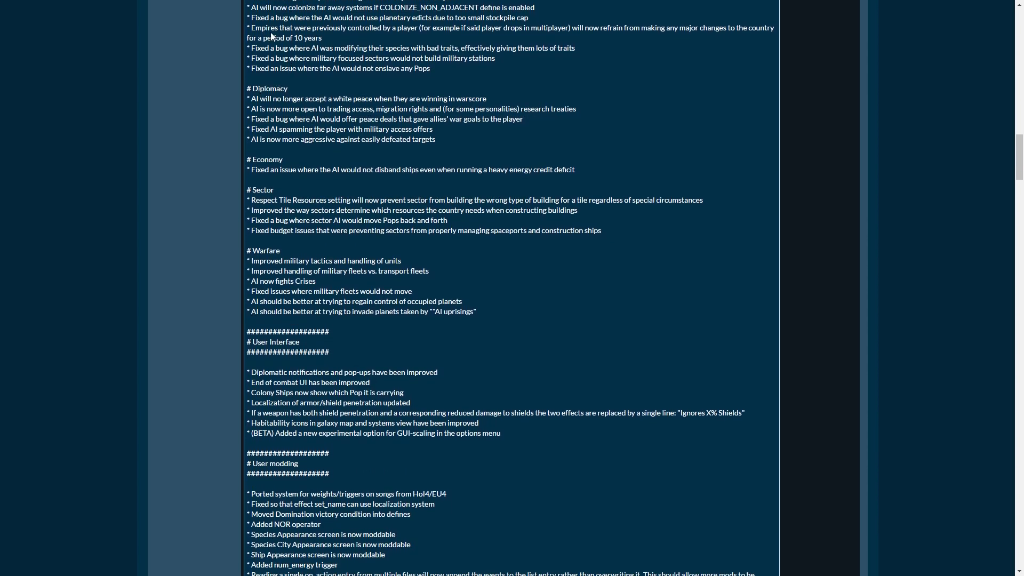
drag(330, 28, 376, 28)
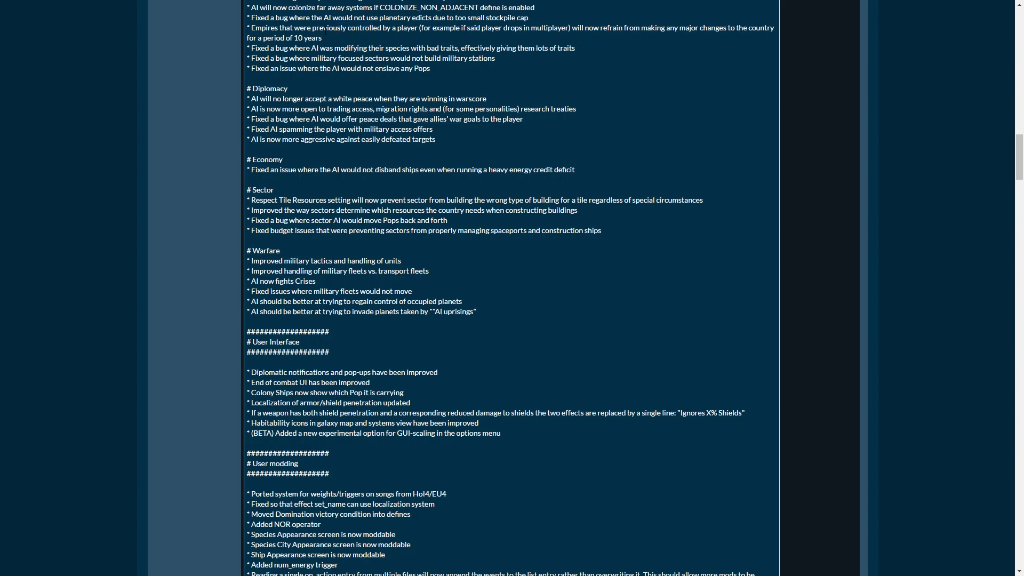
drag(319, 27, 575, 28)
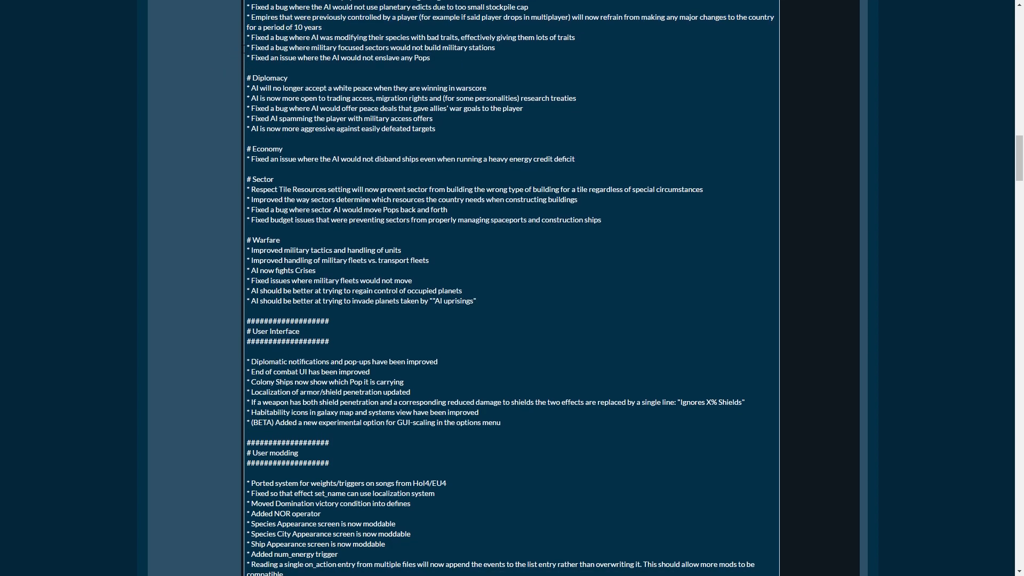
mouse_move(243, 53)
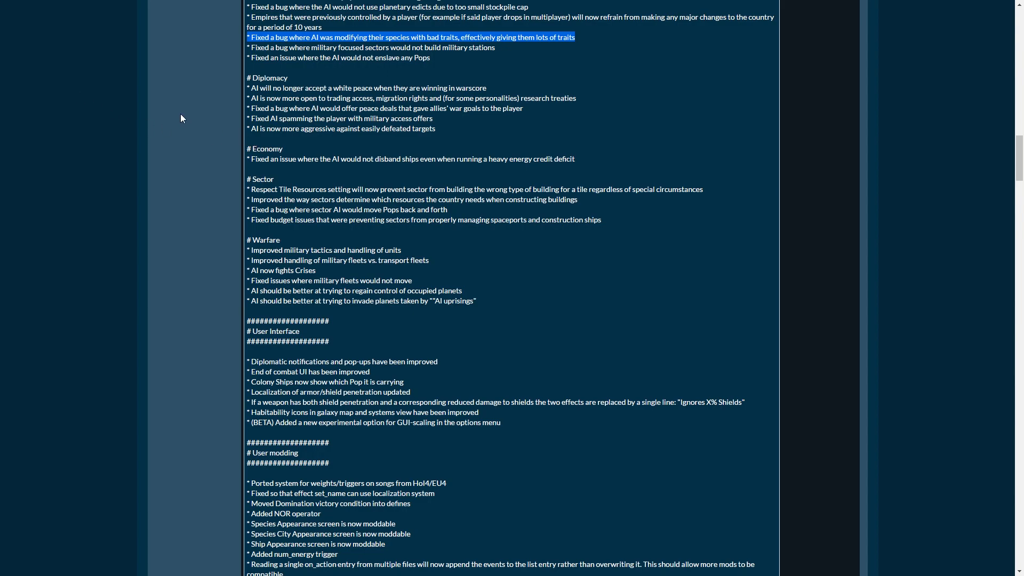
mouse_move(185, 122)
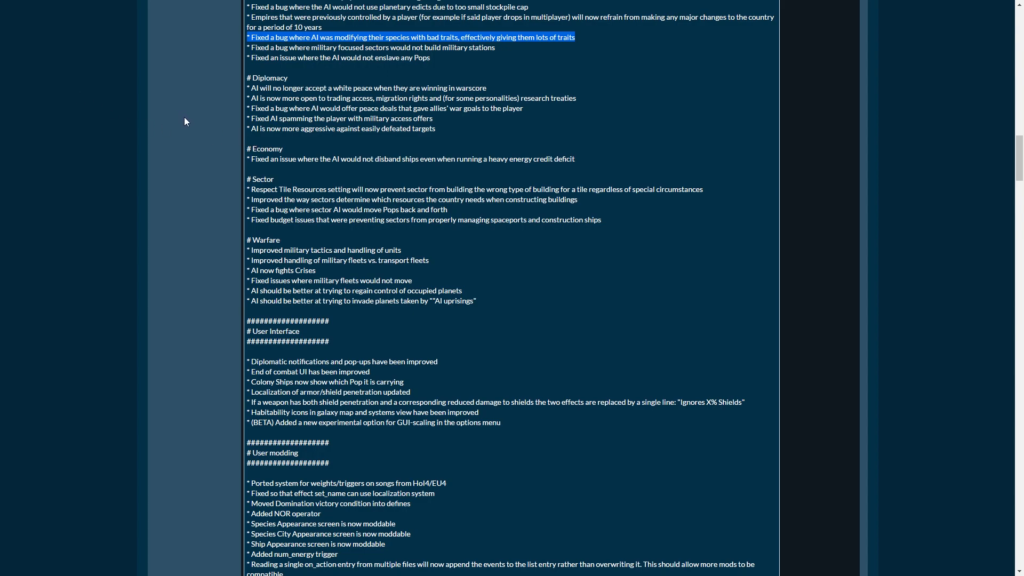
mouse_move(211, 125)
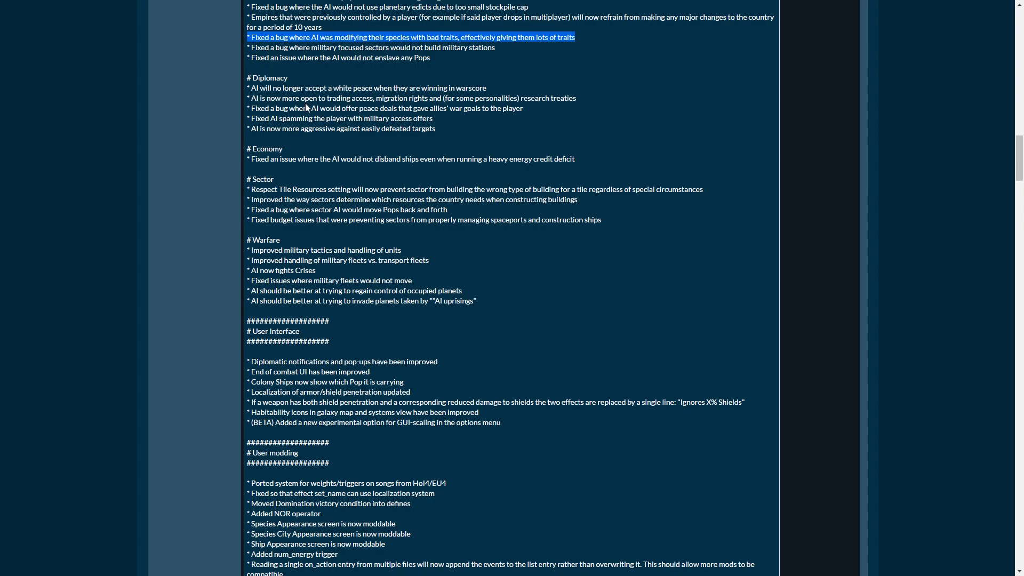
mouse_move(345, 77)
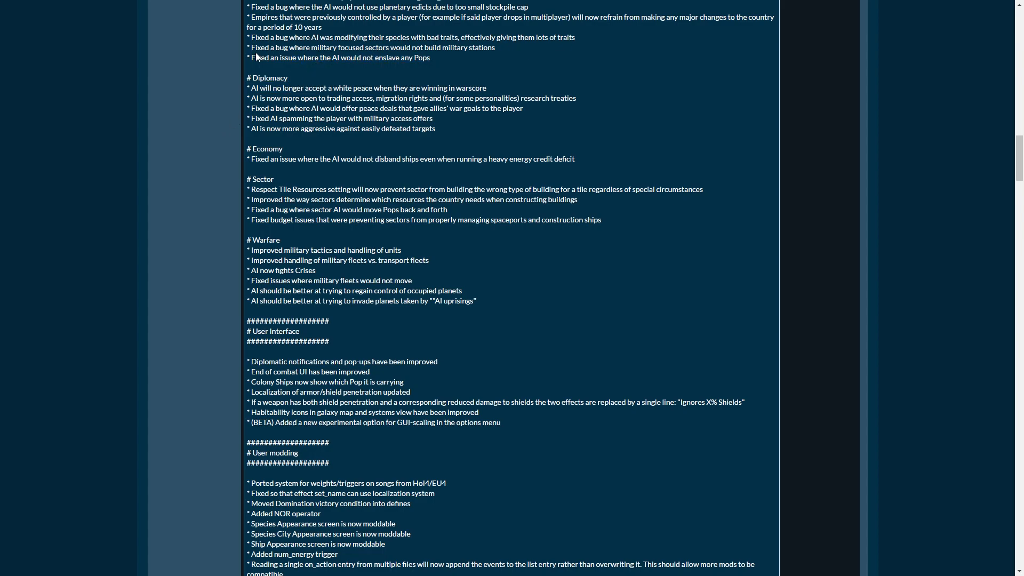
mouse_move(152, 180)
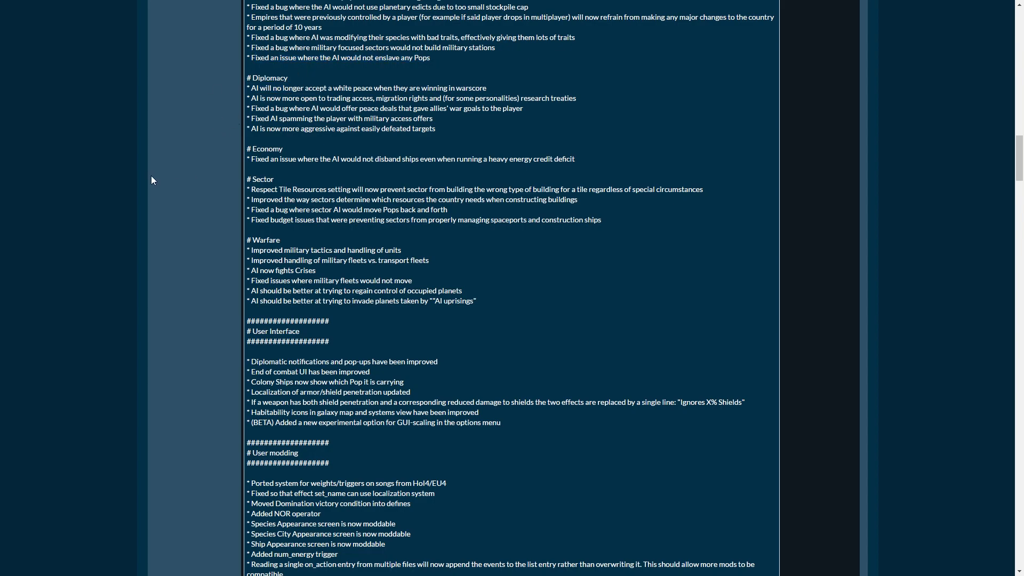
- Scroll into the Diplomacy notes and highlight the line about peace deals with allies' war goals
scroll(down, 3)
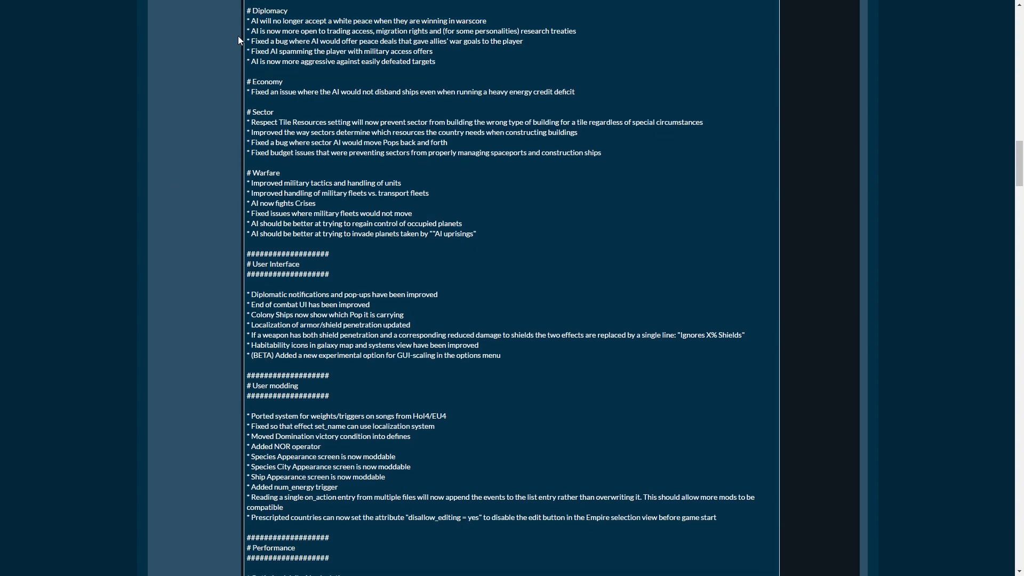
mouse_move(333, 50)
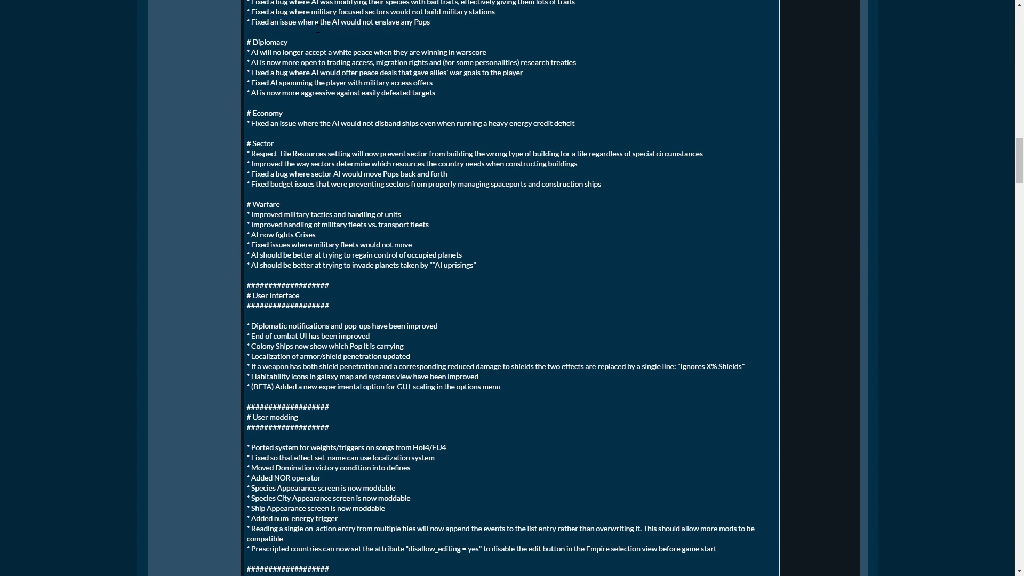
scroll(down, 3)
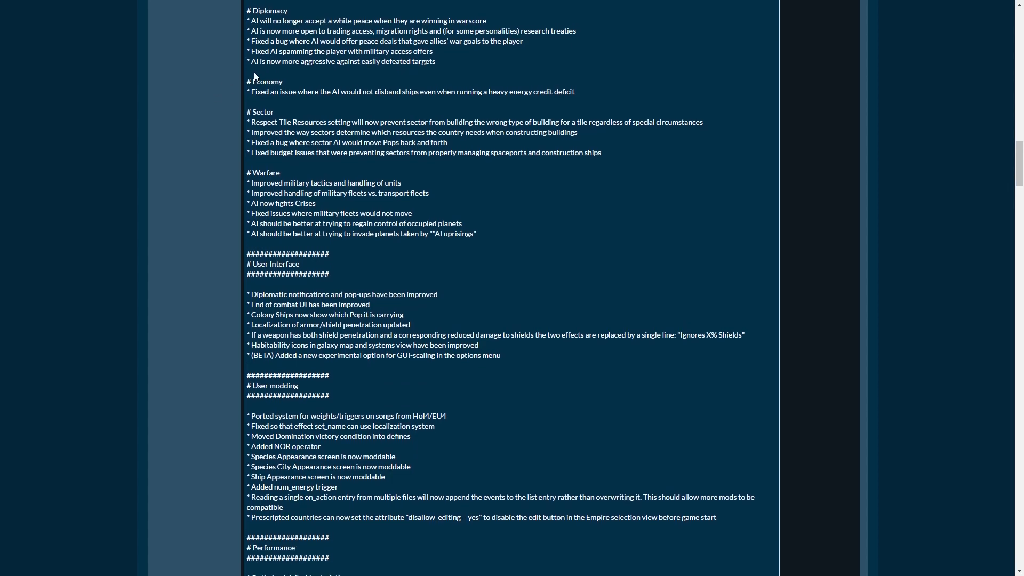
drag(439, 20, 358, 31)
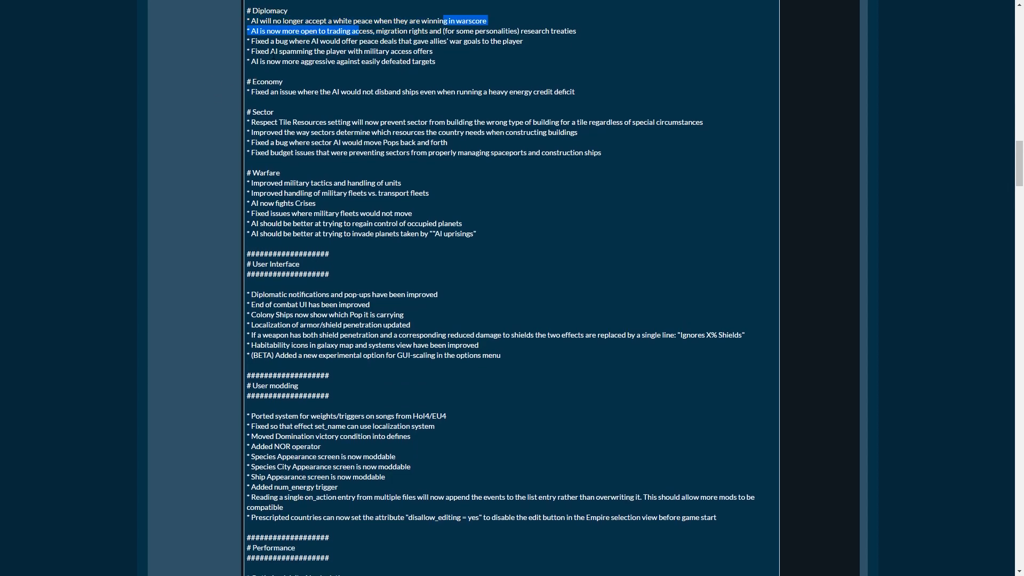
click(259, 41)
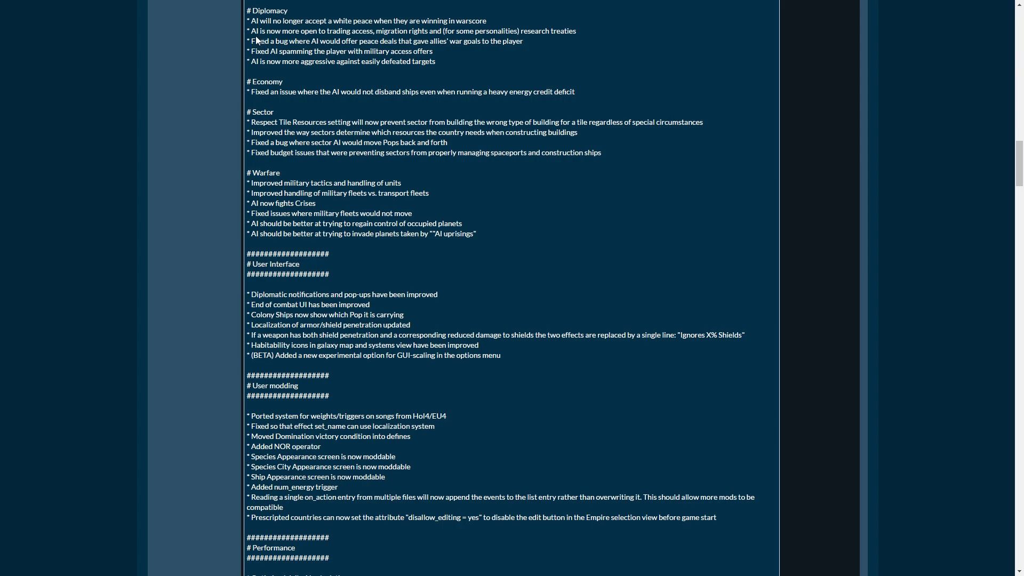
mouse_move(533, 58)
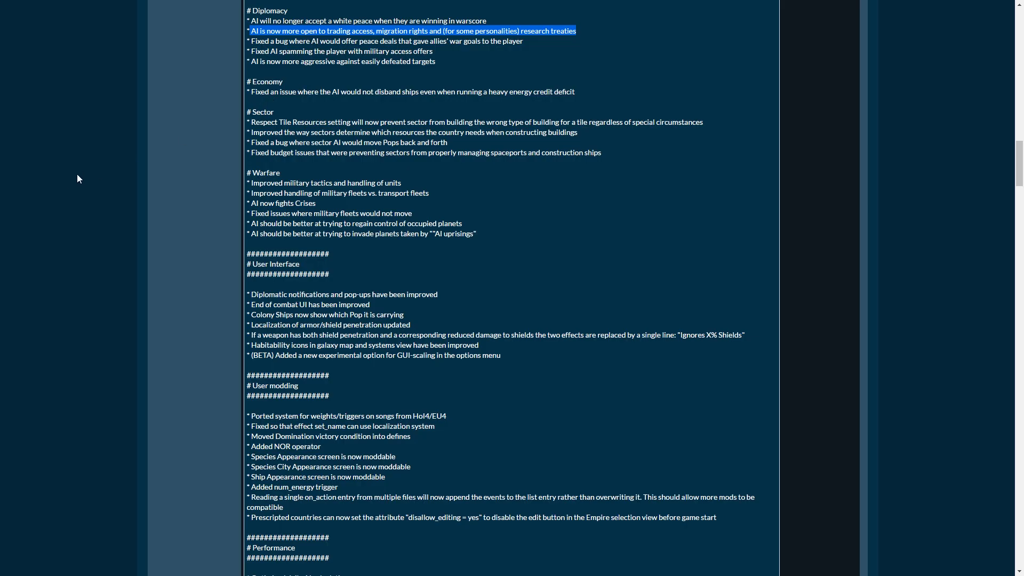
mouse_move(9, 171)
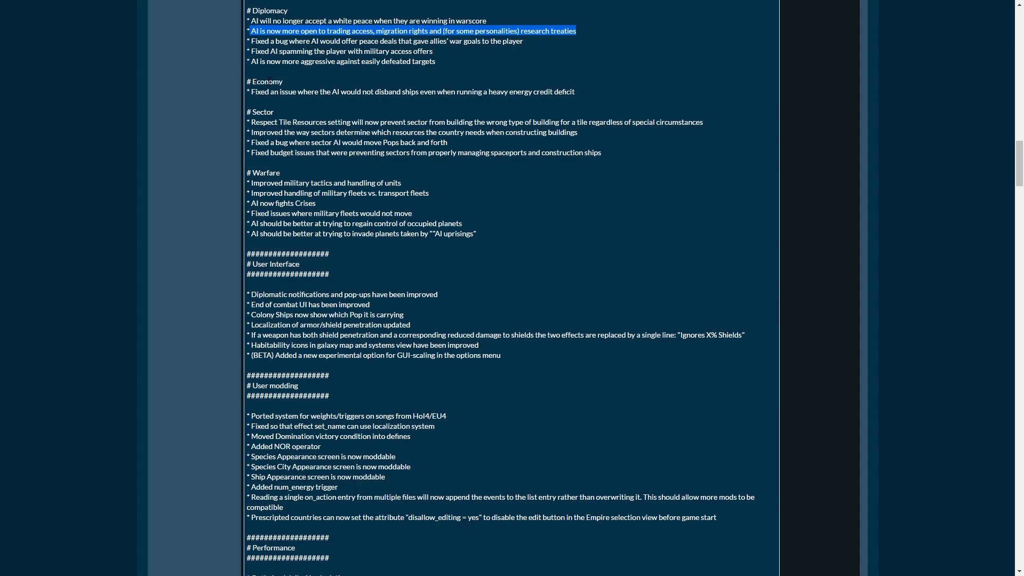
mouse_move(283, 72)
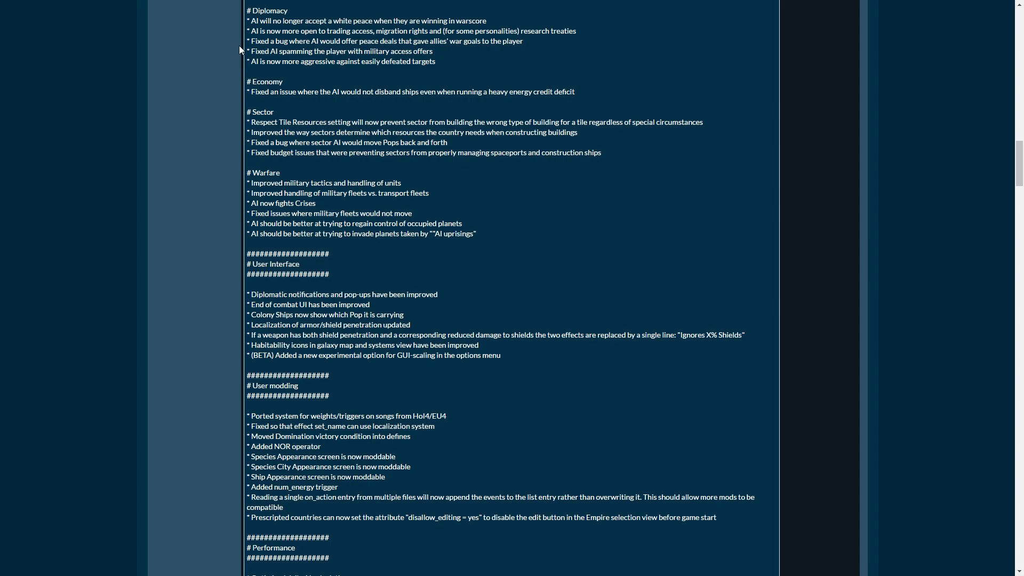
triple_click(386, 41)
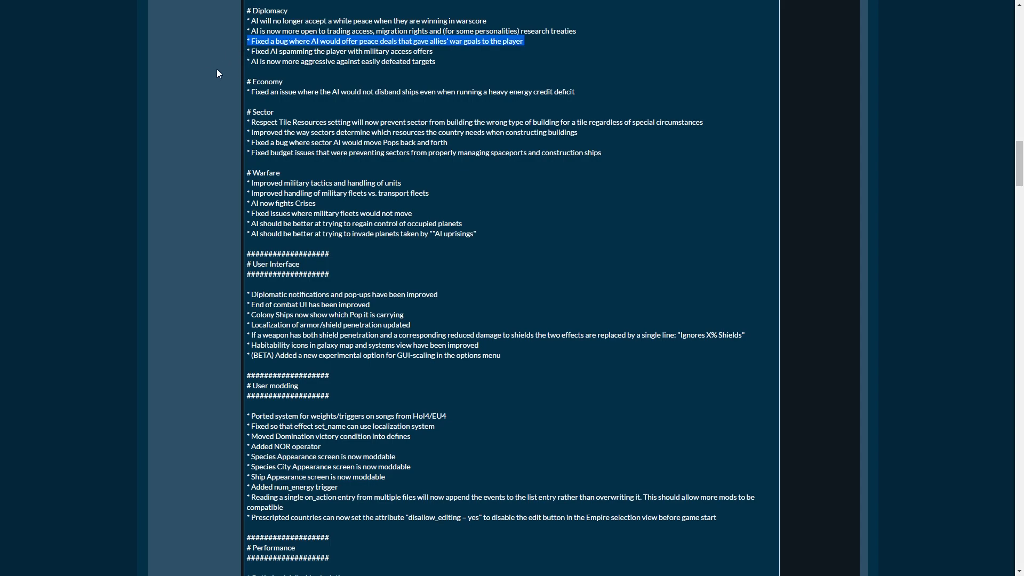
mouse_move(209, 98)
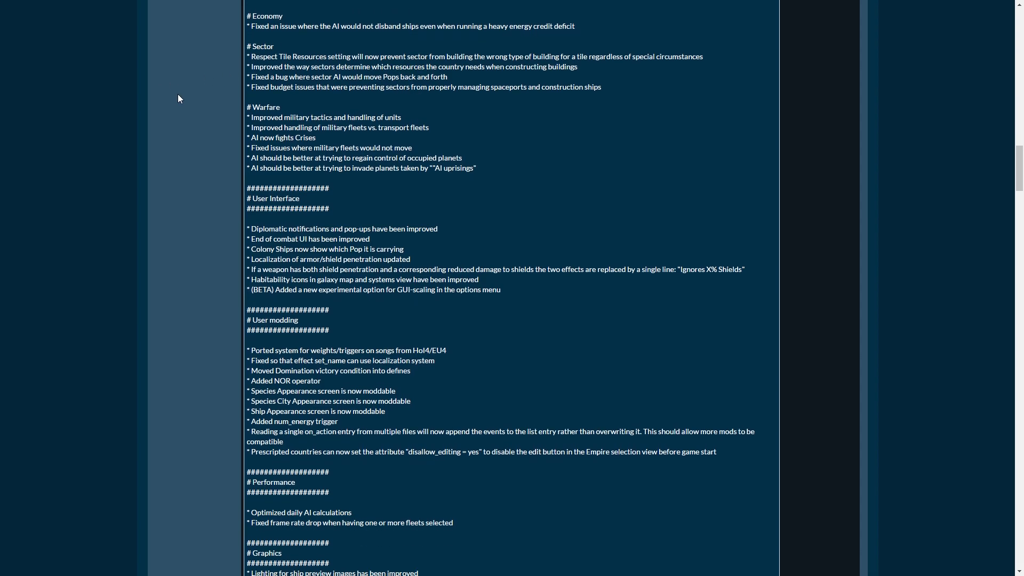
- Scroll down past Diplomacy until the Sector through Graphics sections are showing
scroll(up, 3)
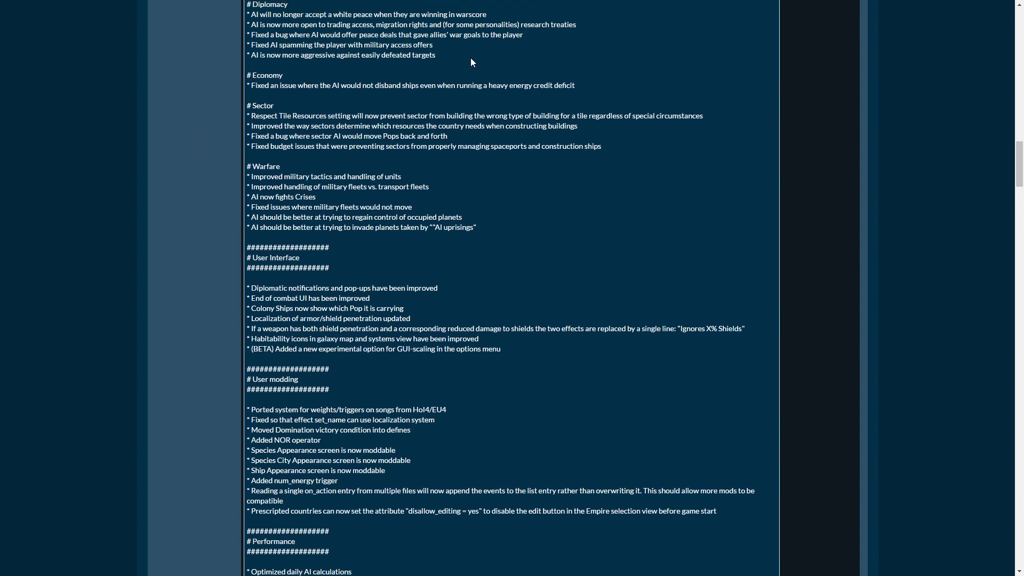
scroll(down, 3)
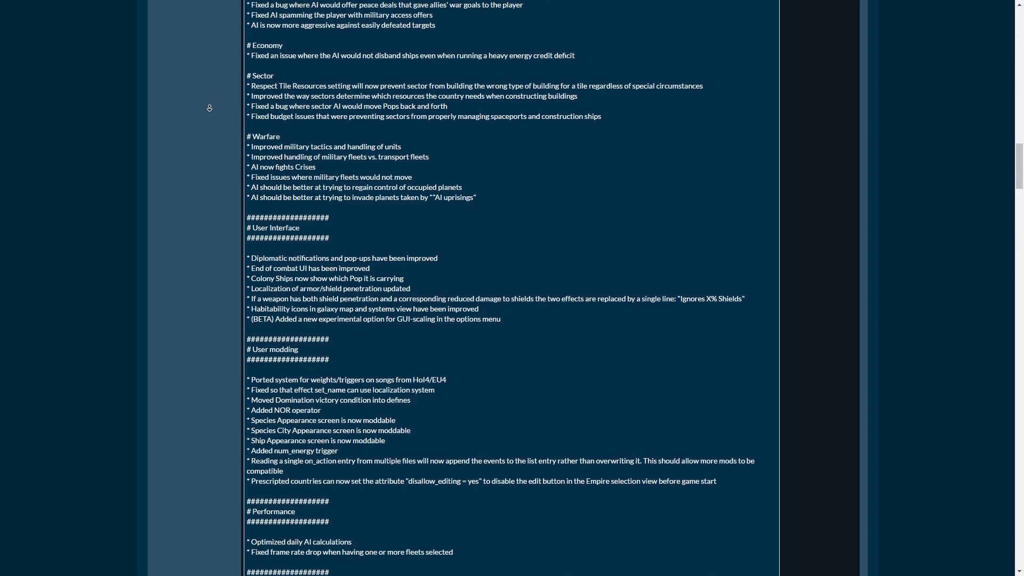
scroll(down, 3)
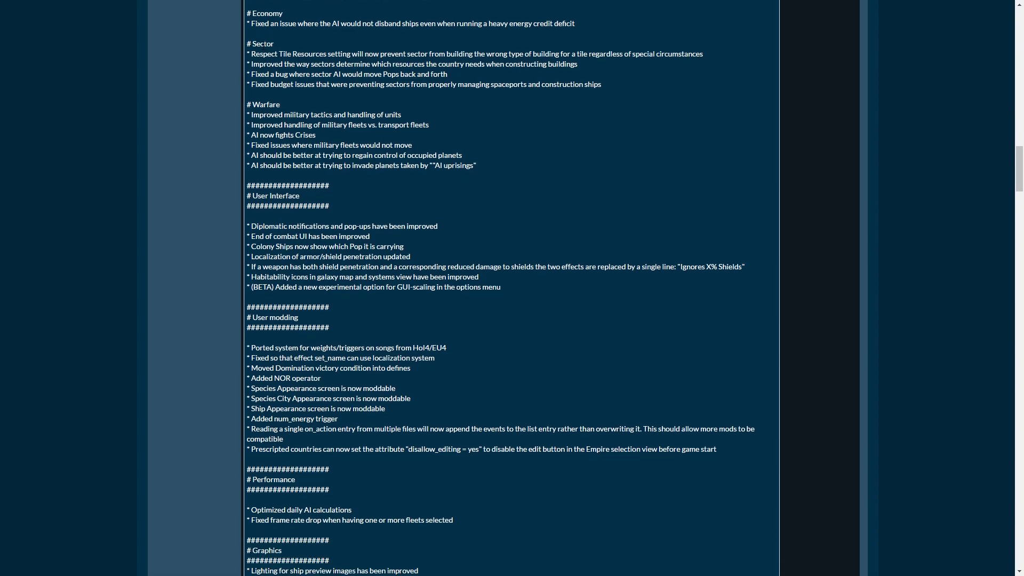
mouse_move(245, 71)
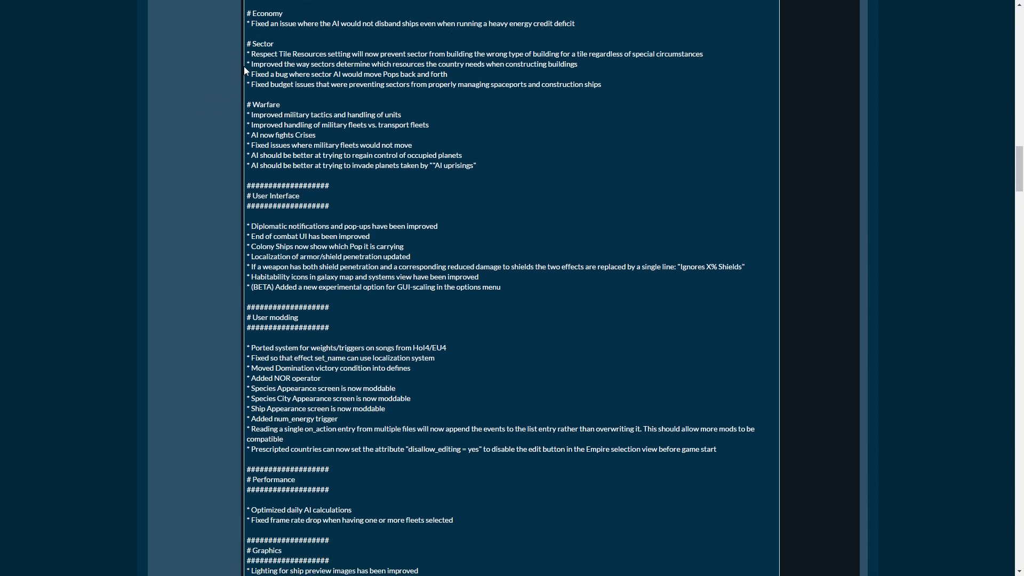
scroll(down, 3)
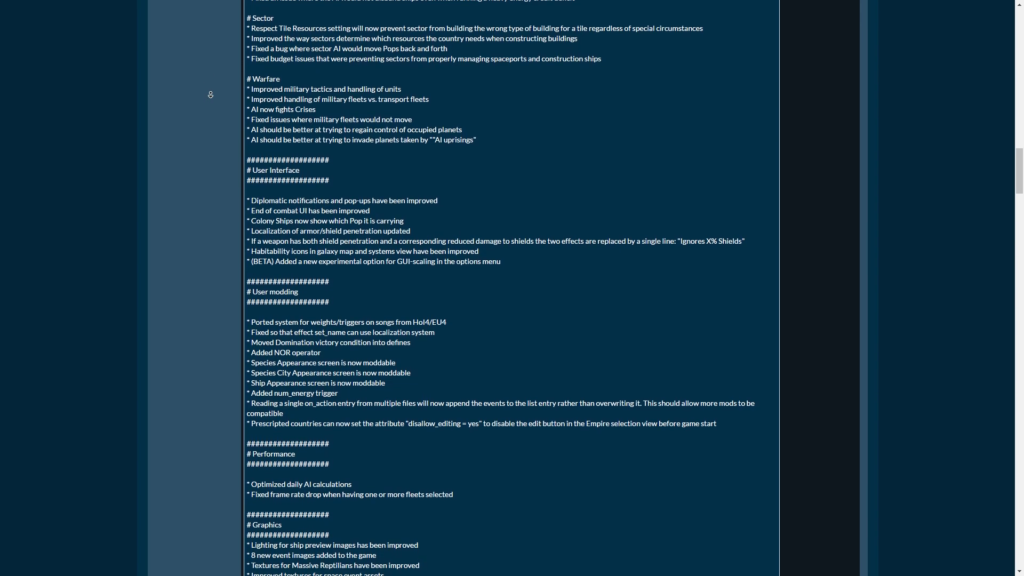
scroll(down, 3)
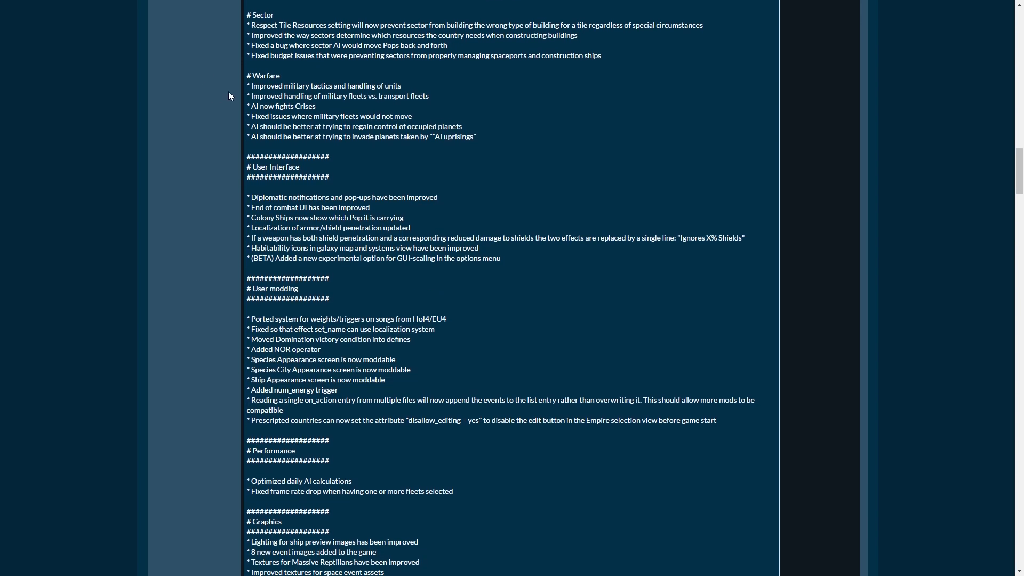
mouse_move(245, 33)
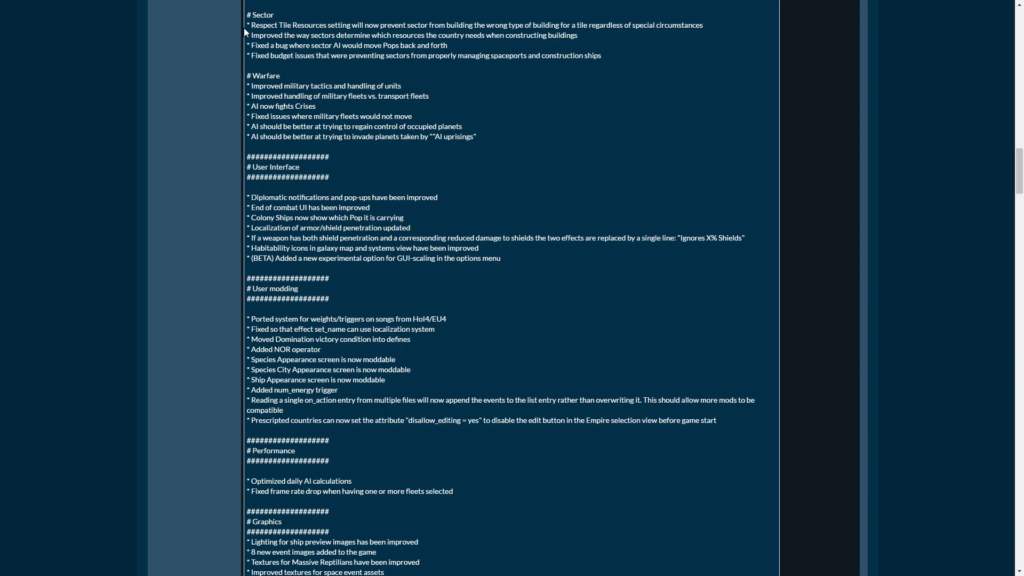
- Highlight the line about sectors choosing needed resources while scrolling on
drag(248, 24, 600, 56)
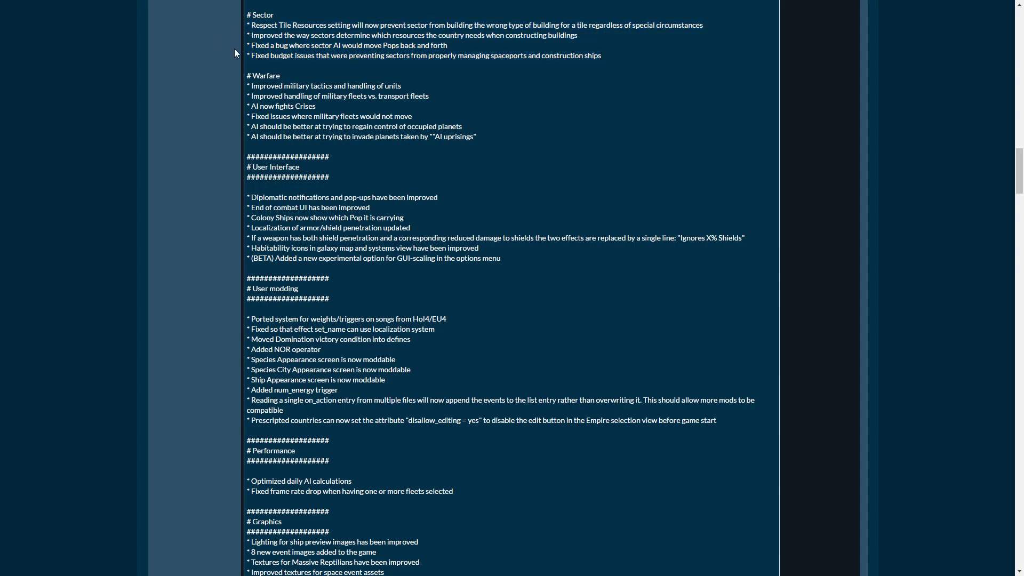
mouse_move(229, 57)
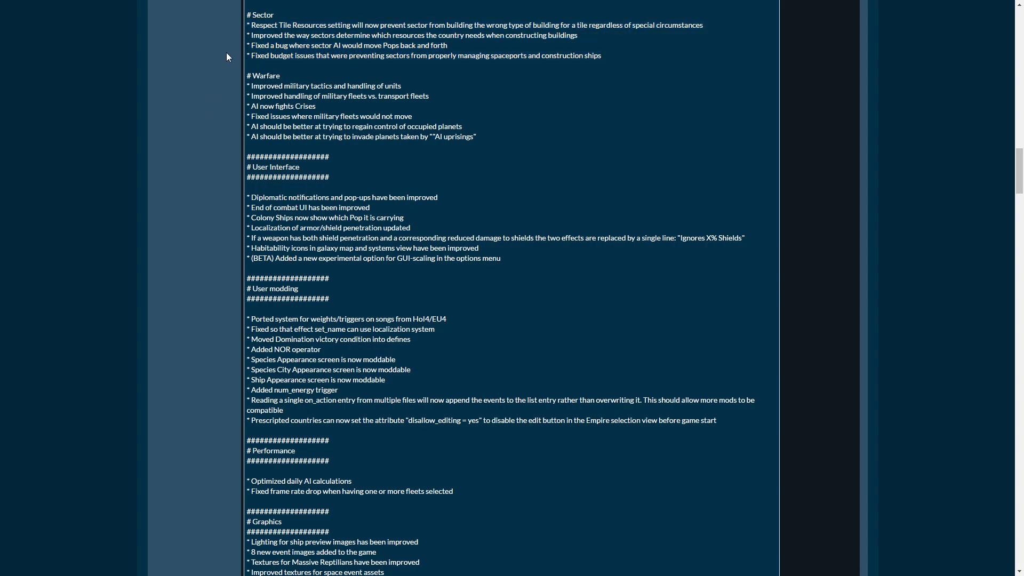
triple_click(413, 35)
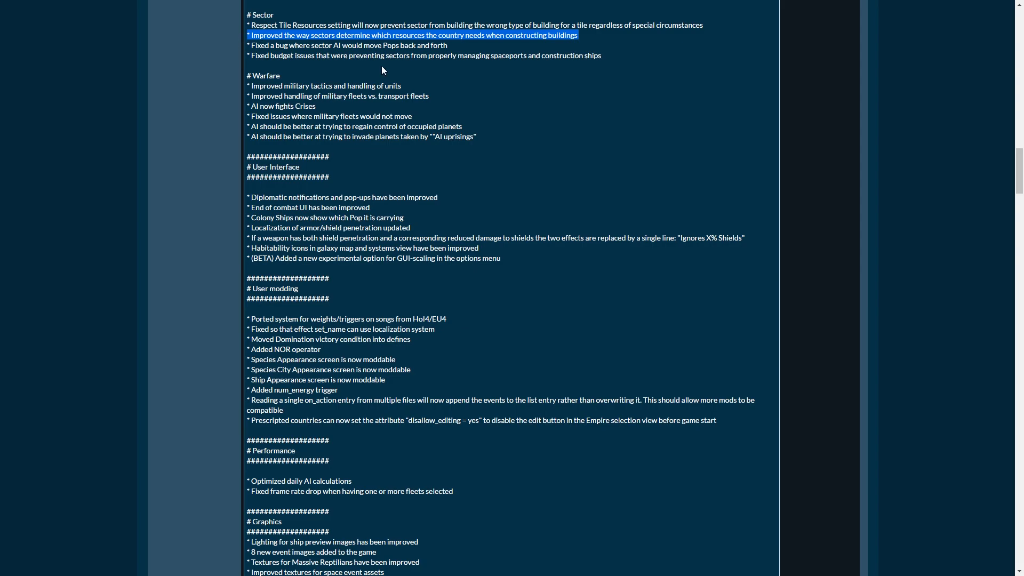
mouse_move(290, 40)
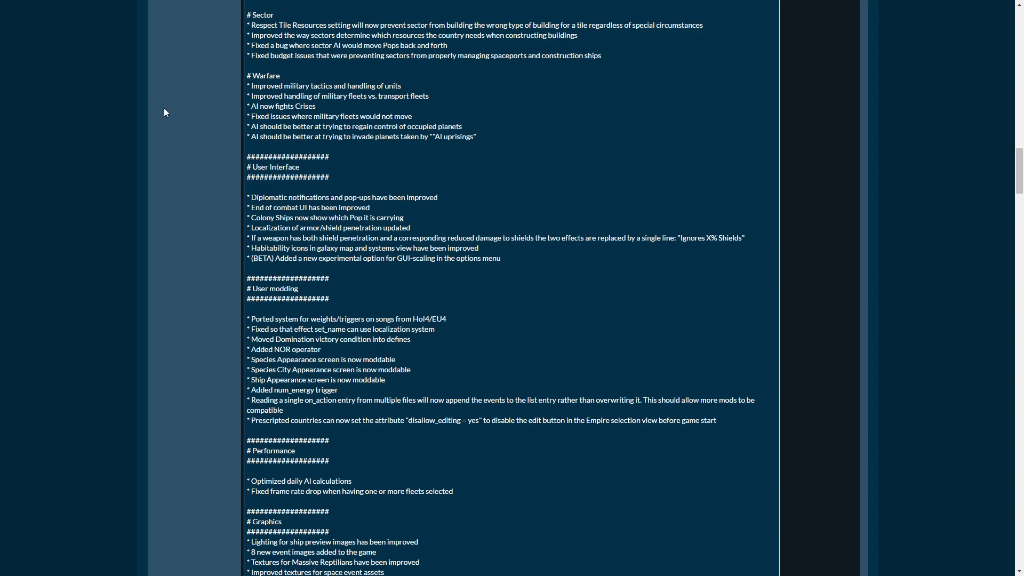
scroll(down, 3)
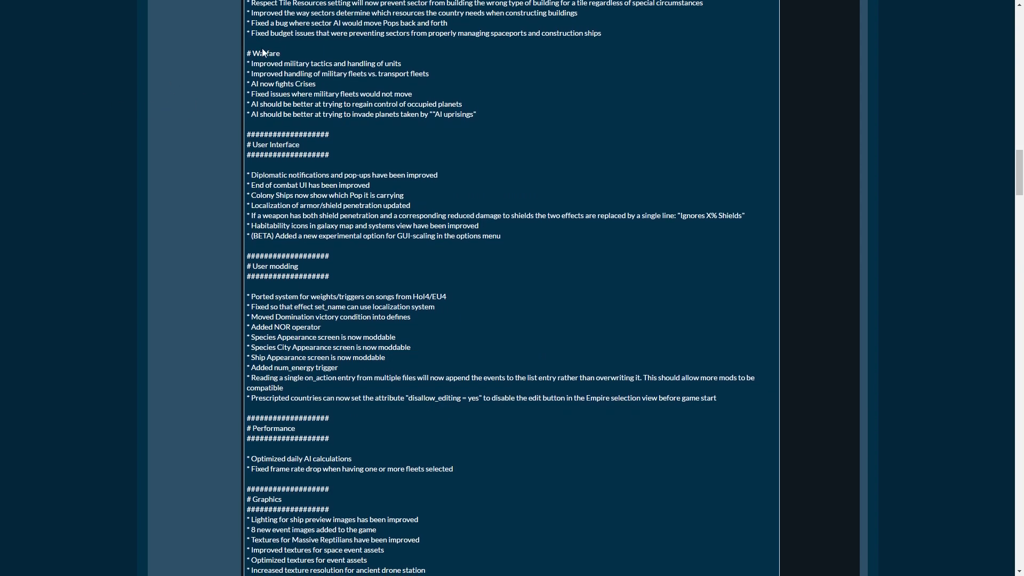
double_click(259, 23)
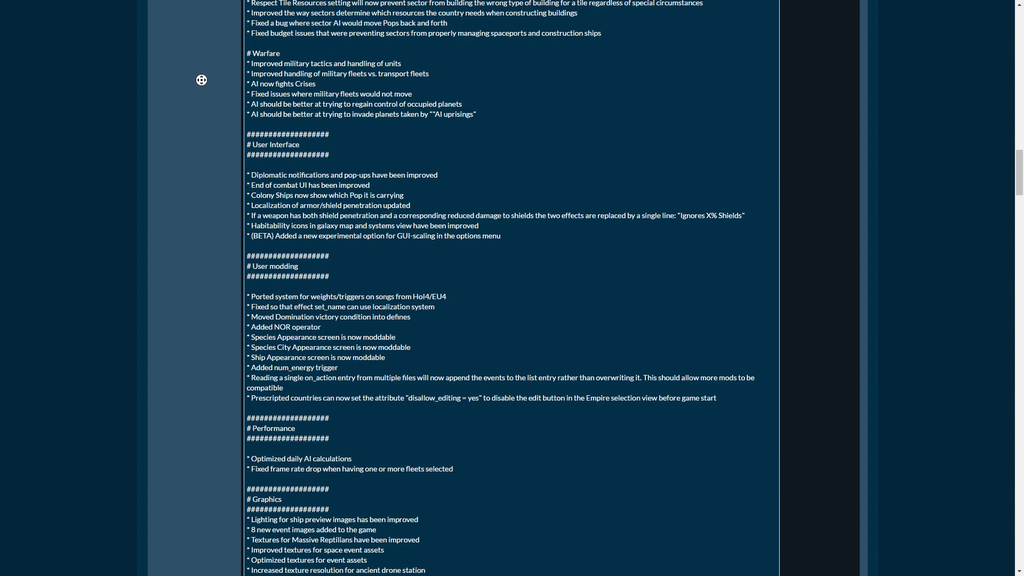
- Scroll further and briefly select the budget issues line near the Graphics section
scroll(down, 3)
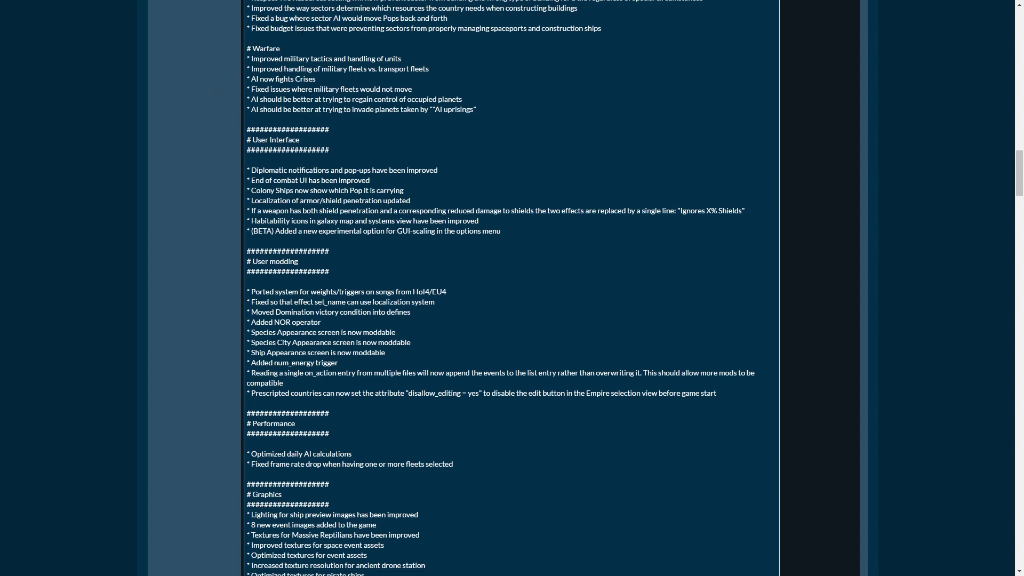
mouse_move(613, 34)
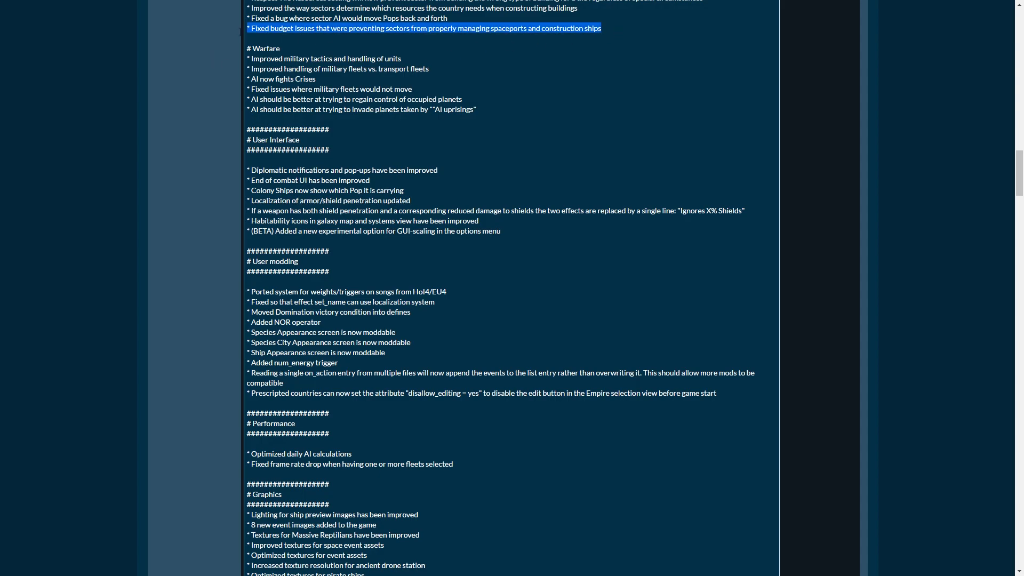
mouse_move(478, 37)
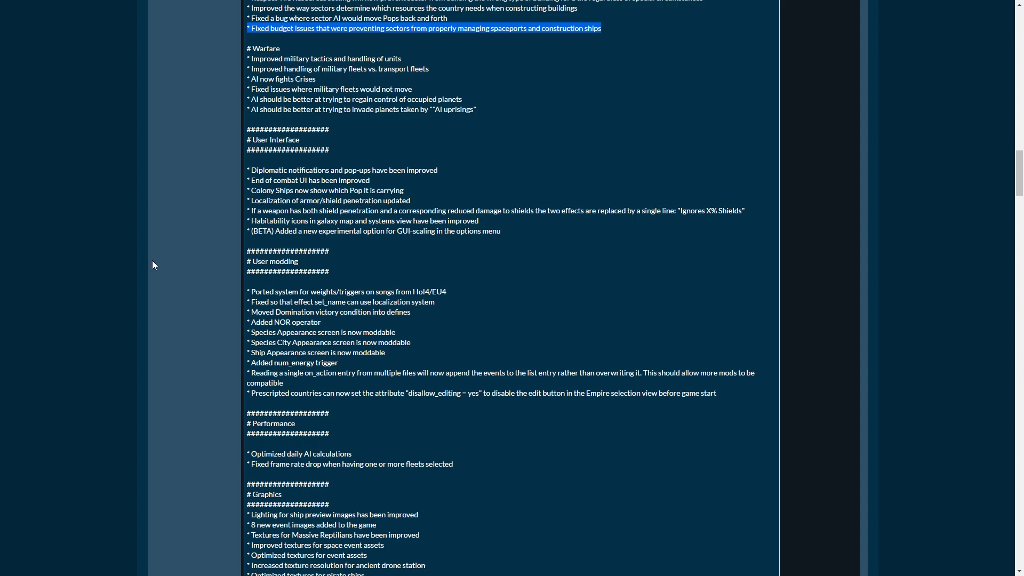
mouse_move(80, 191)
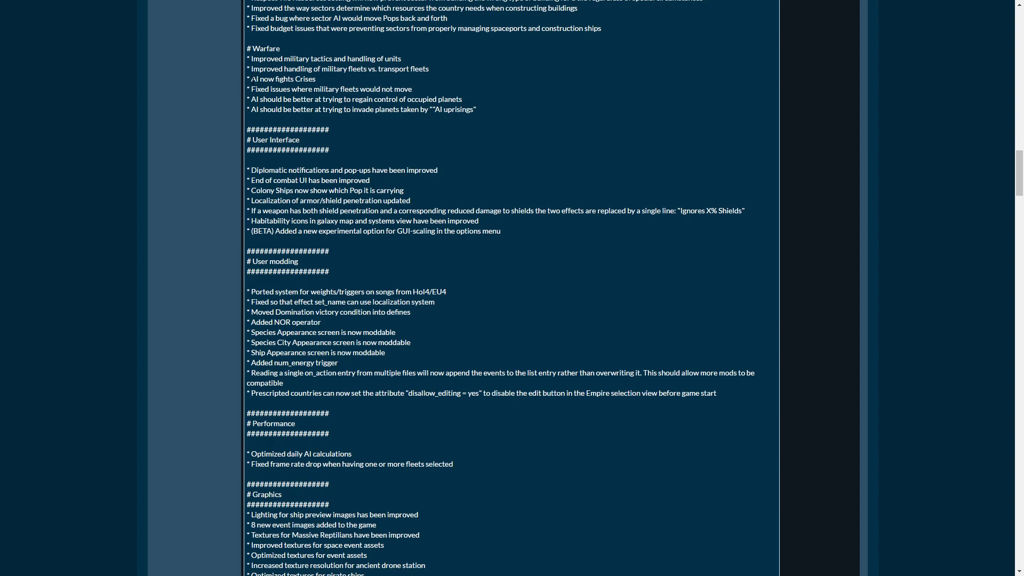
mouse_move(385, 89)
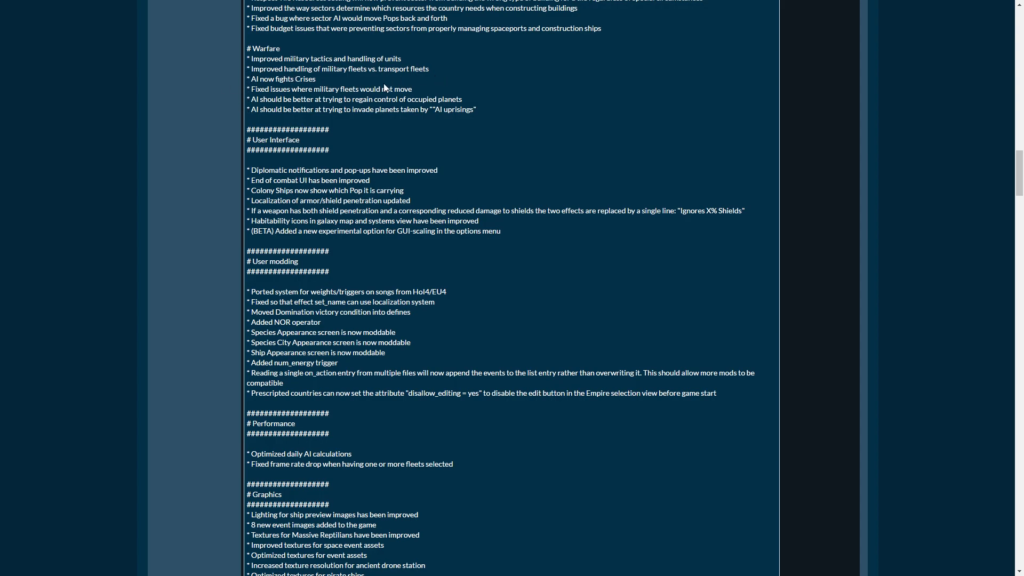
mouse_move(240, 84)
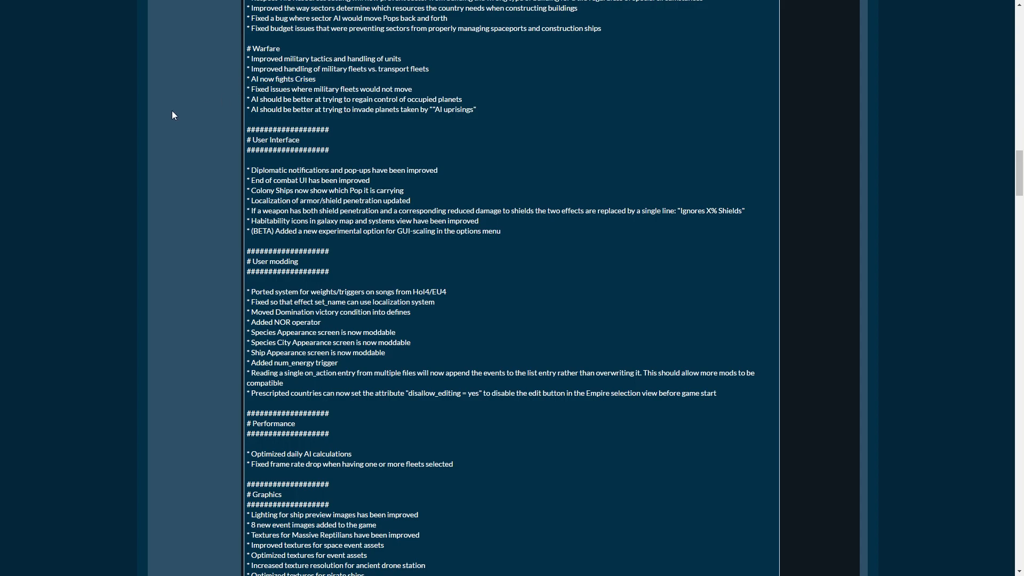
triple_click(330, 89)
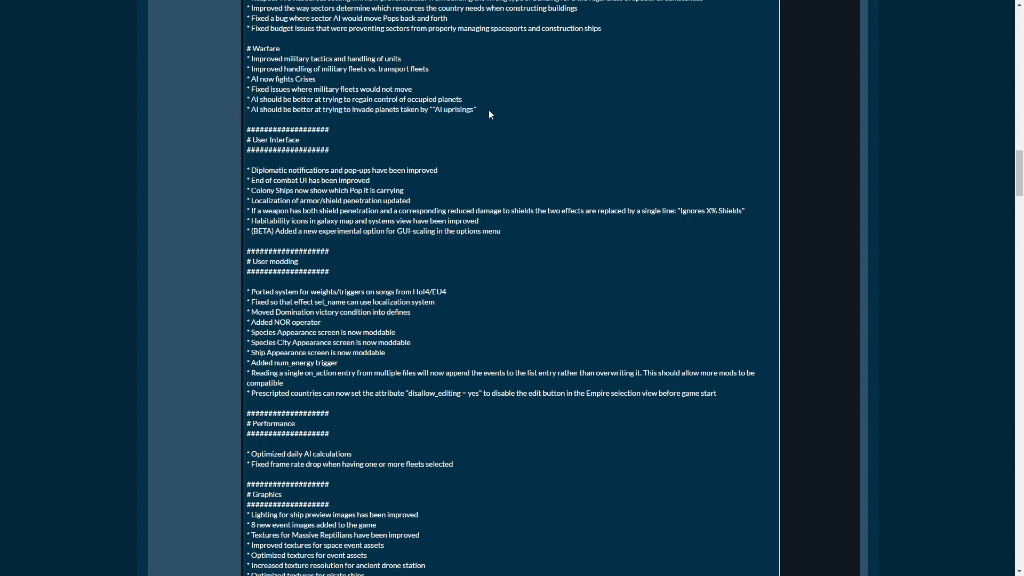
drag(247, 98, 442, 98)
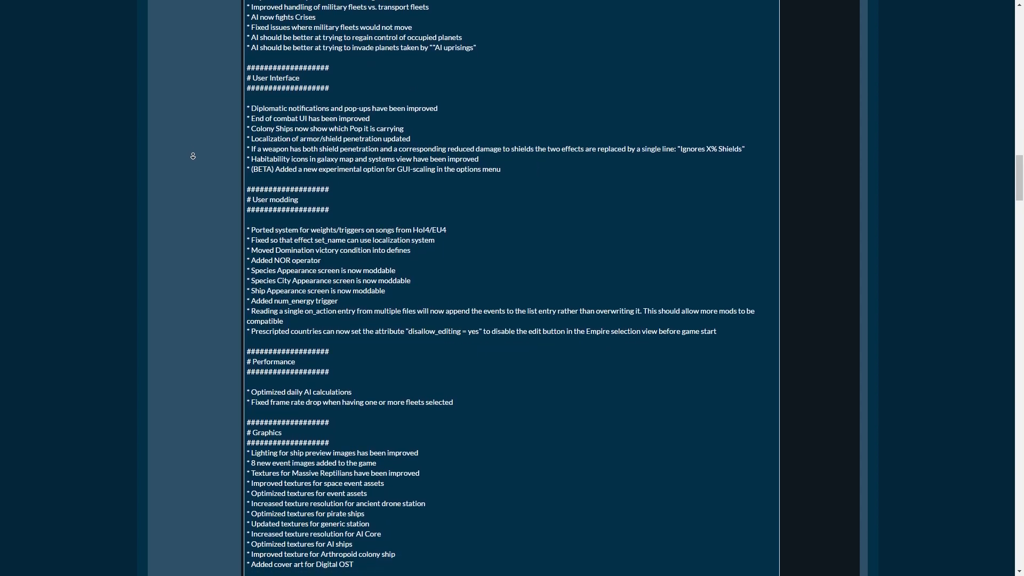
- Scroll the User Interface changes and mark the shield penetration weapon line
scroll(down, 3)
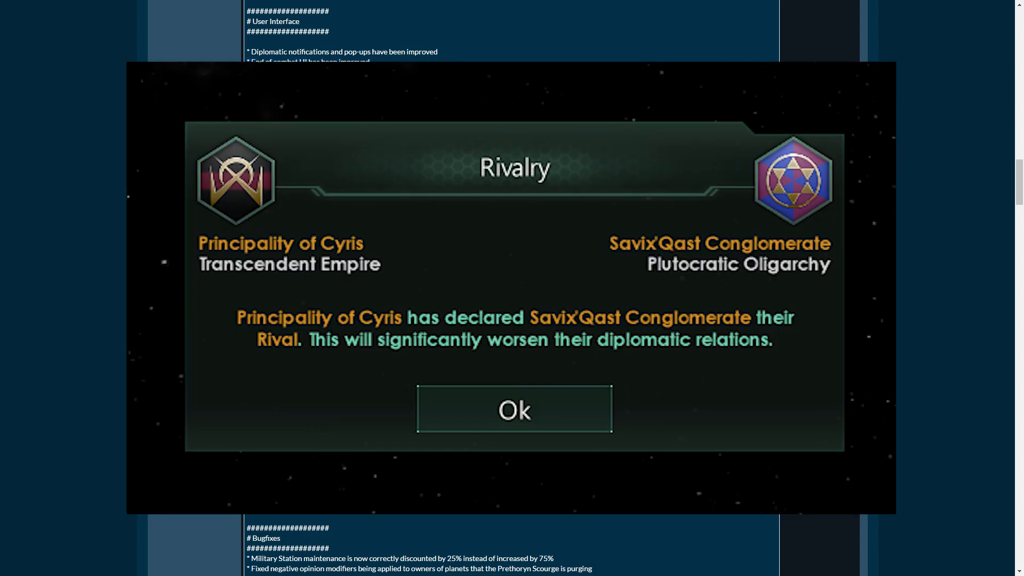
click(513, 409)
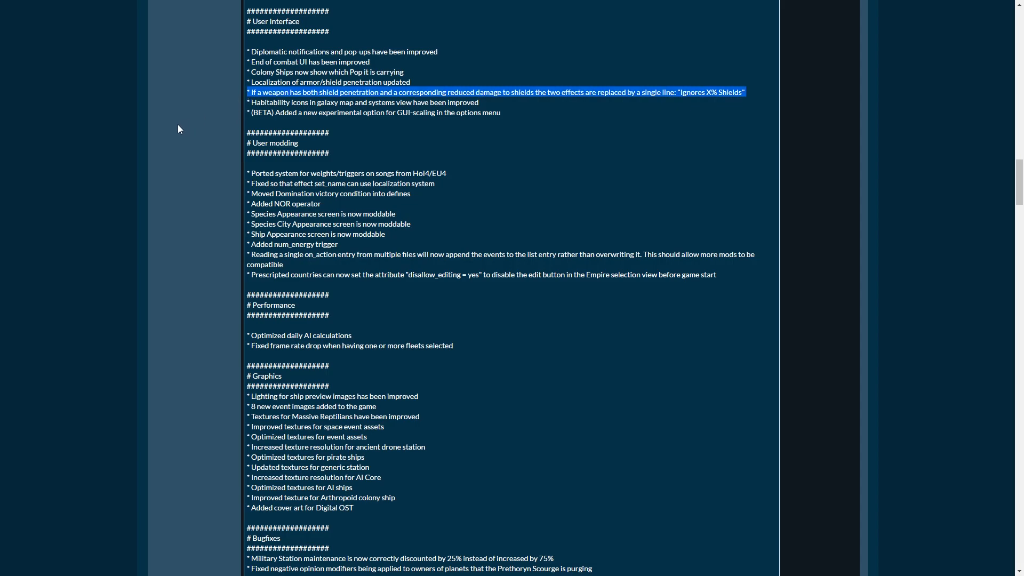
mouse_move(190, 135)
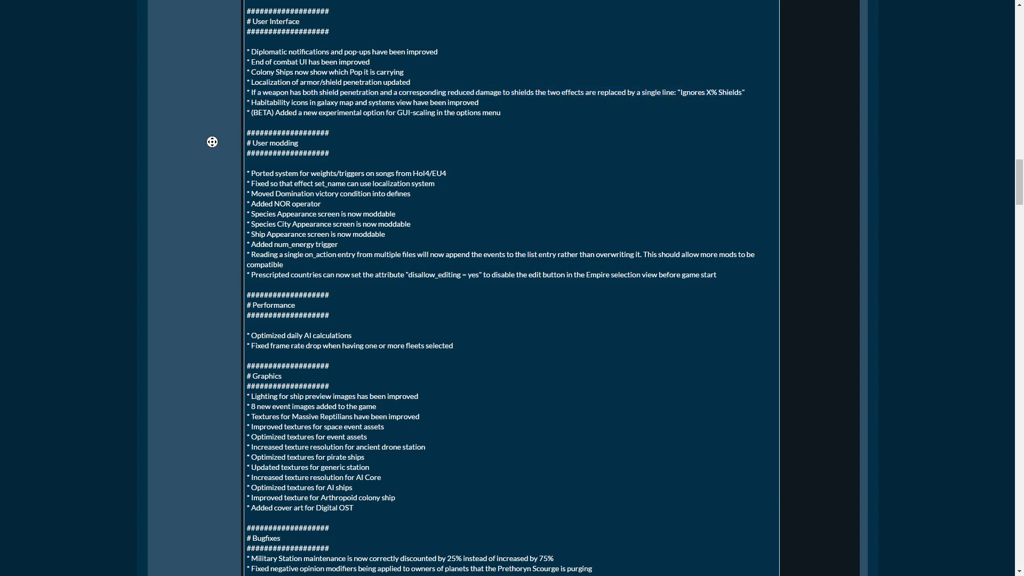
- Scroll through User modding and Graphics, clearing the Habitability icons highlight and selecting another line
scroll(down, 3)
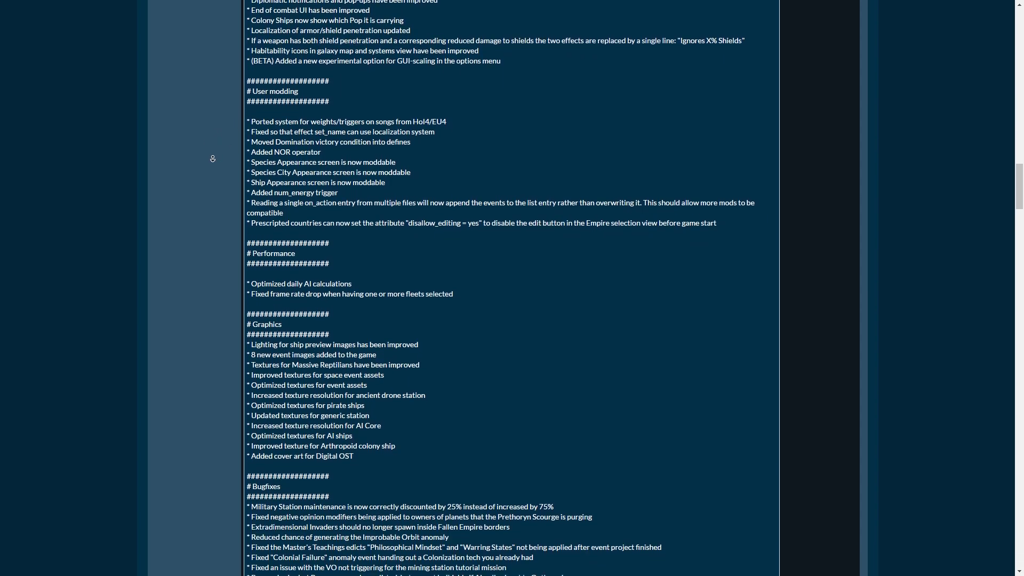
scroll(down, 3)
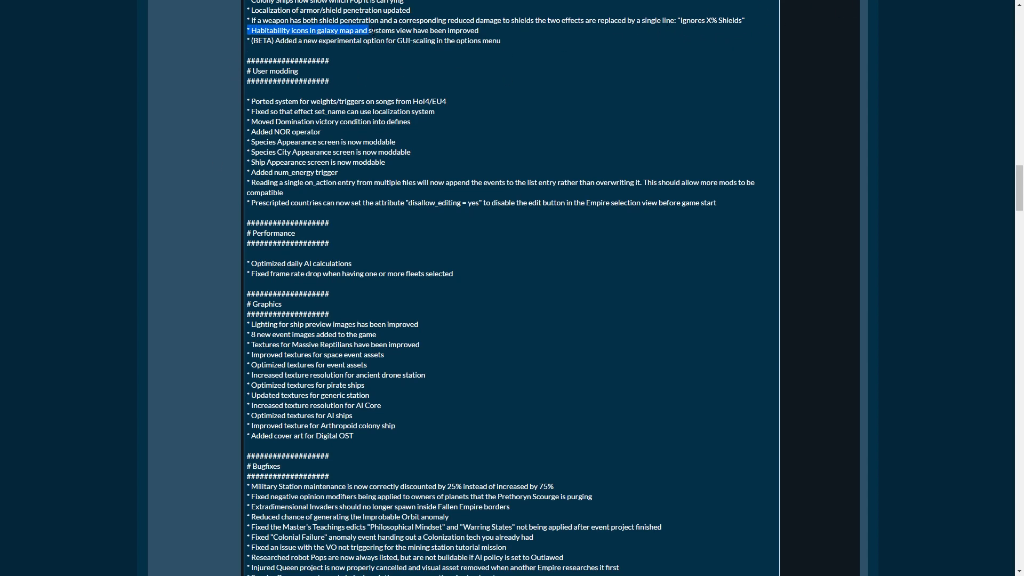
click(308, 29)
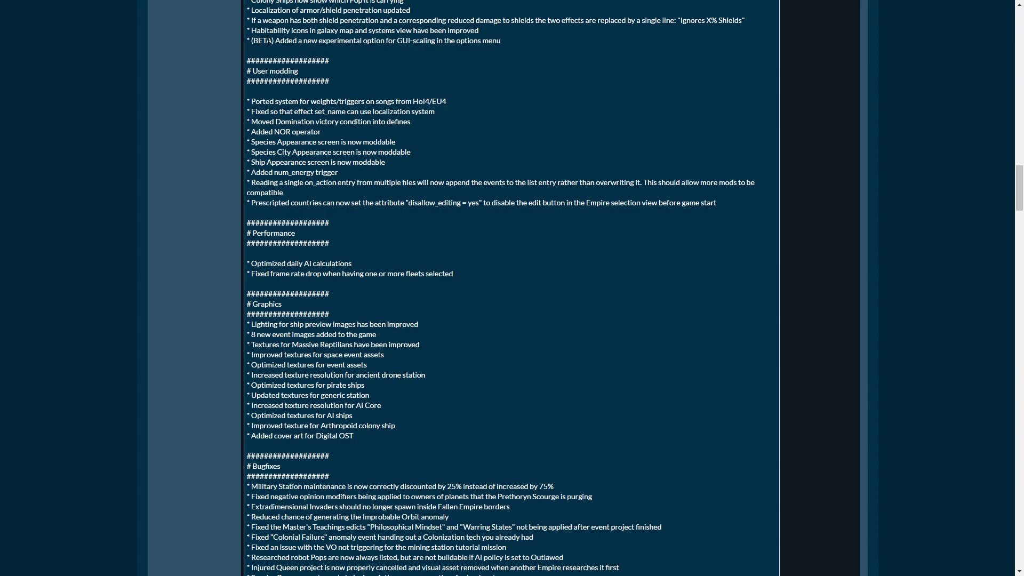
mouse_move(501, 43)
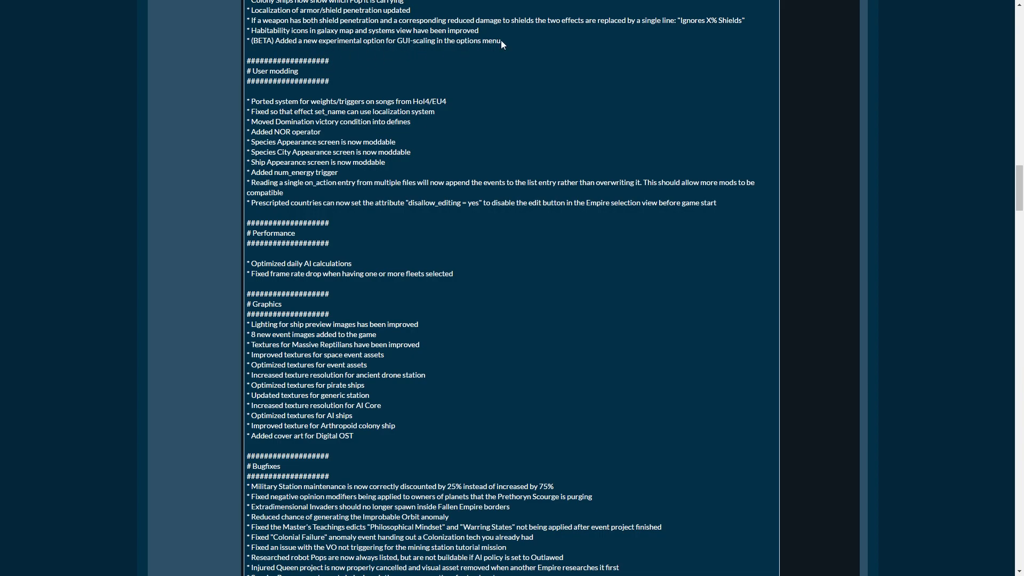
drag(309, 39, 501, 39)
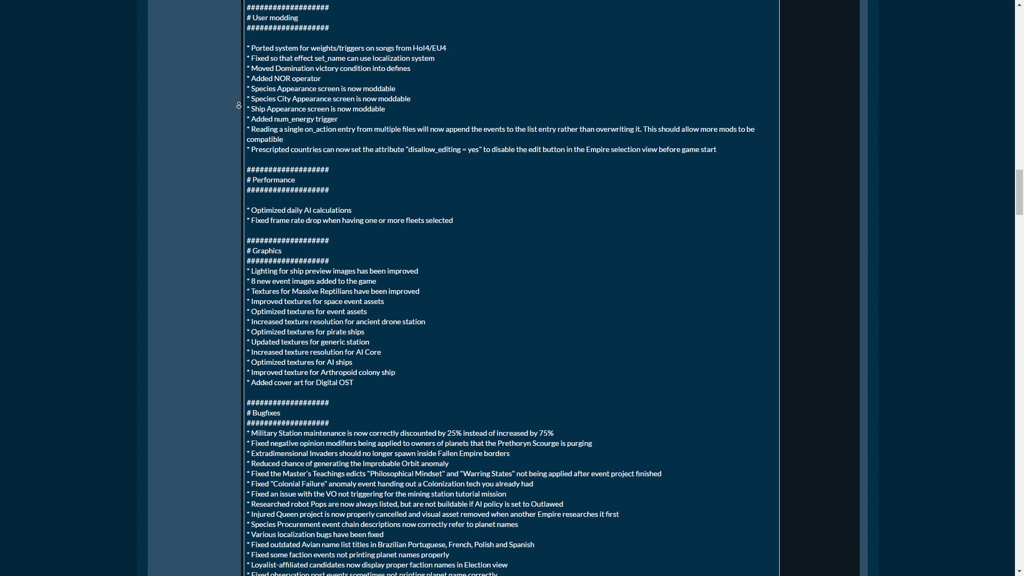
- Scroll down to the end of the Bugfixes list where the hotfix links appear
scroll(down, 3)
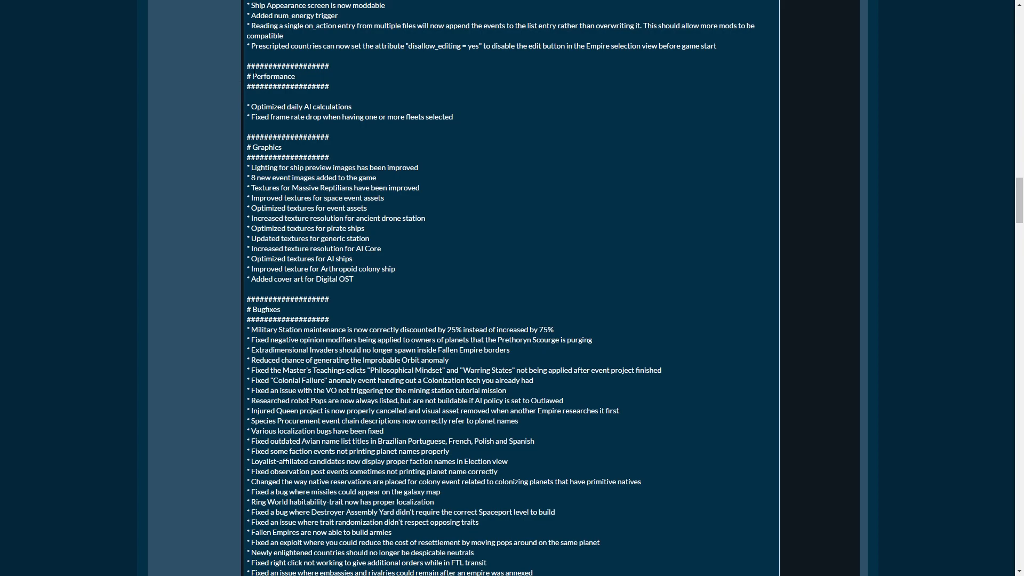
scroll(down, 3)
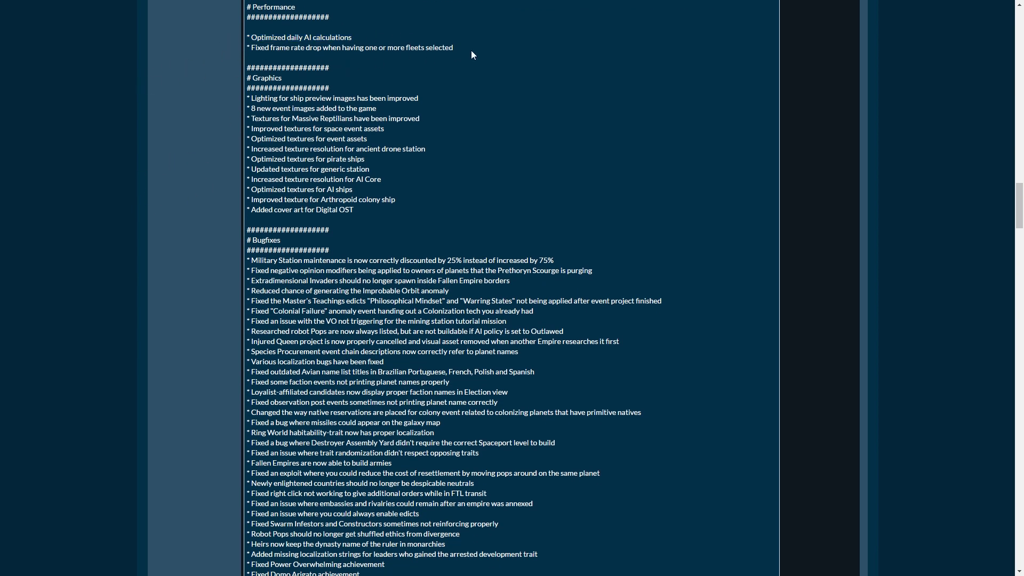
scroll(down, 3)
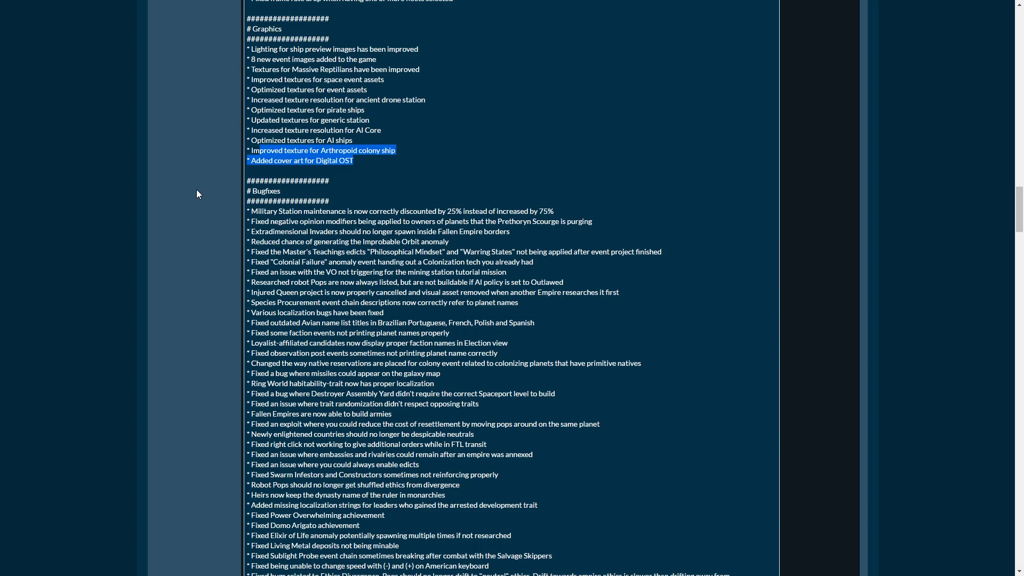
scroll(down, 3)
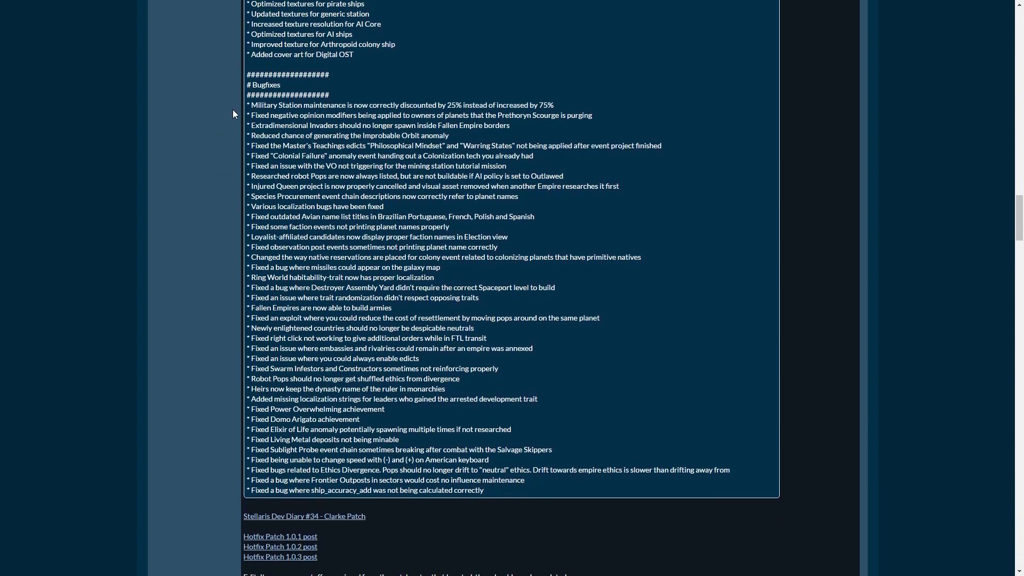
- Highlight the Extradimensional Invaders and Injured Queen bugfix lines, then clear the selection at the end
drag(246, 105, 449, 135)
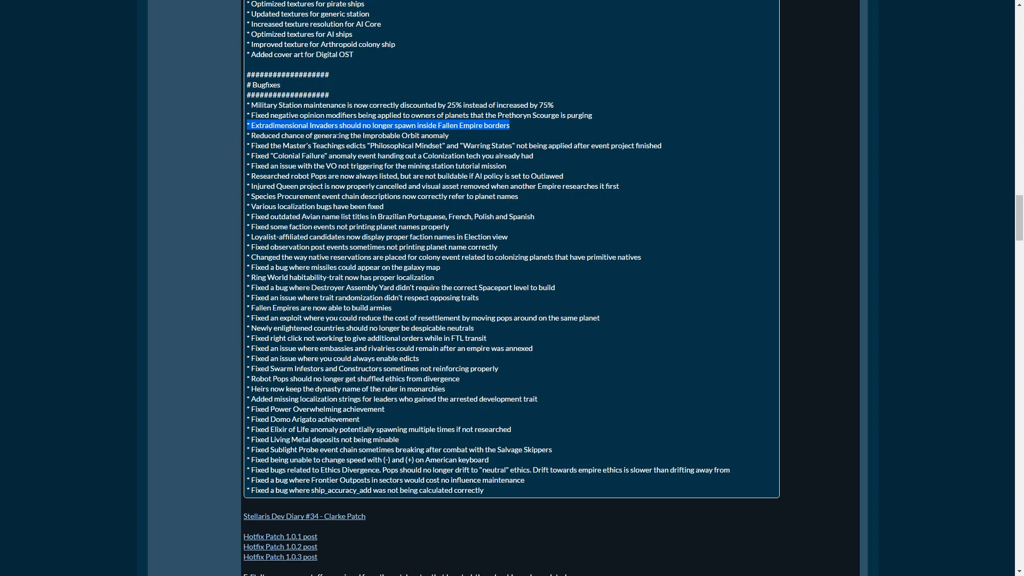
mouse_move(147, 194)
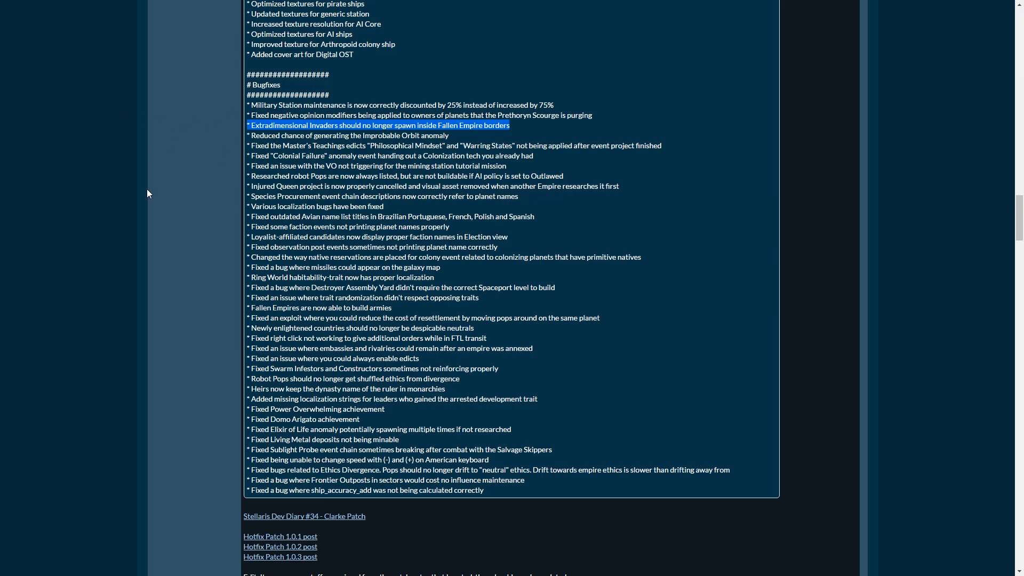
mouse_move(233, 205)
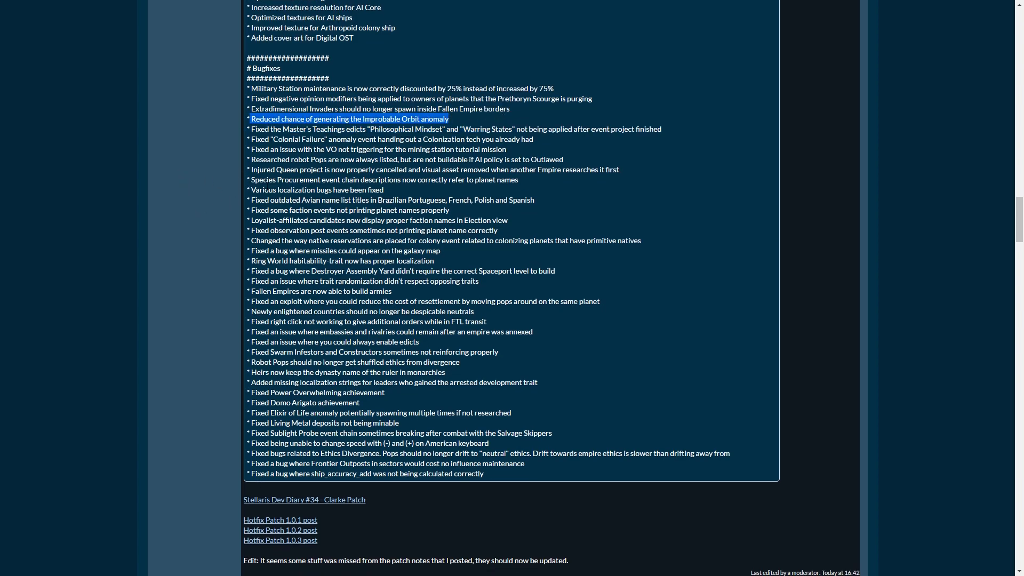
scroll(down, 3)
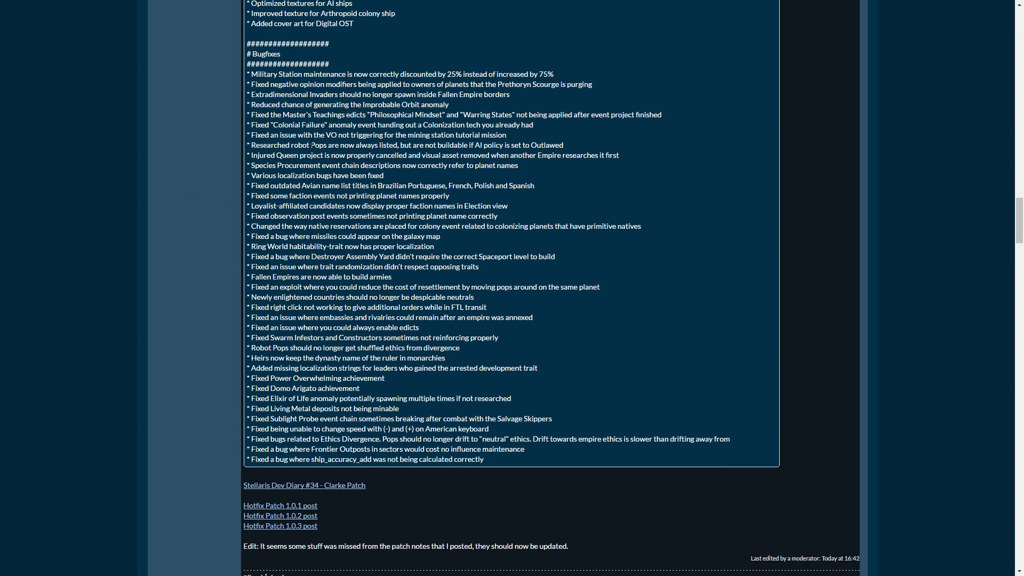
drag(249, 134, 563, 144)
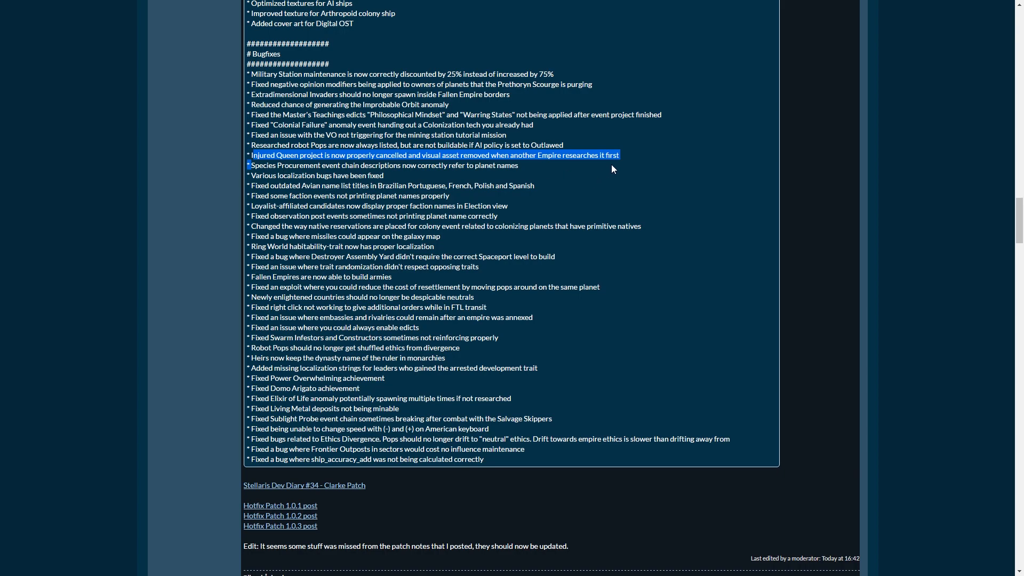
click(613, 168)
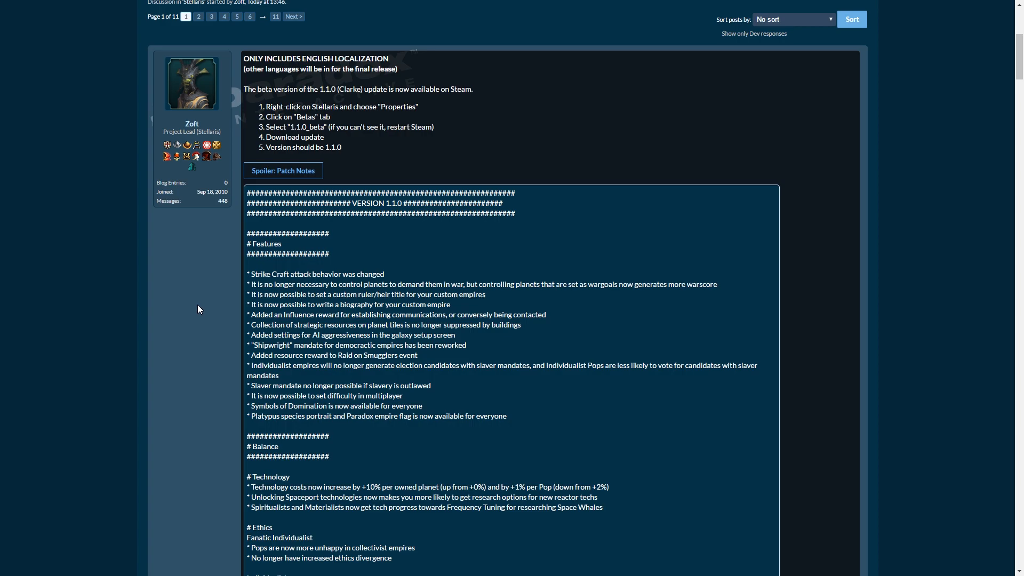
mouse_move(201, 309)
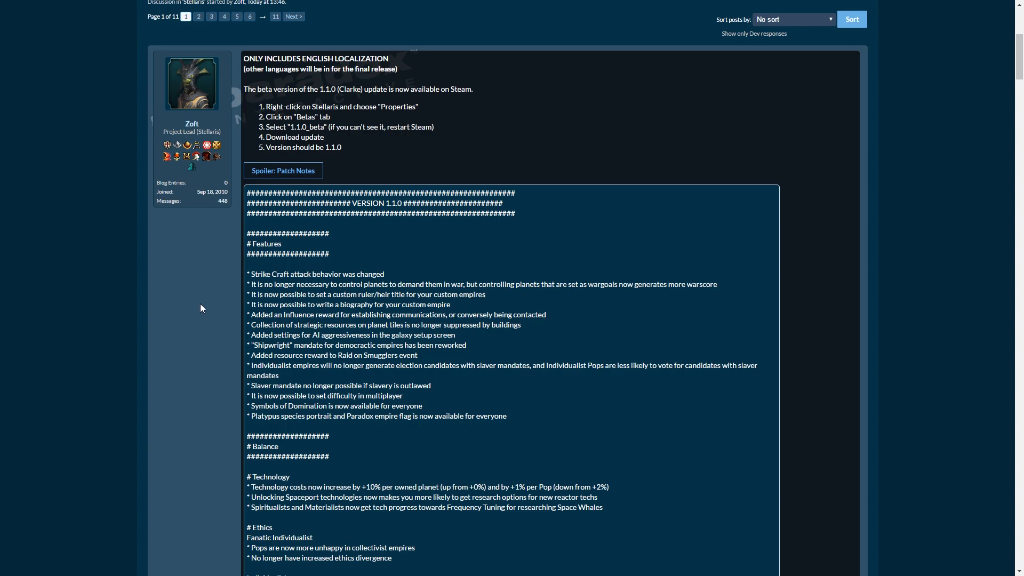